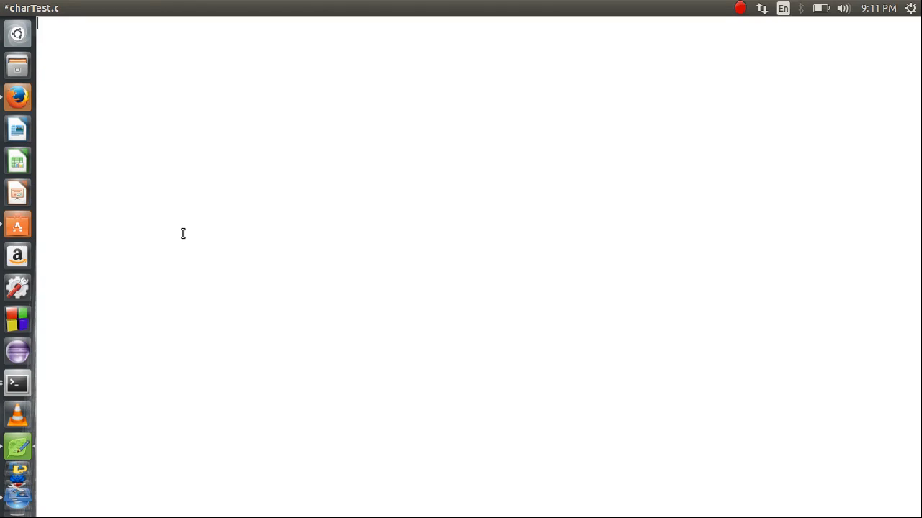
Write the note "\0" <---- null character as the file's first line.
type("\"\"")
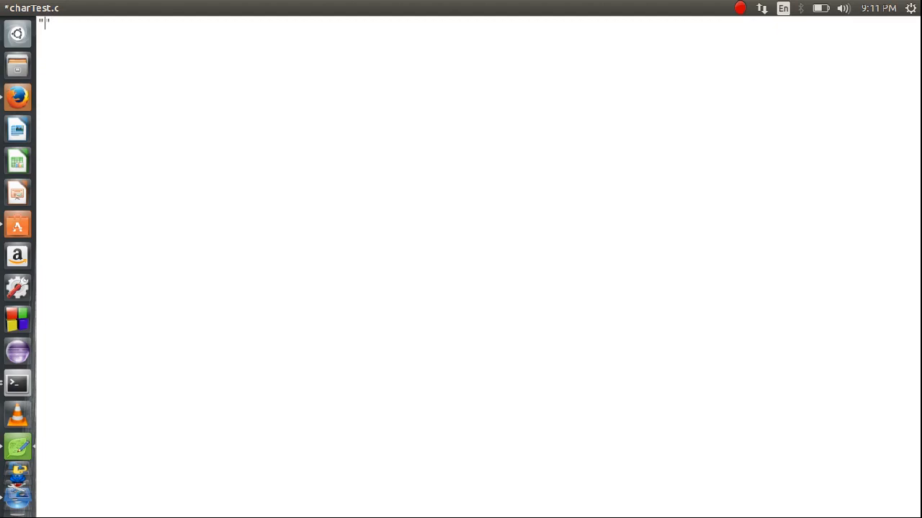
type("\\0")
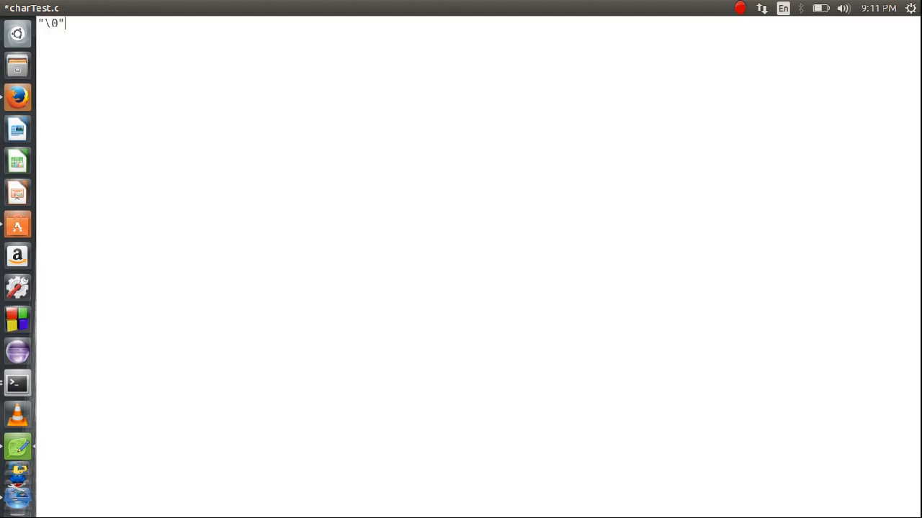
type("-- --")
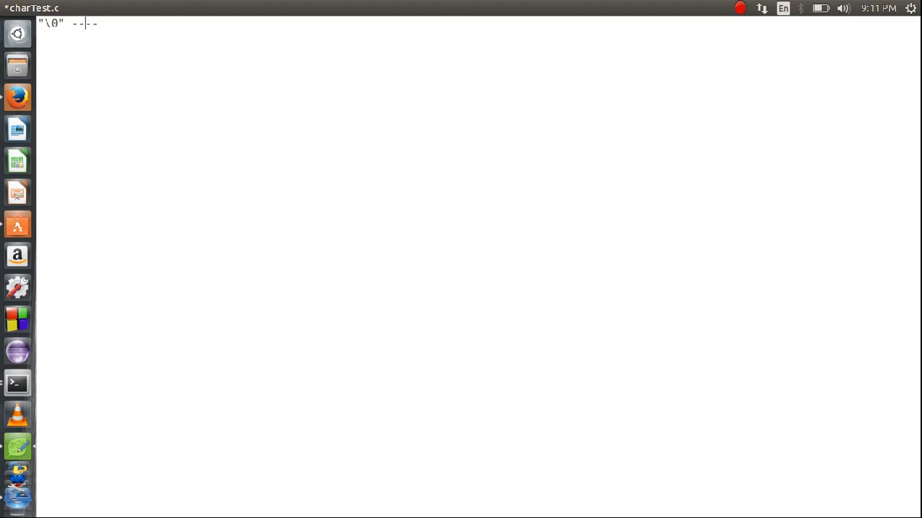
type("<----")
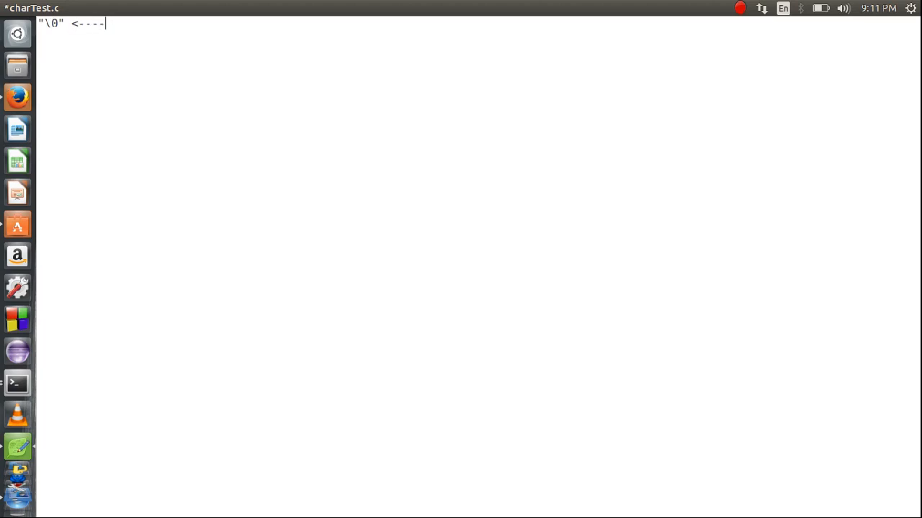
type("null")
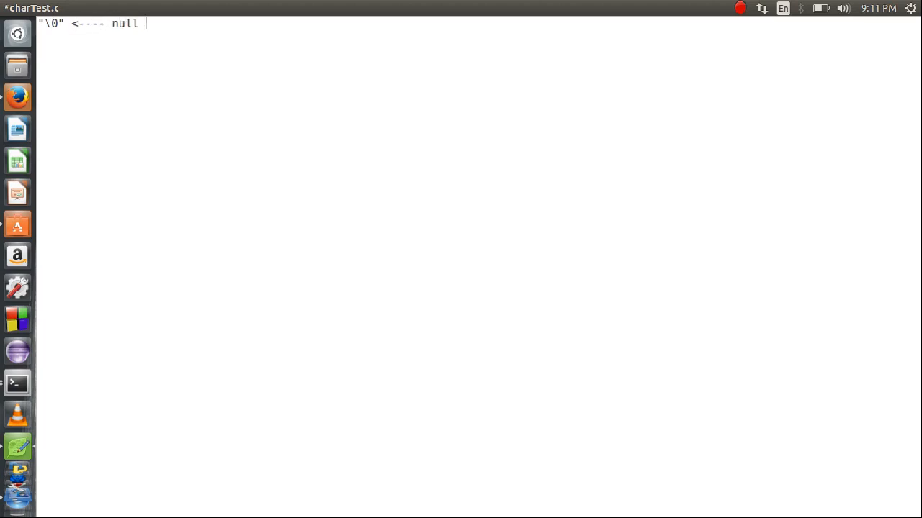
type("character.")
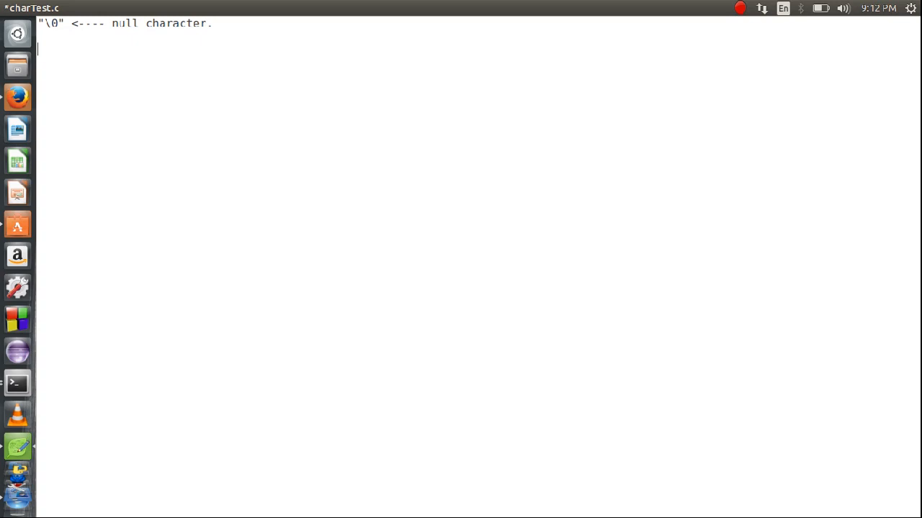
Declare char ar[] = {'p','o','o','l','\0'} on a new line.
type("char ar")
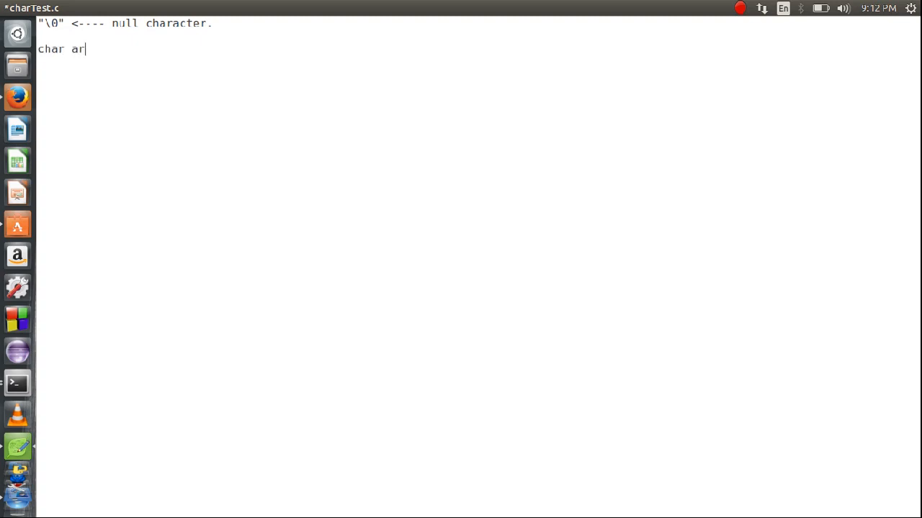
type("[]  =")
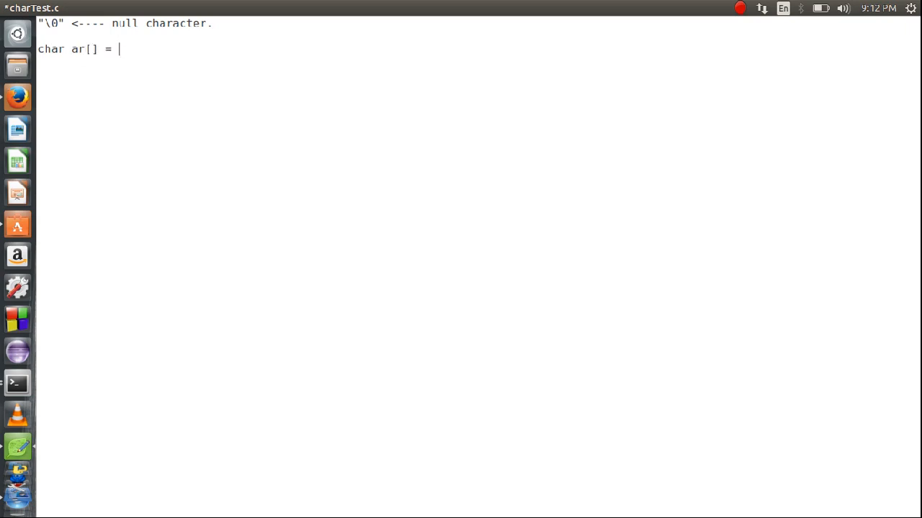
type("{}")
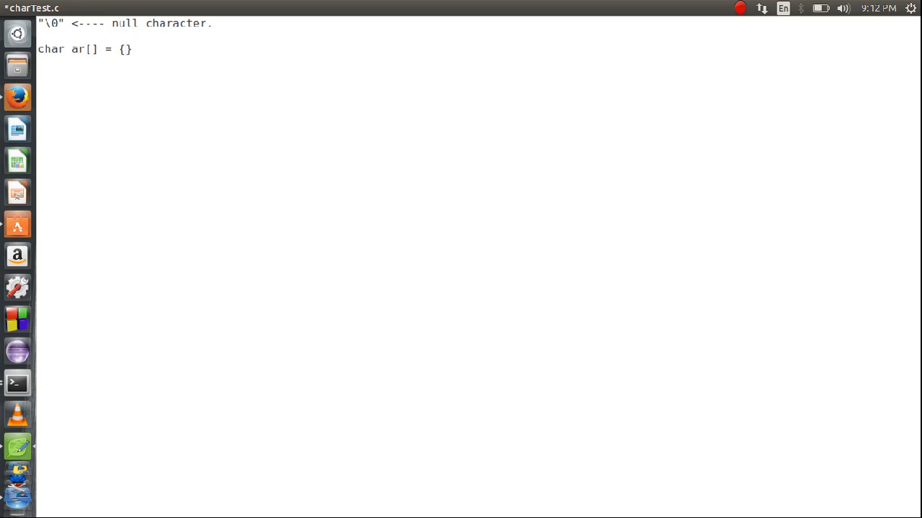
type("''")
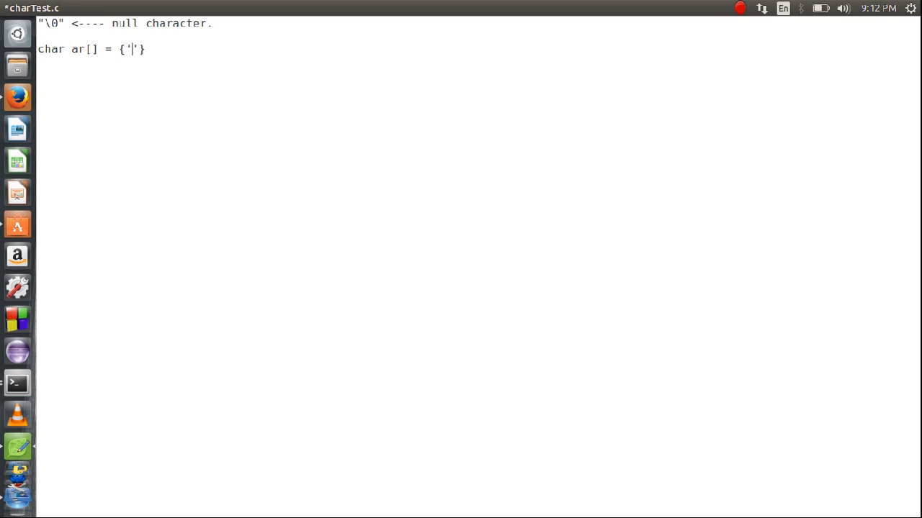
type("p")
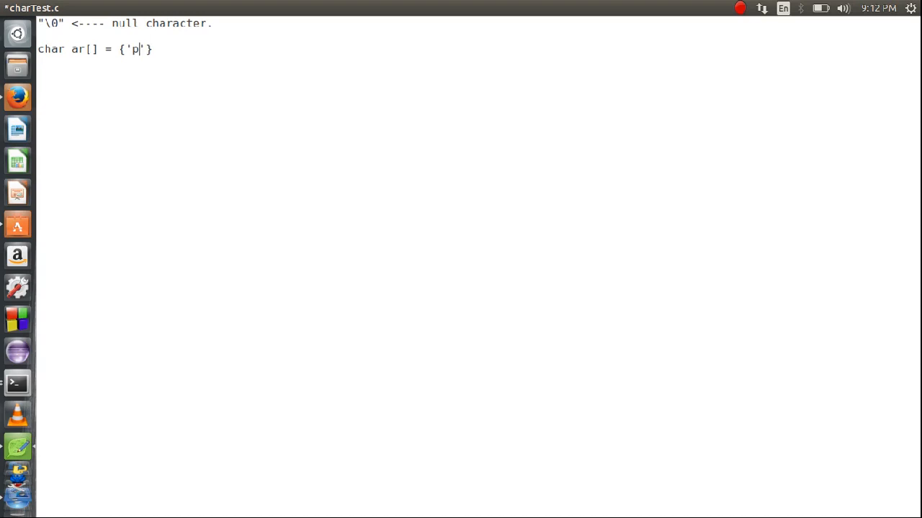
type(",")
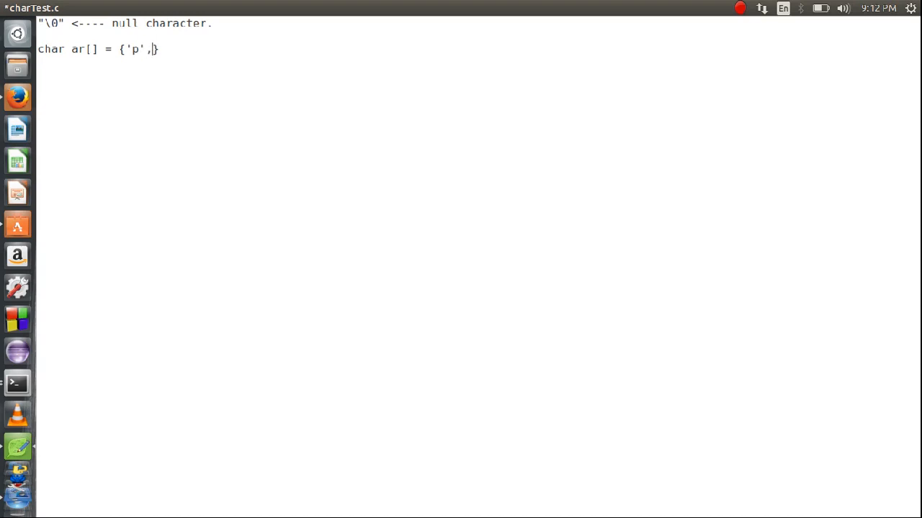
type("'0'")
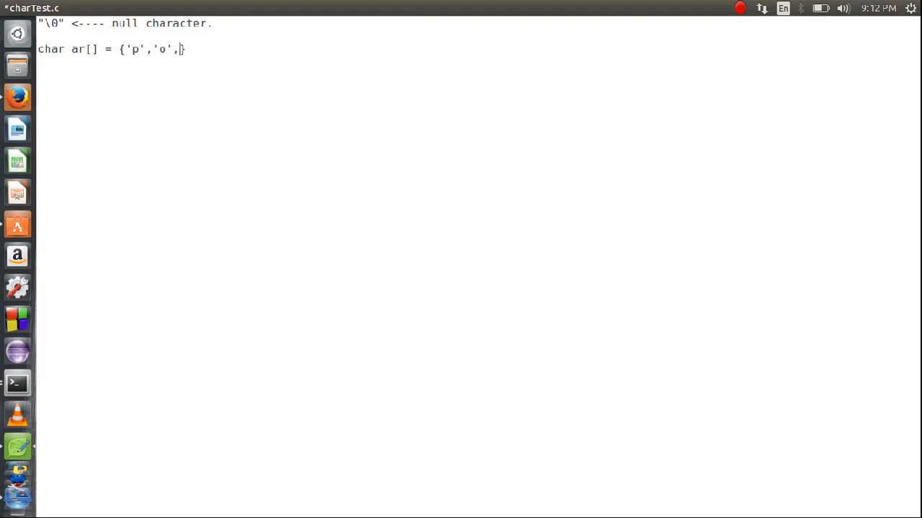
type("'o'")
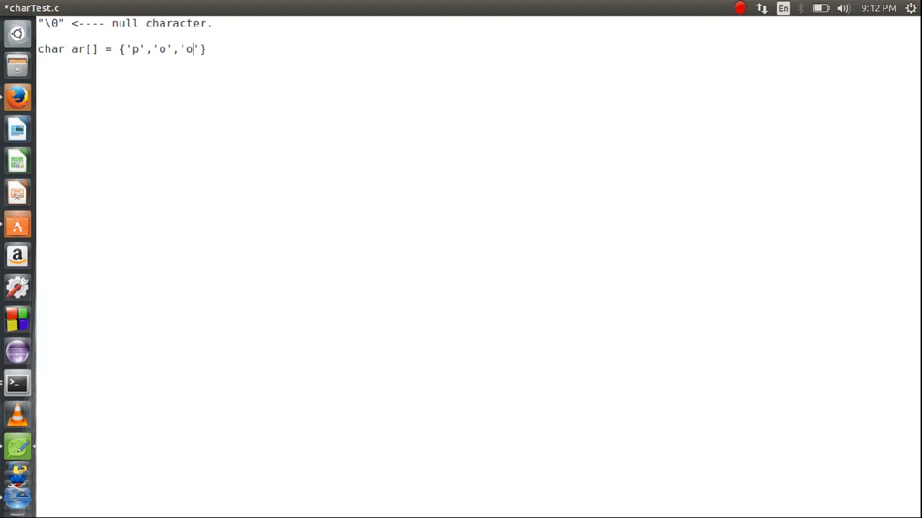
type(",''")
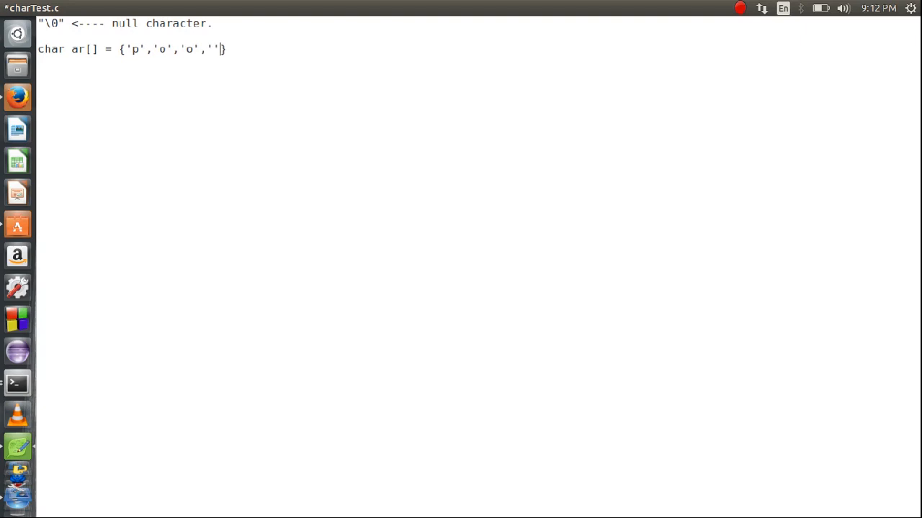
type("l")
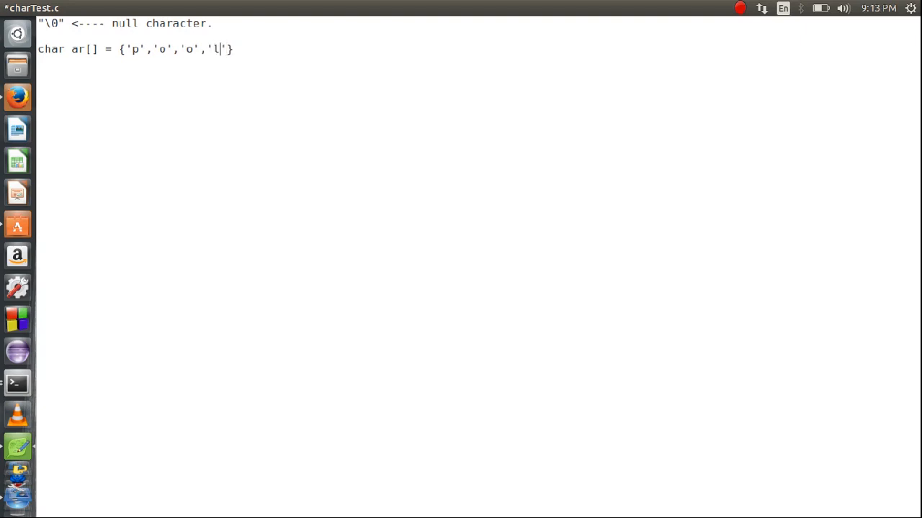
type(",'\\")
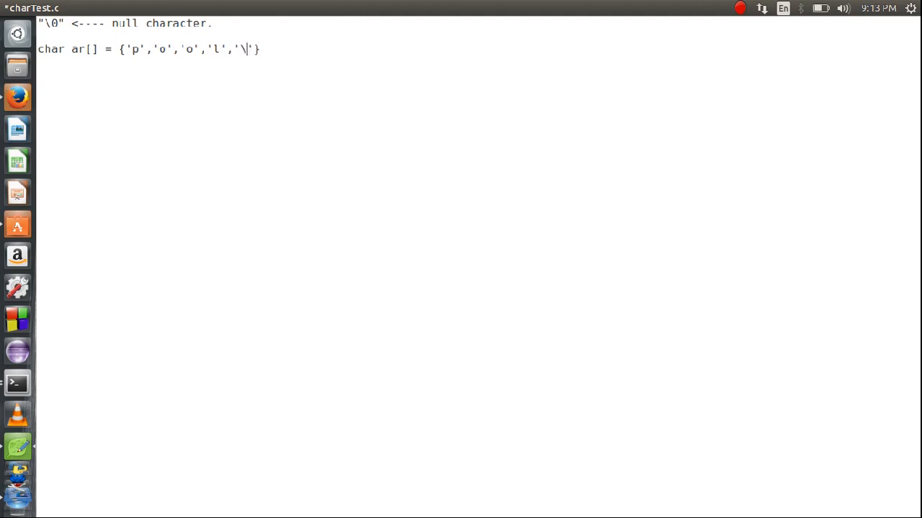
type("0")
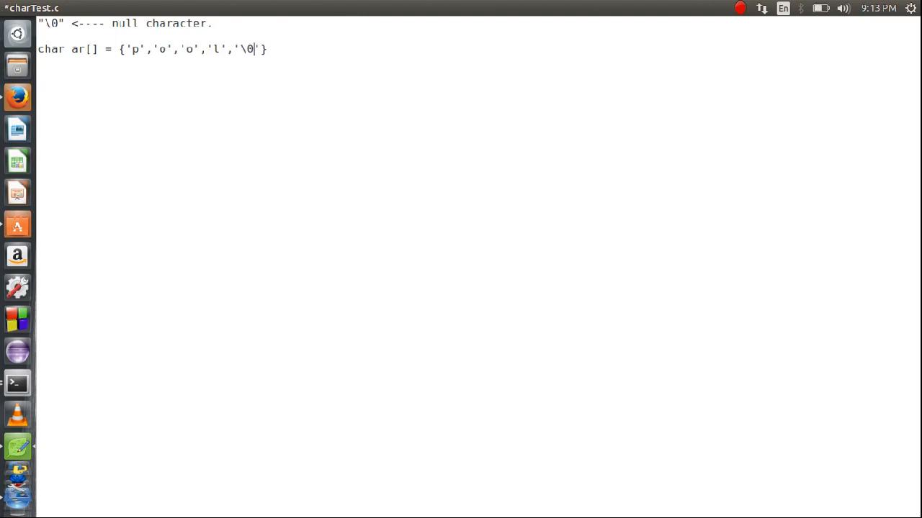
Add the comment // '\0' = 0 and the closing semicolon to the declaration.
double_click(250, 49)
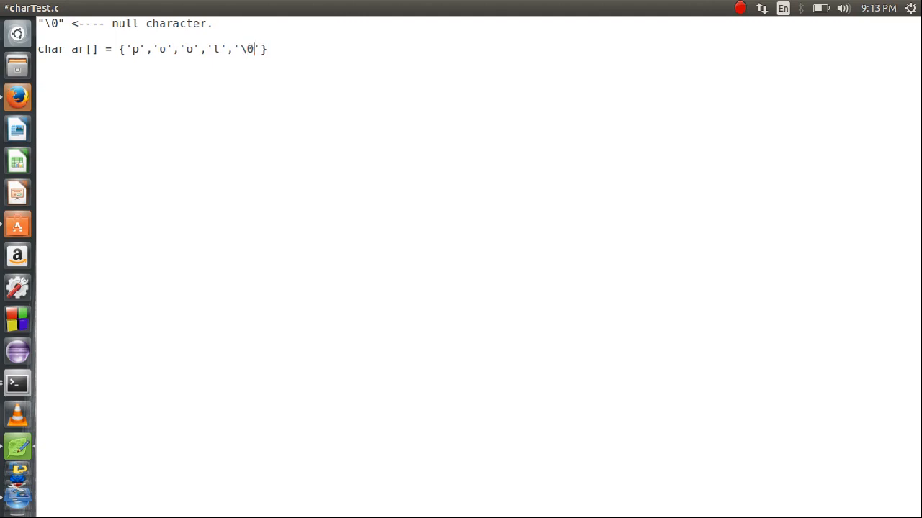
double_click(247, 49)
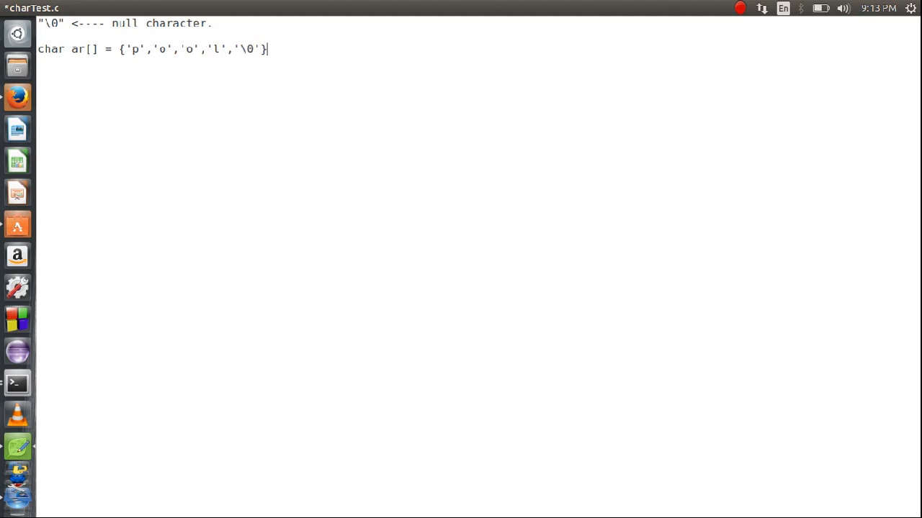
type("//")
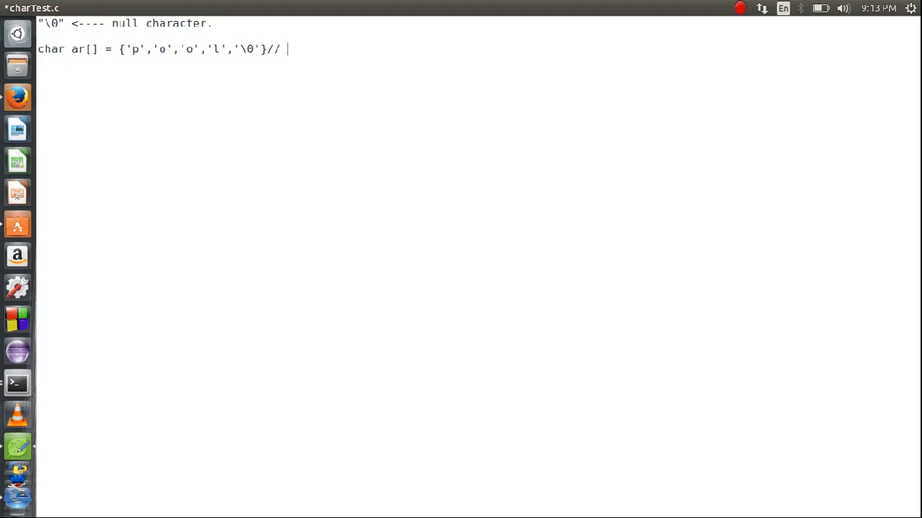
type("\\0")
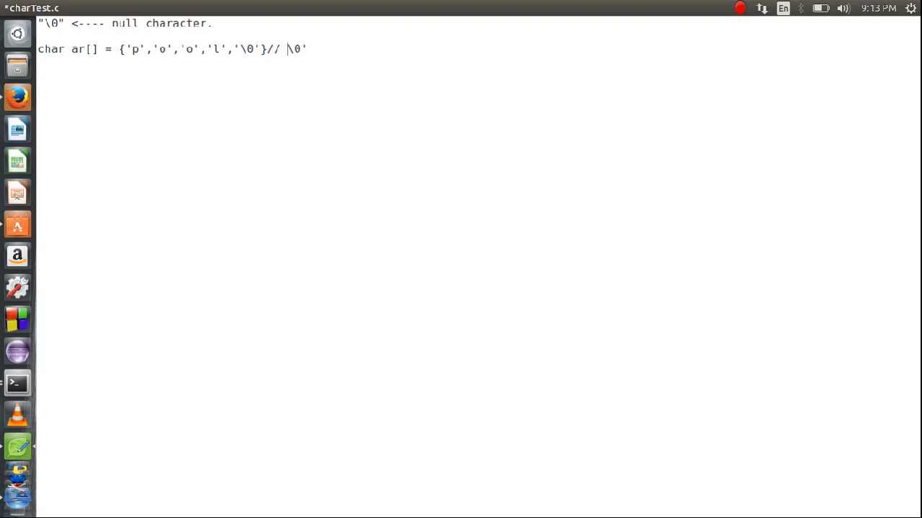
type("'\\0' =")
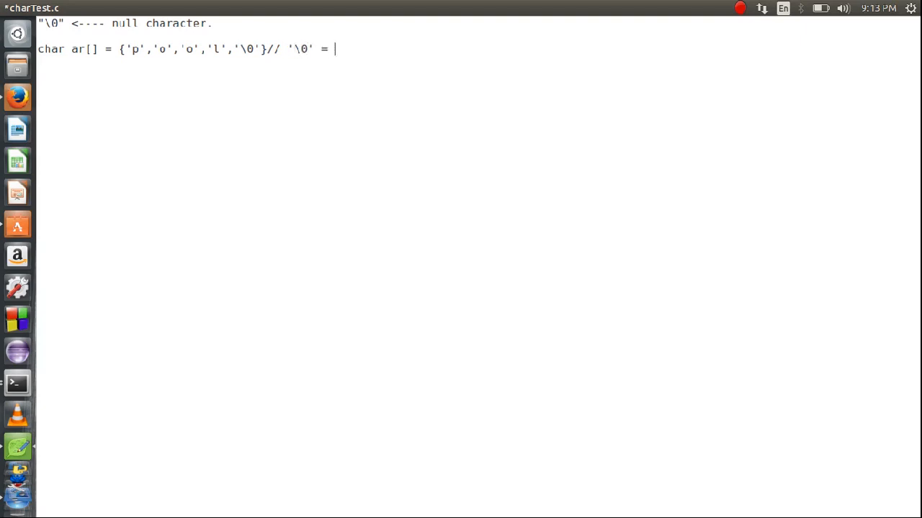
type("0")
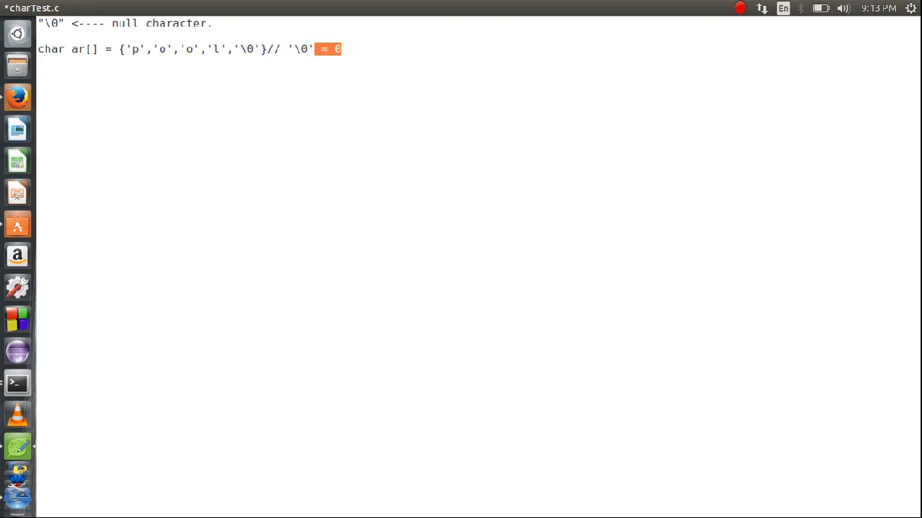
left_click_drag(324, 49, 287, 49)
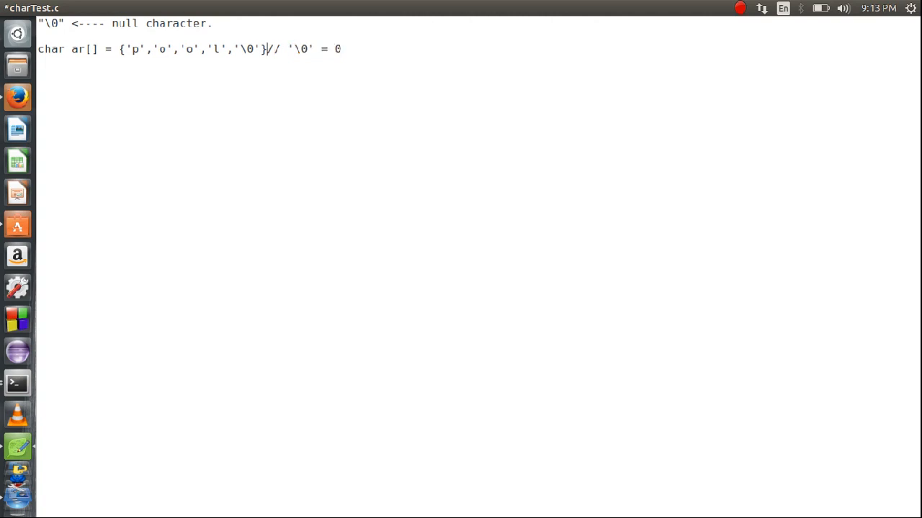
type(";")
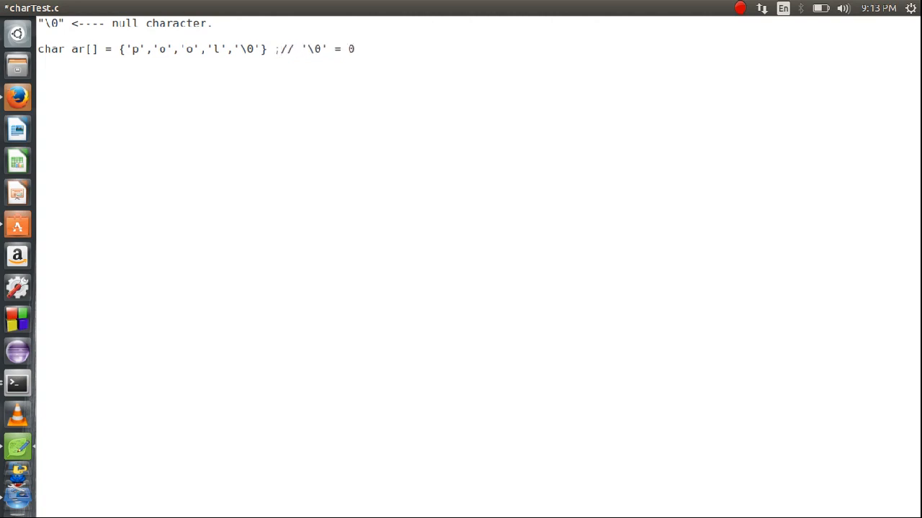
Declare char ar[] = "pool"; on the line below using a string literal.
left_click(353, 48)
type("char")
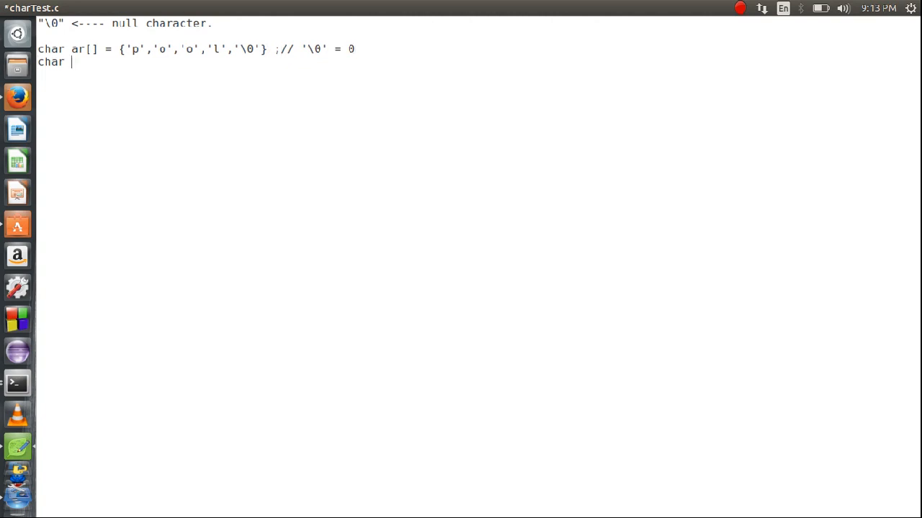
type("a")
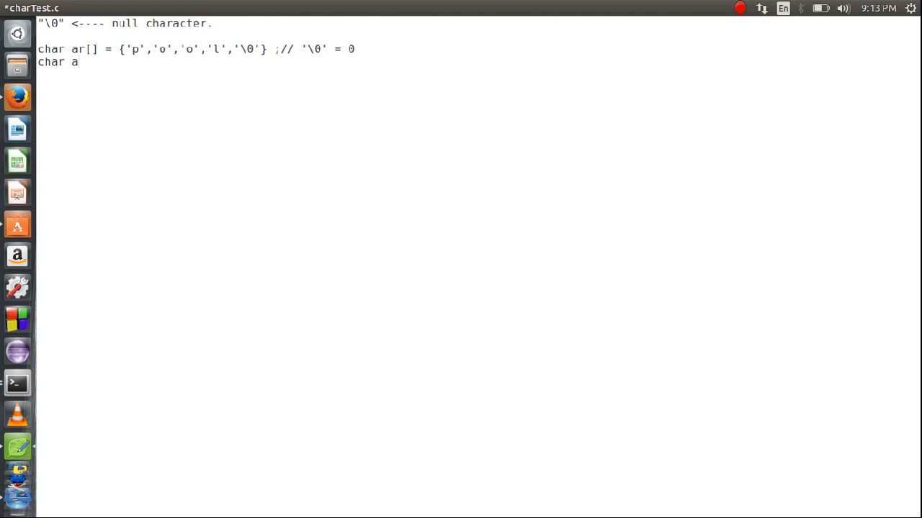
type("r[] =")
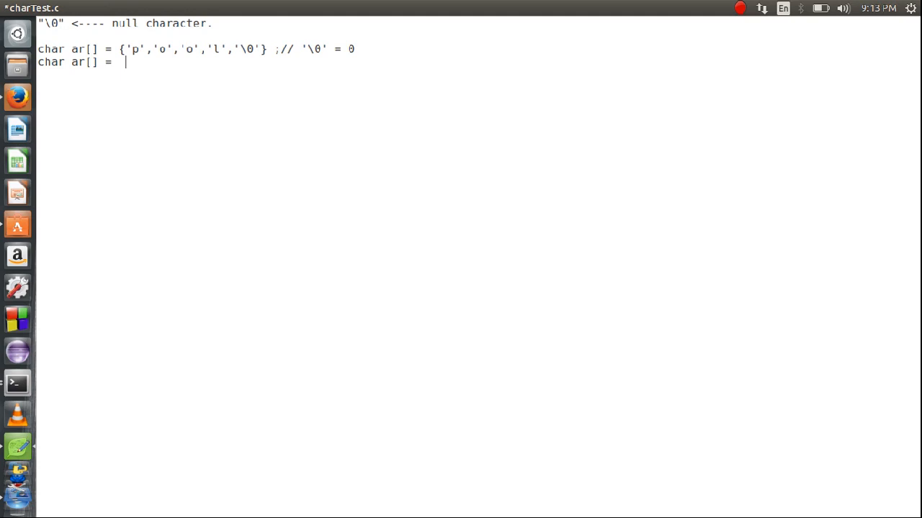
type("\"poo\"")
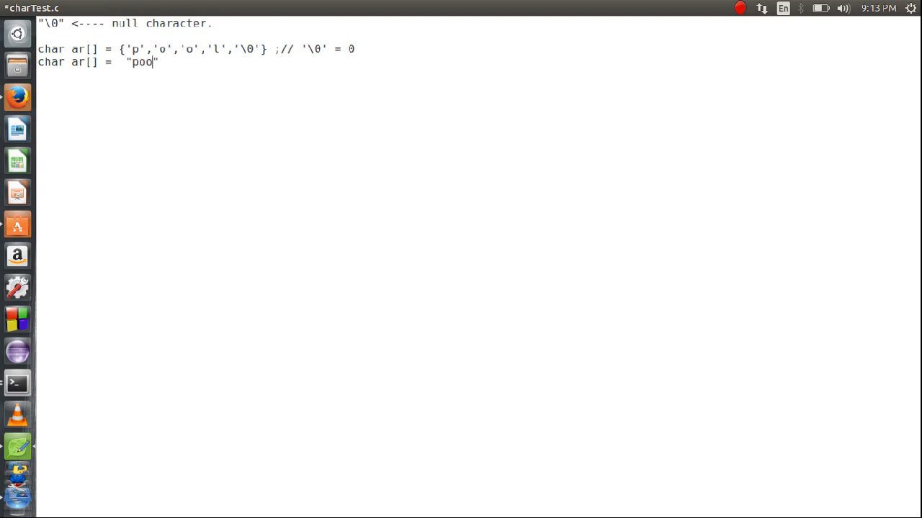
type("l")
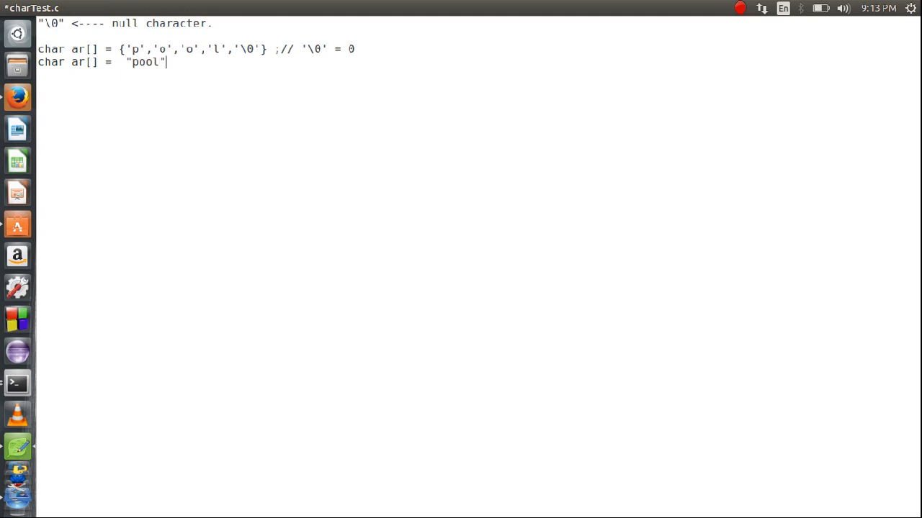
type(";")
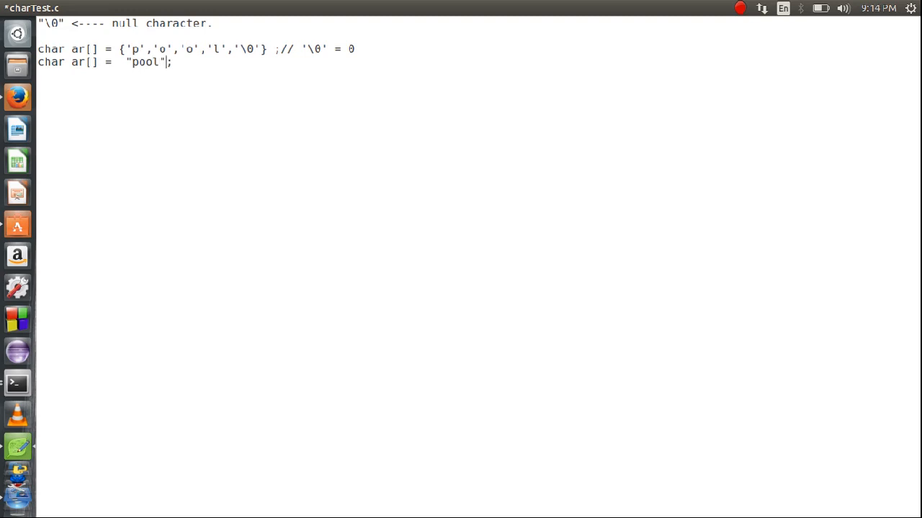
double_click(143, 62)
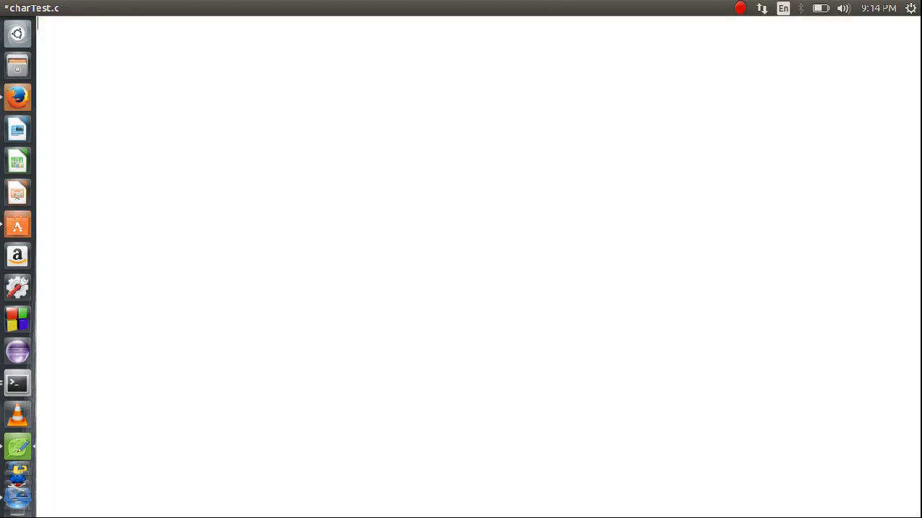
Write #include<stdio.h> and a main() declaring char a[] = "pool";.
type("#in")
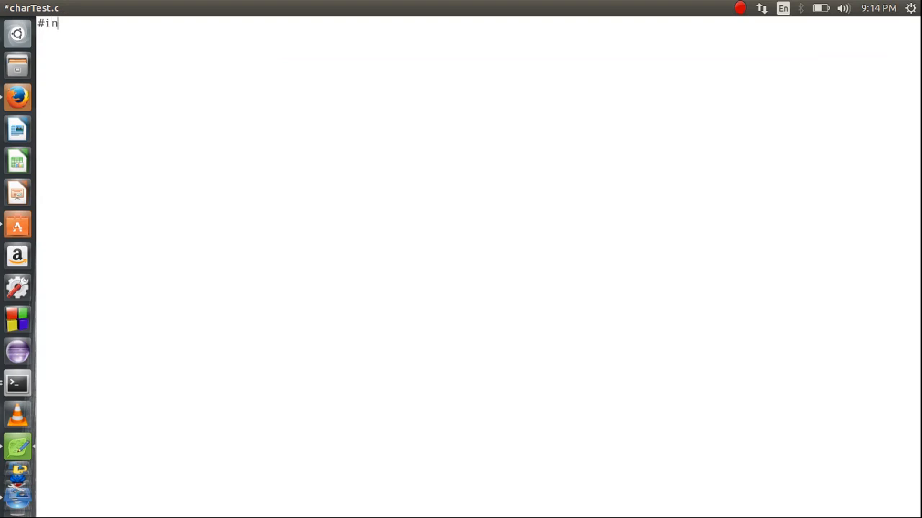
type("clude<")
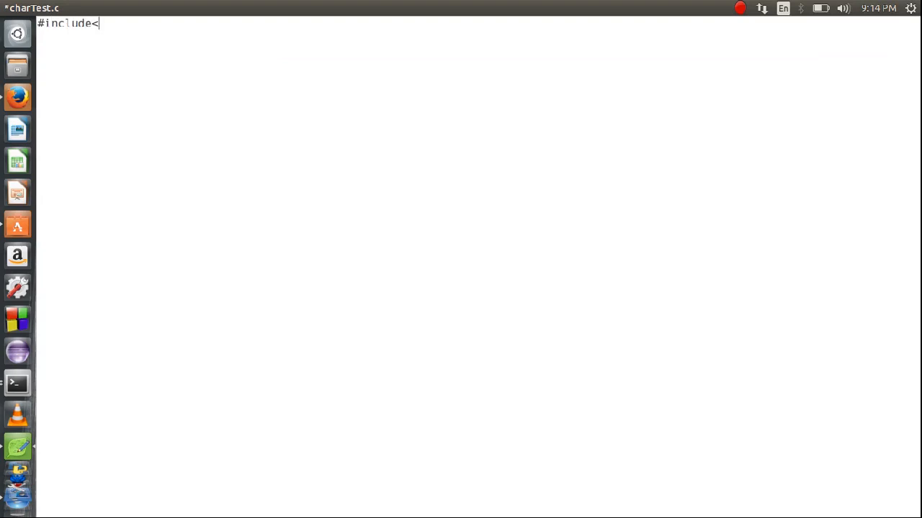
type("st")
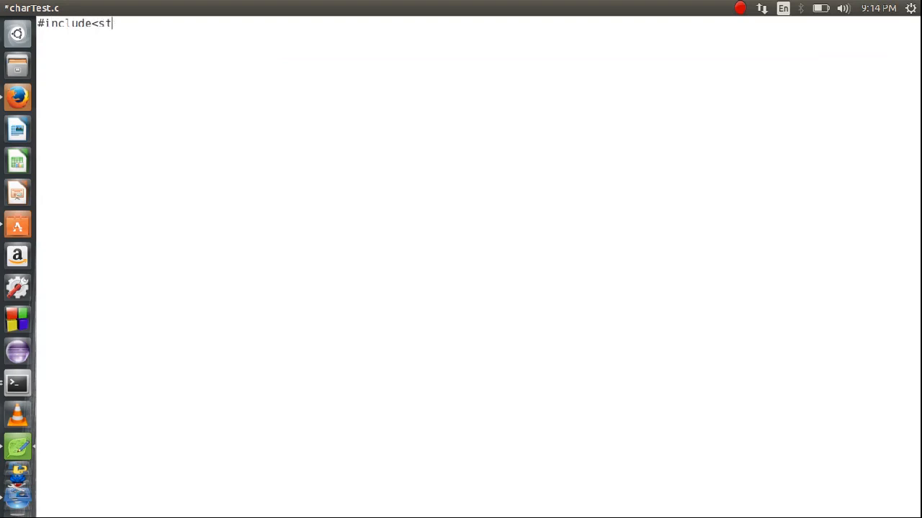
type("dio.h")
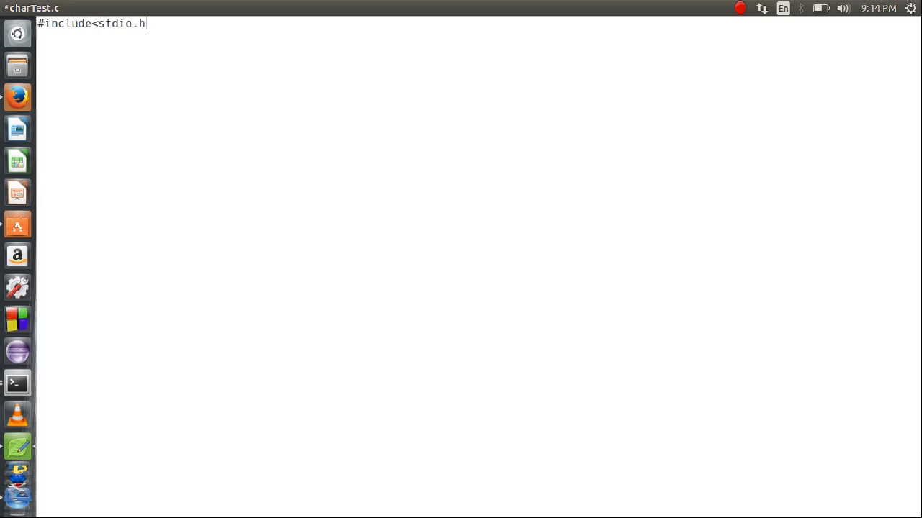
type(">")
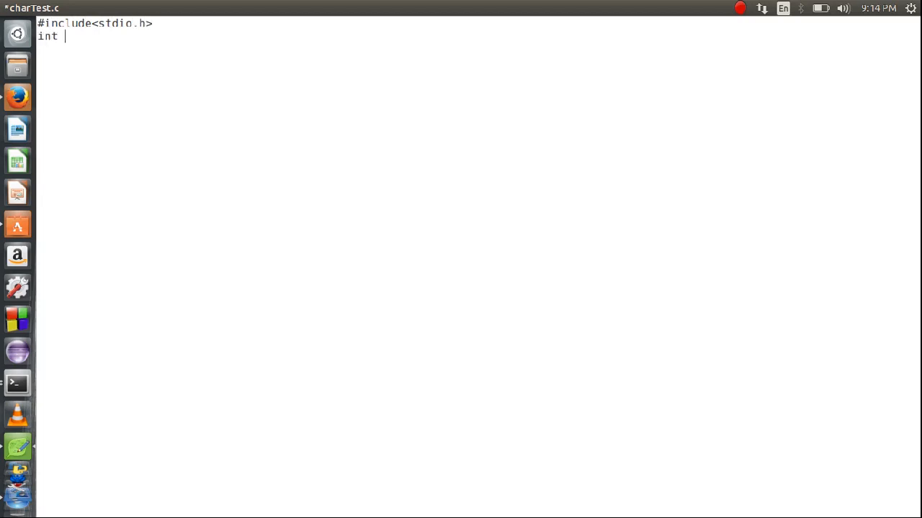
type("main()")
type("{")
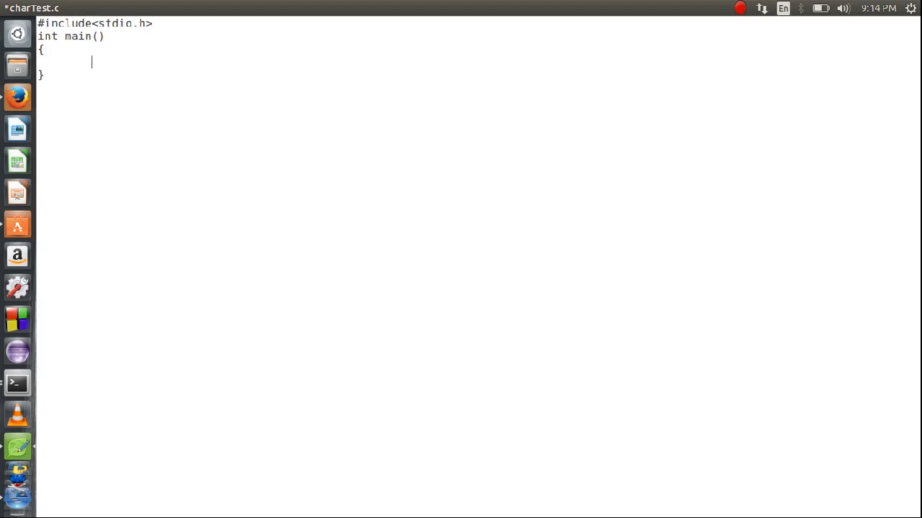
type("c")
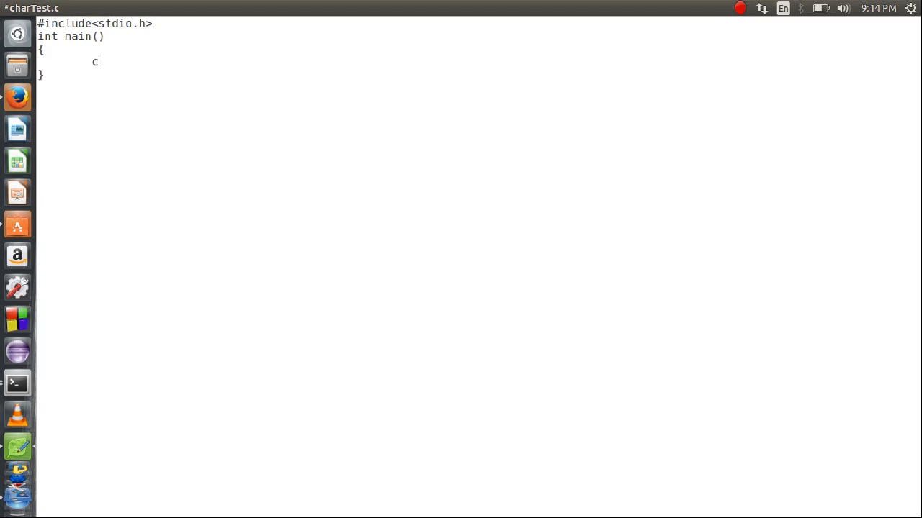
type("har =")
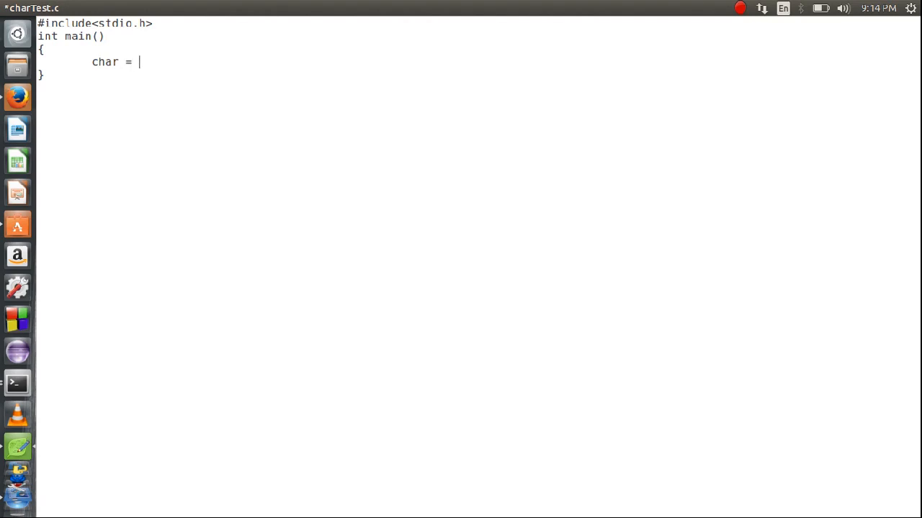
type("\"po\"")
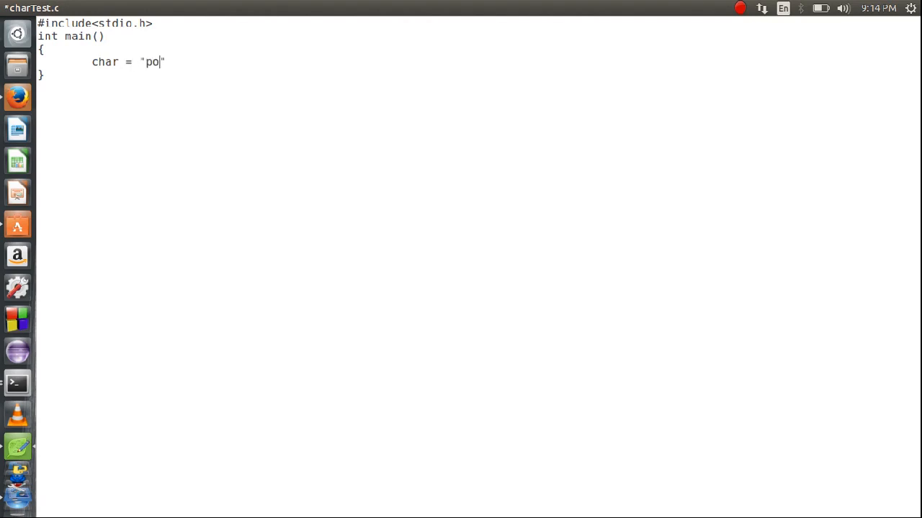
type("l\";")
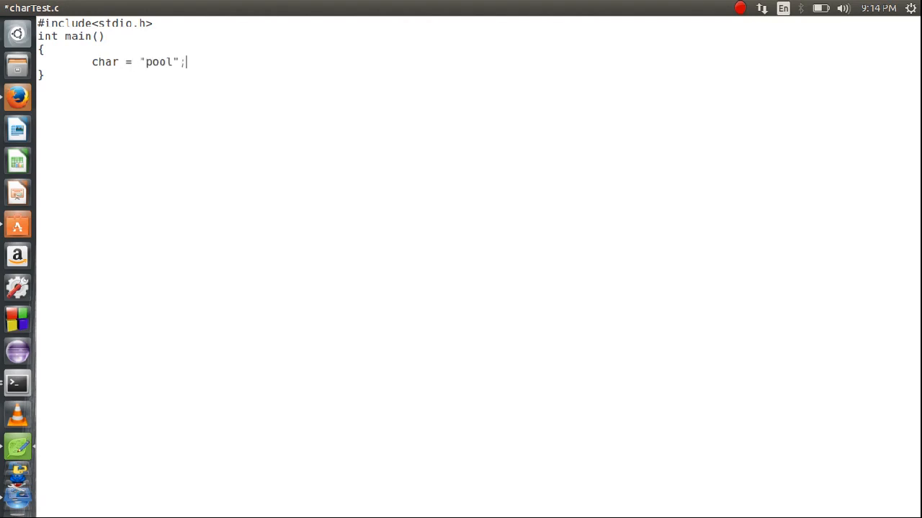
Add a printf("%s",a) statement on a new line inside main.
key("Return")
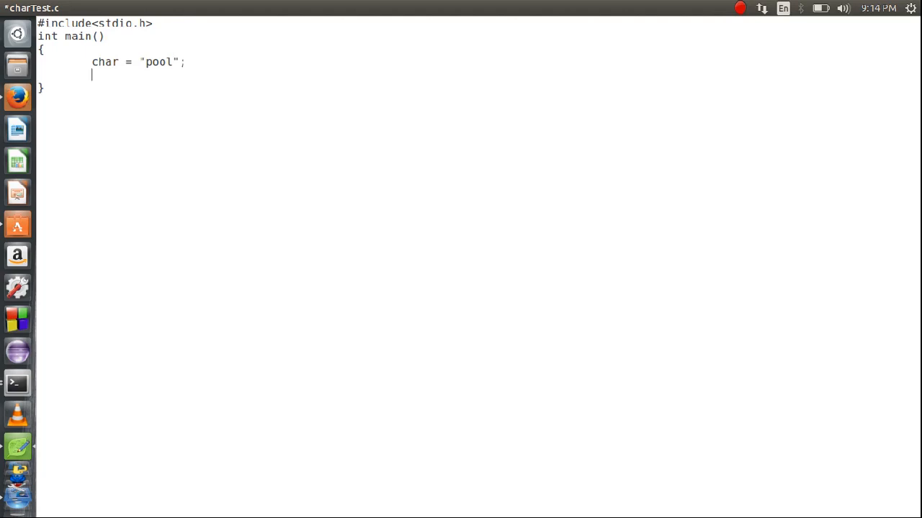
type("printf")
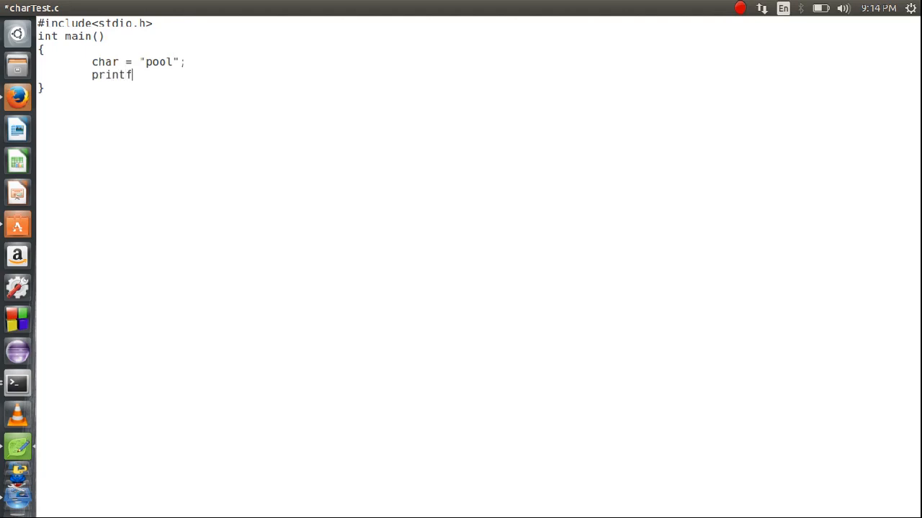
type(")(")
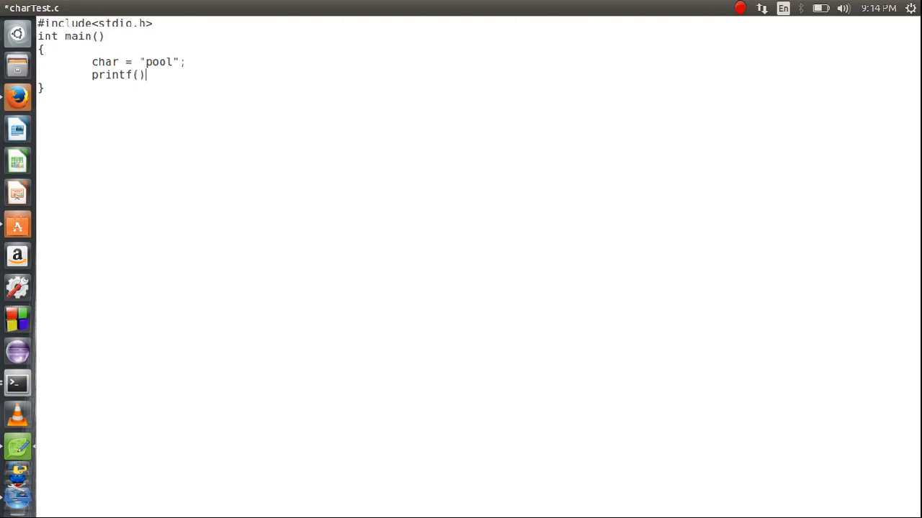
type("\"%s\"")
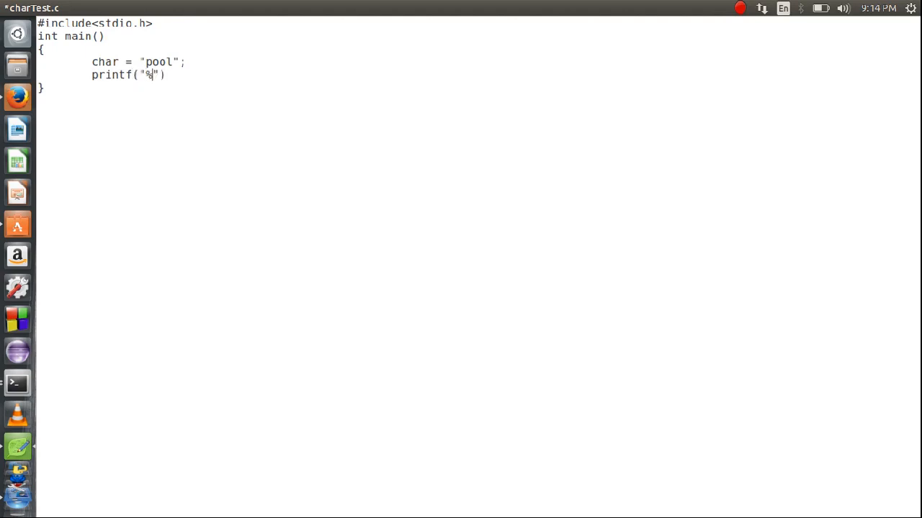
type("s\",")
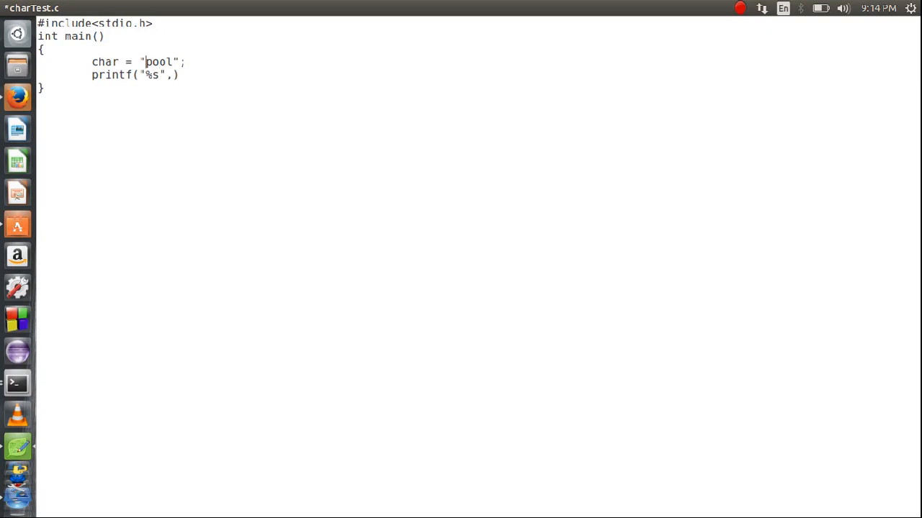
type("a[]")
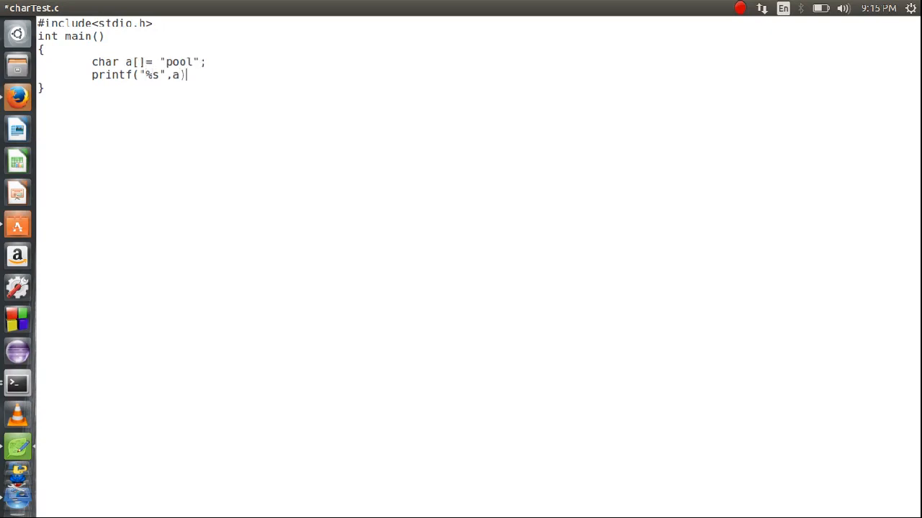
Comment that %s is the format specifier used for string type.
type(";//")
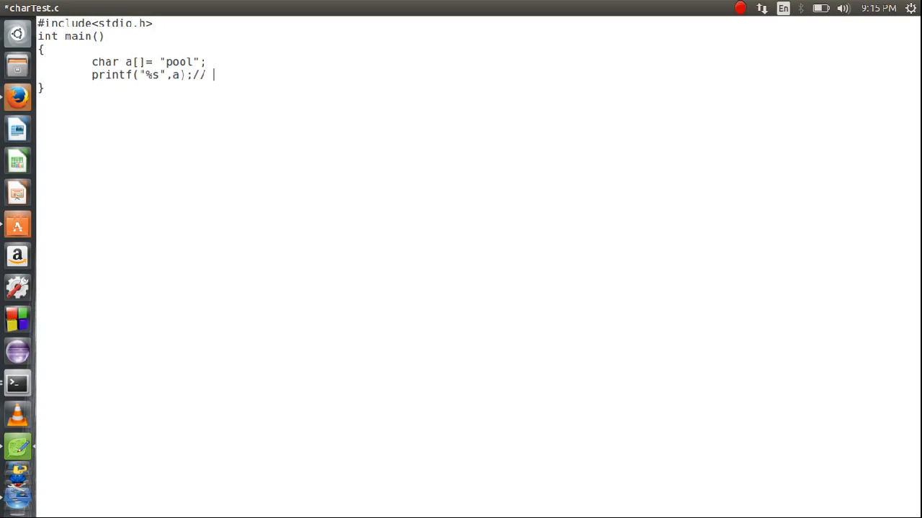
type("%s is")
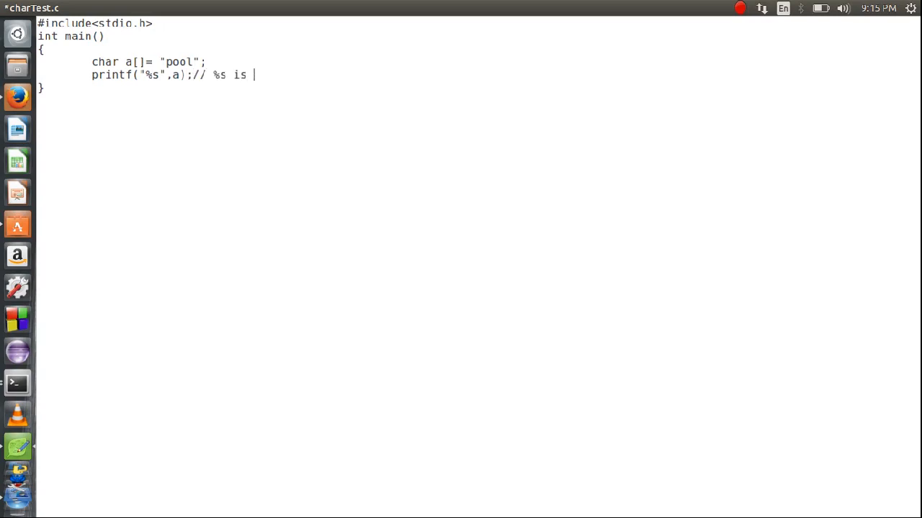
type("the format s")
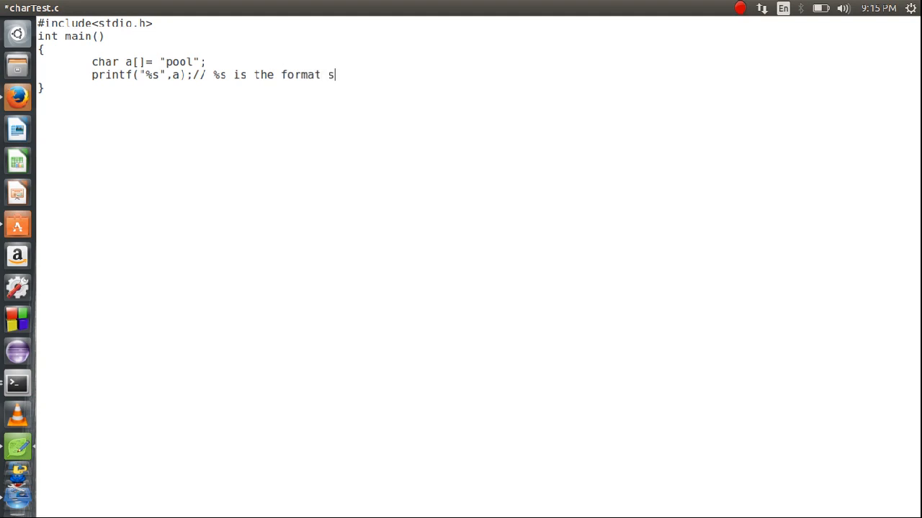
type("peci")
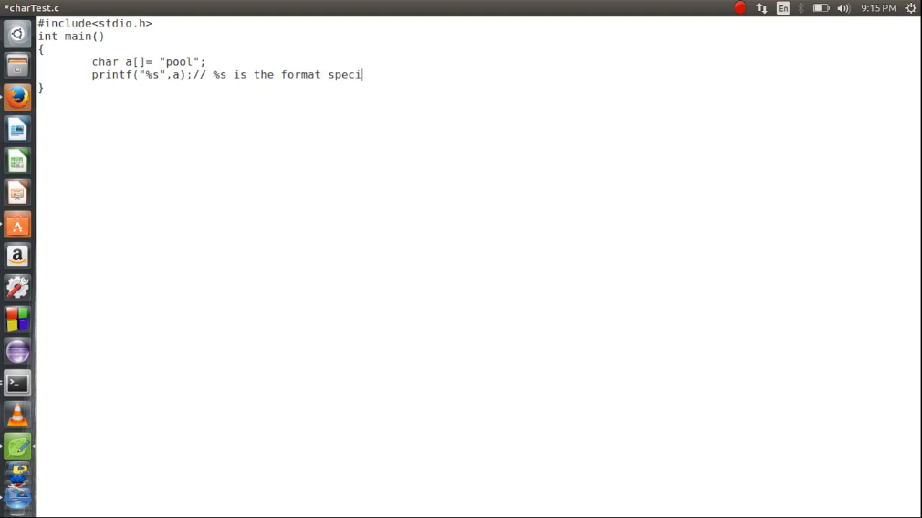
type("fier use")
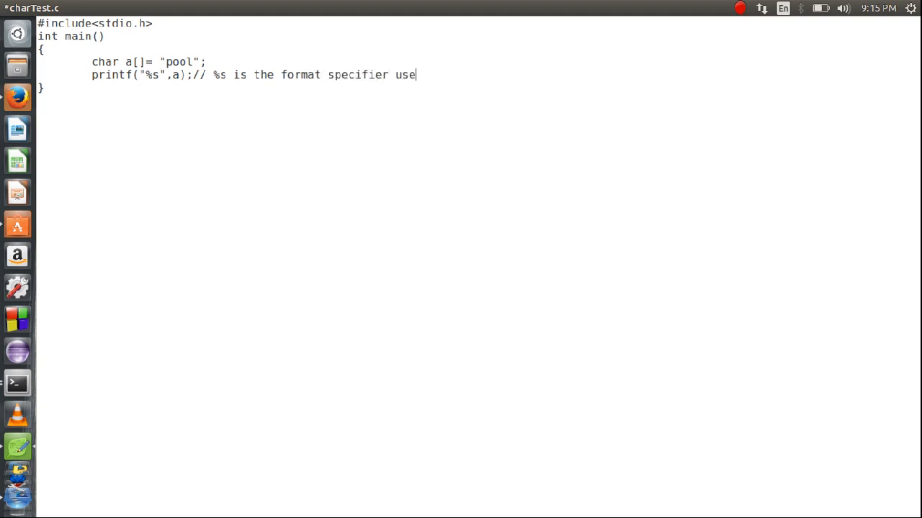
type("d for stri")
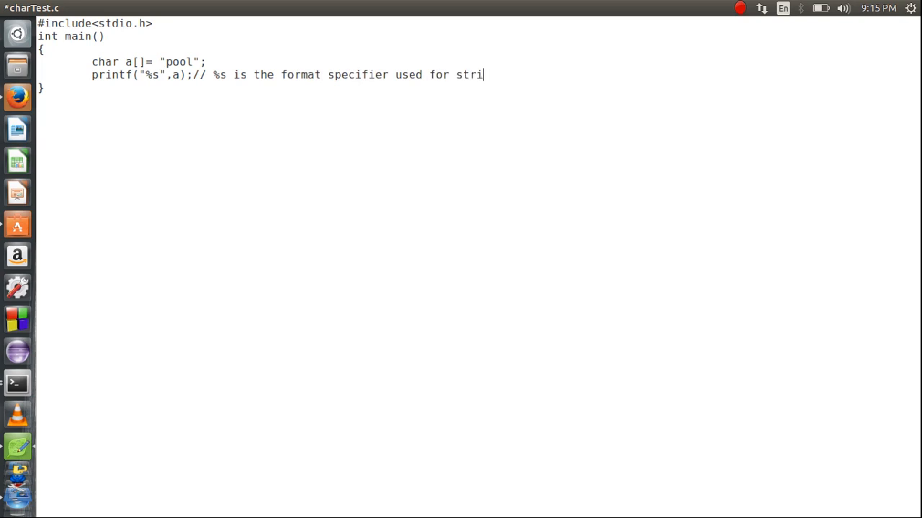
type("ng")
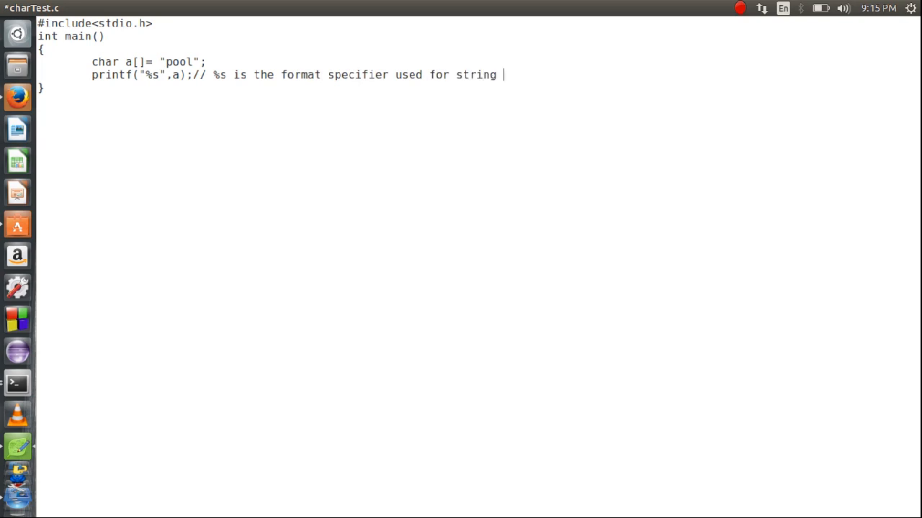
type("type")
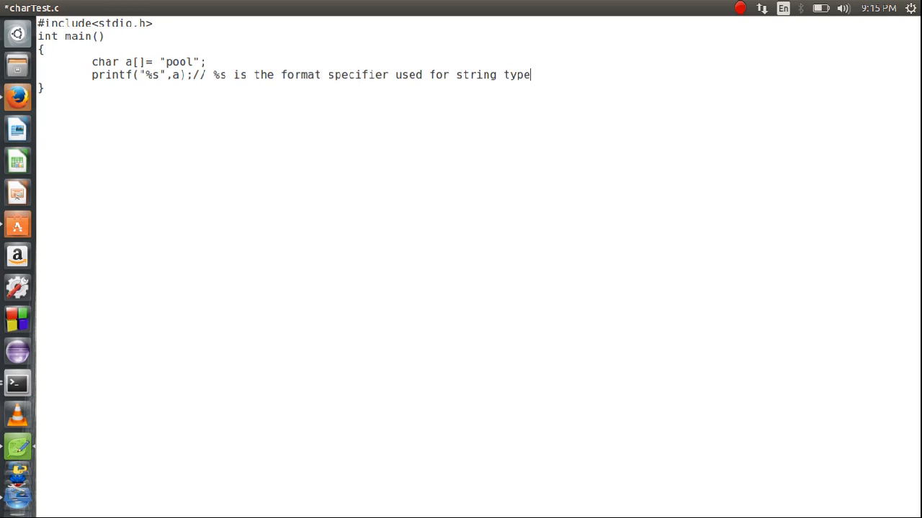
type(".")
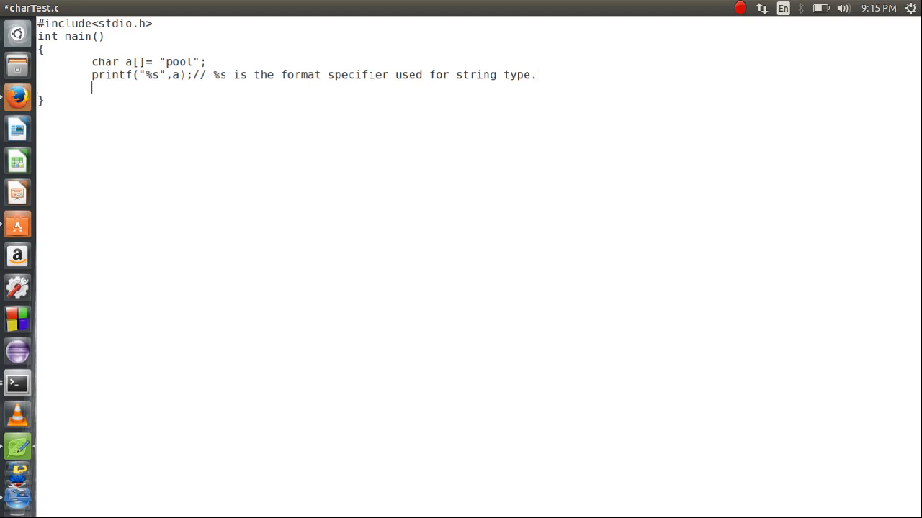
Declare int i above the array and begin a for loop with i = 0.
key("Return")
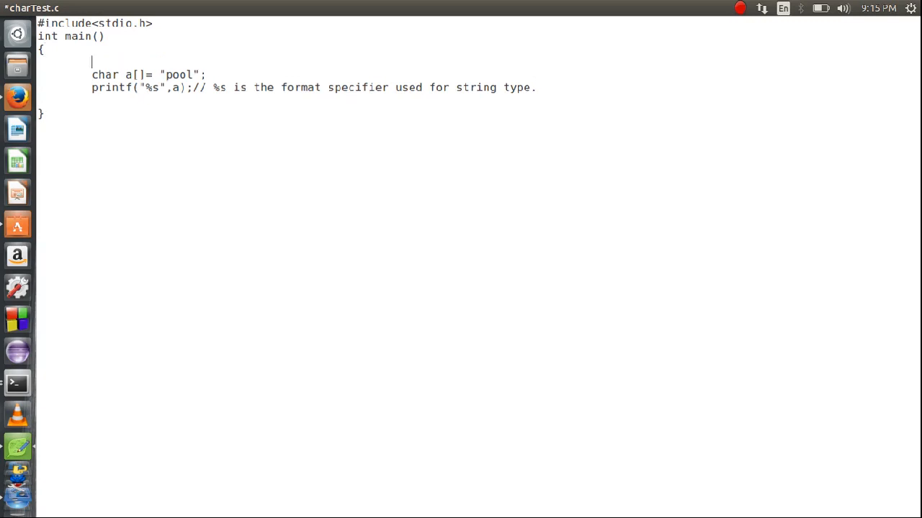
type("int i ;")
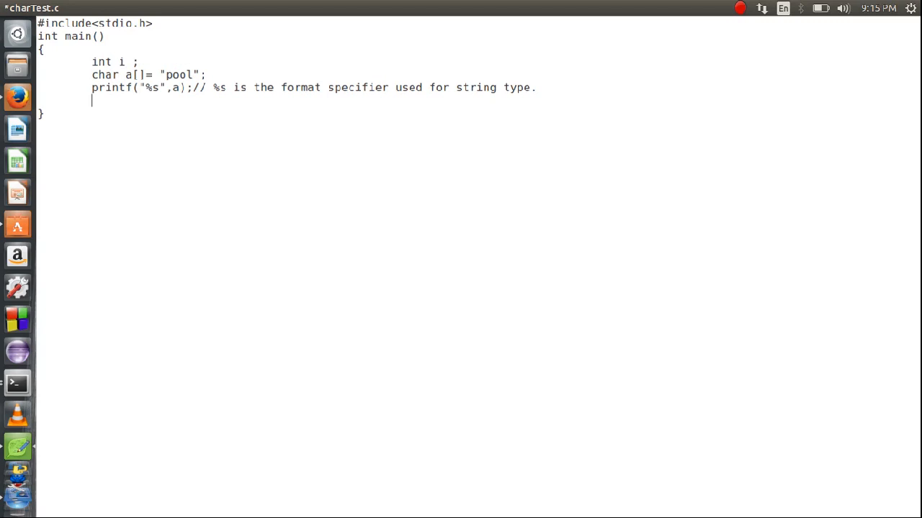
type("for()")
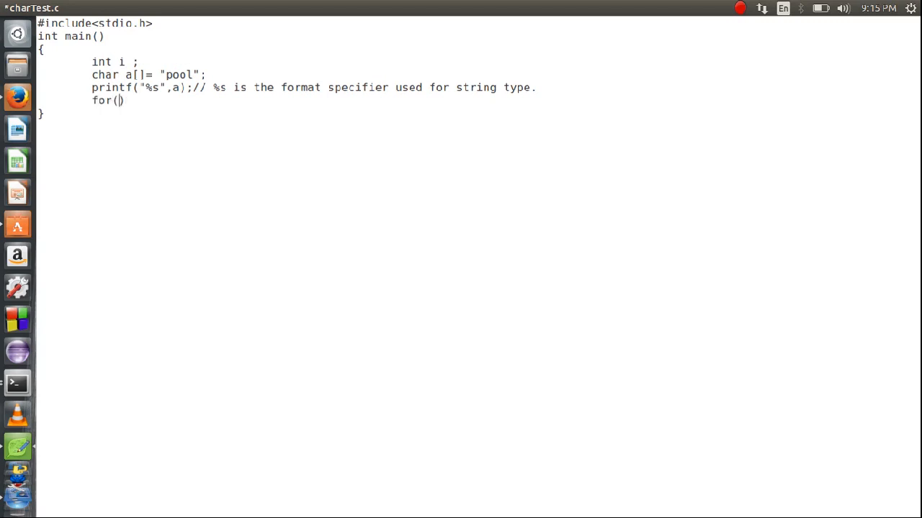
type("i")
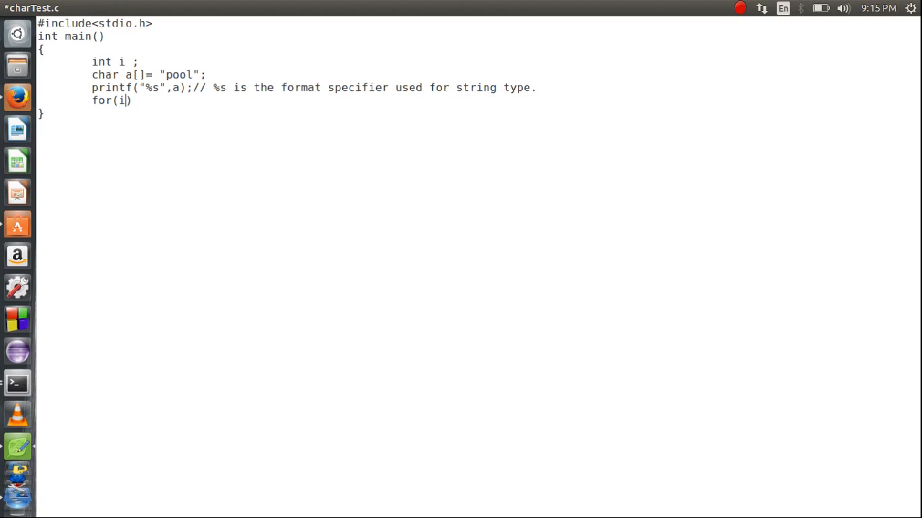
type("= 0 ;")
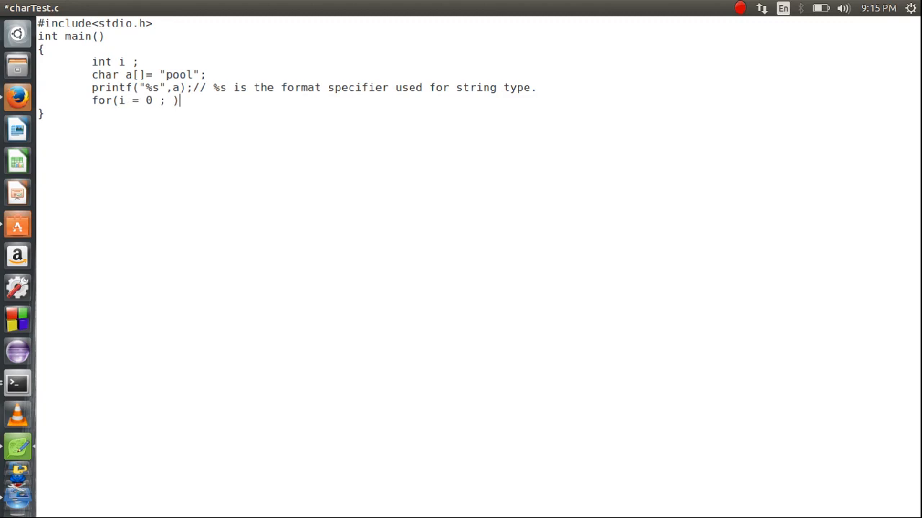
Replace the for line with a while(a[i]!='\0') header and braces.
type("wh")
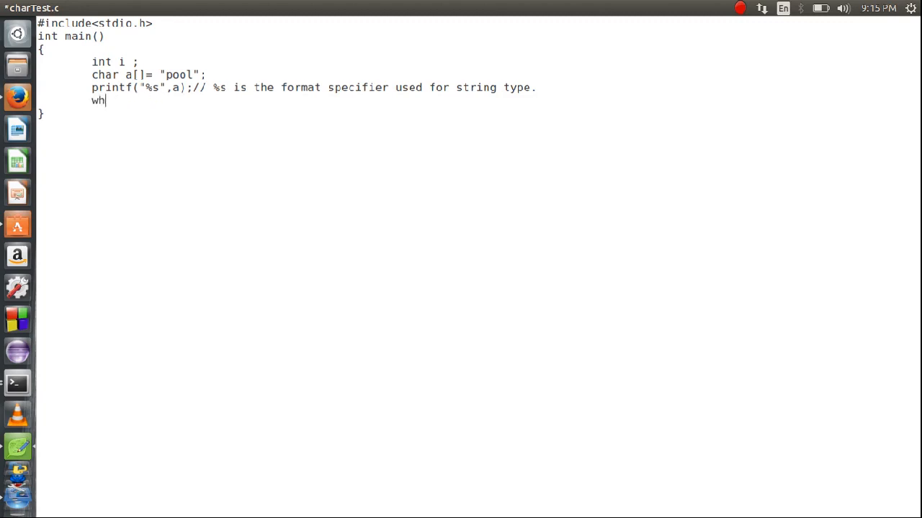
type("ile()")
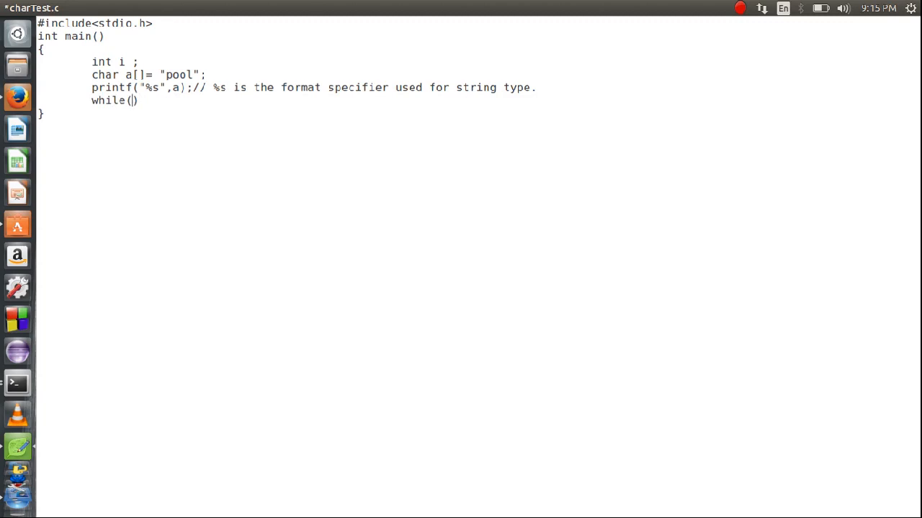
type("a[]")
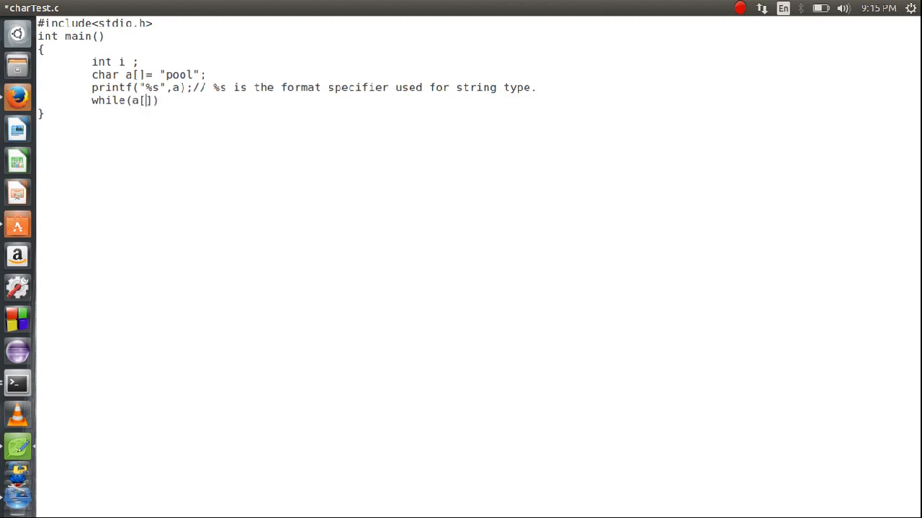
type("i")
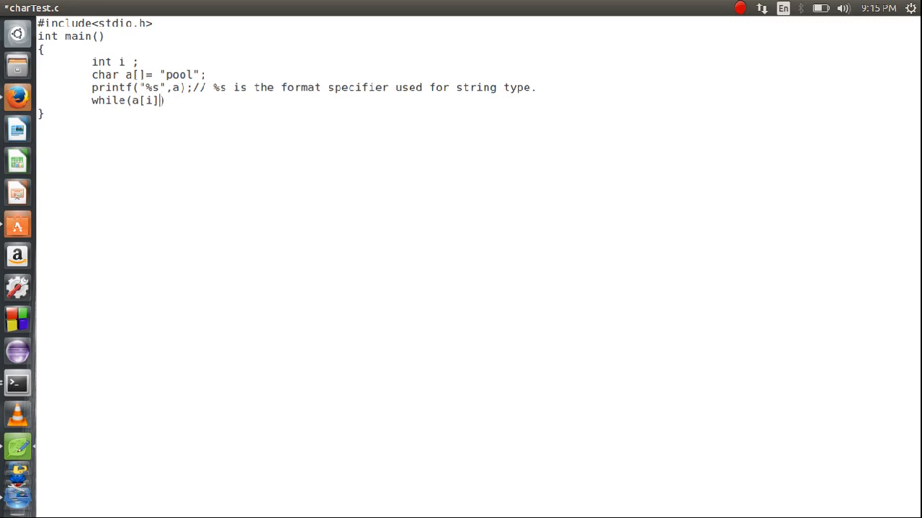
type("=!")
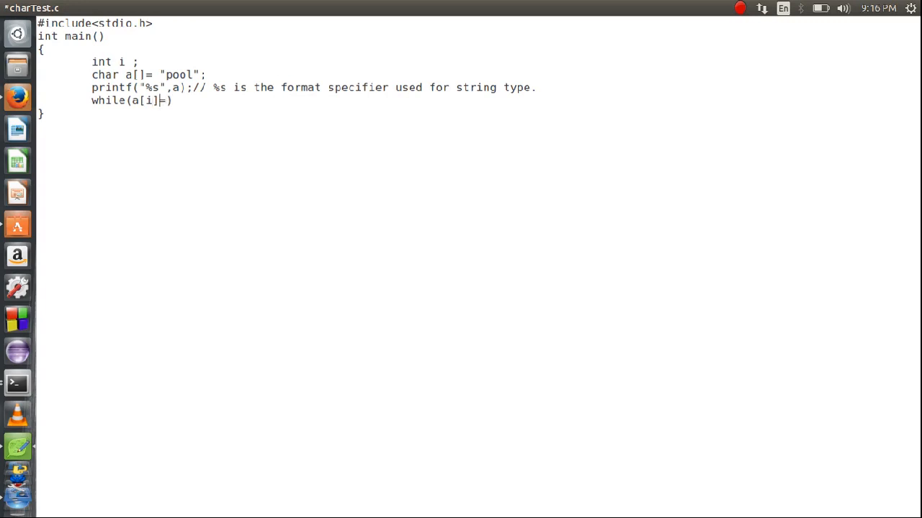
type("!=")
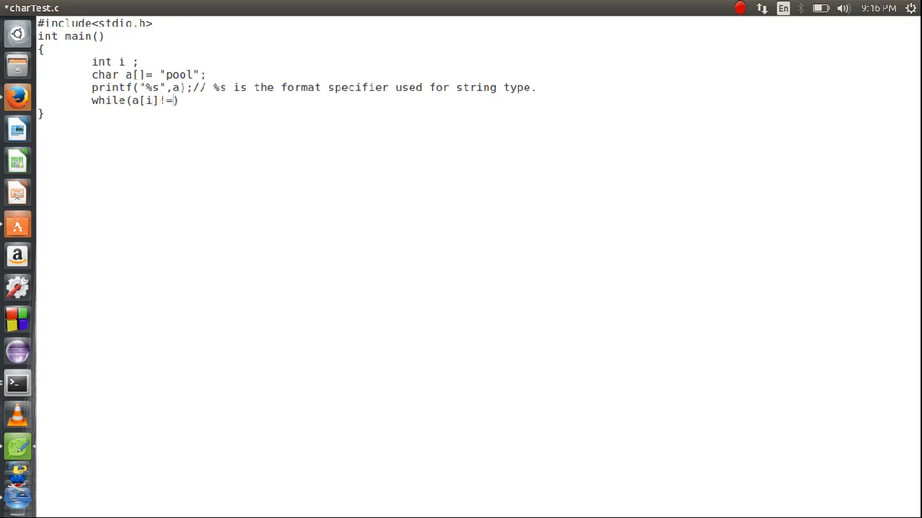
type("'\\0")
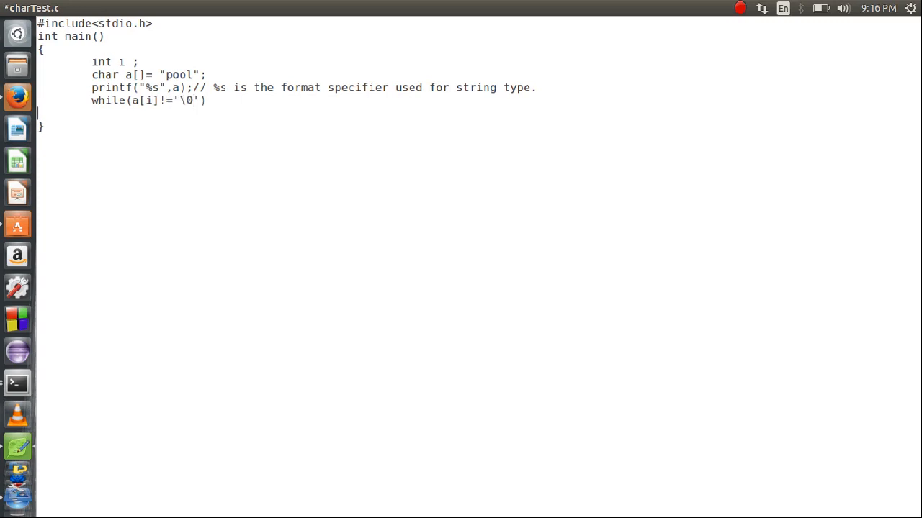
type("{")
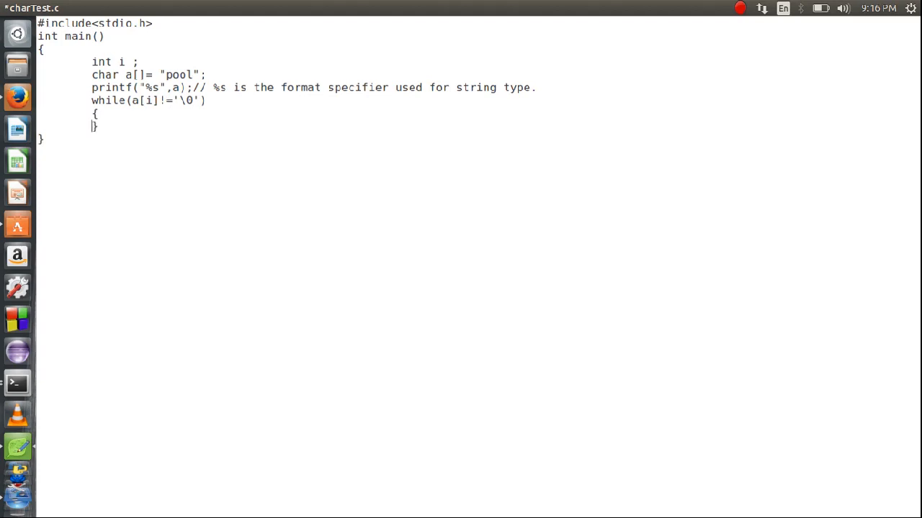
Fill the loop body with printf("%c",a[i]); and i++;.
key("Return")
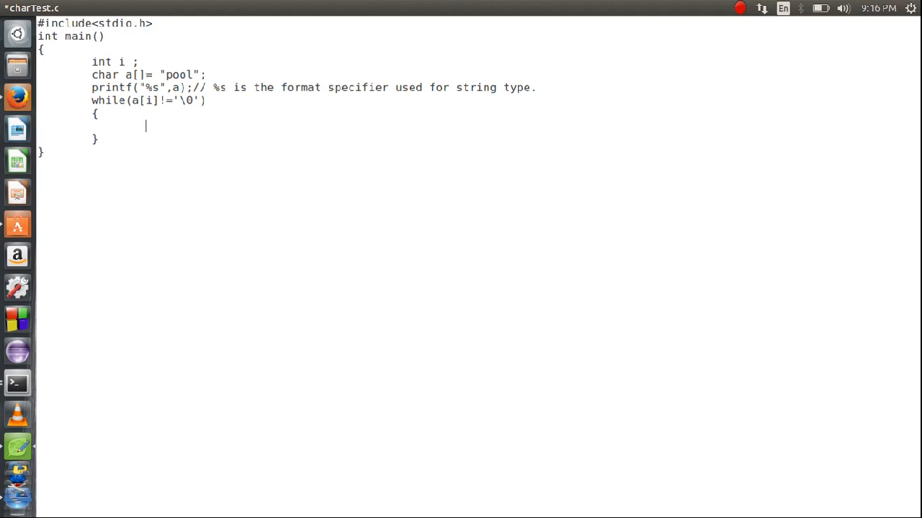
type("p")
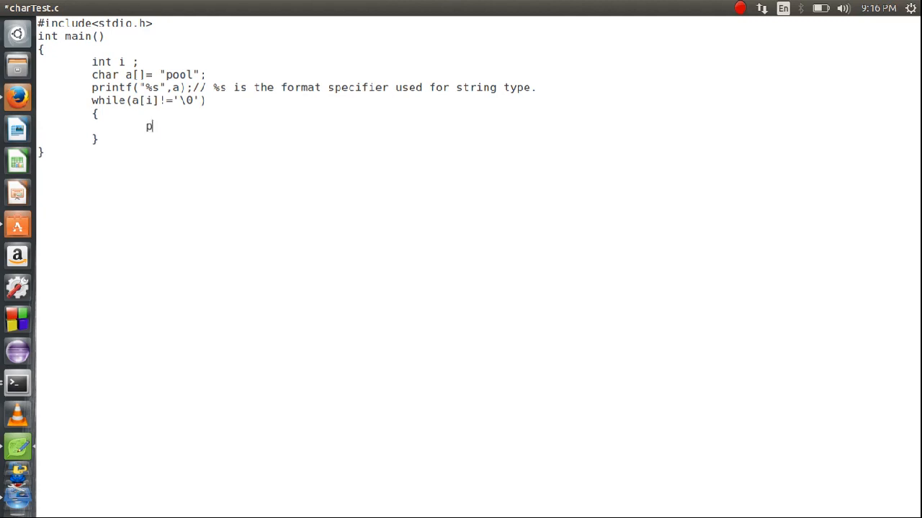
type("rint")
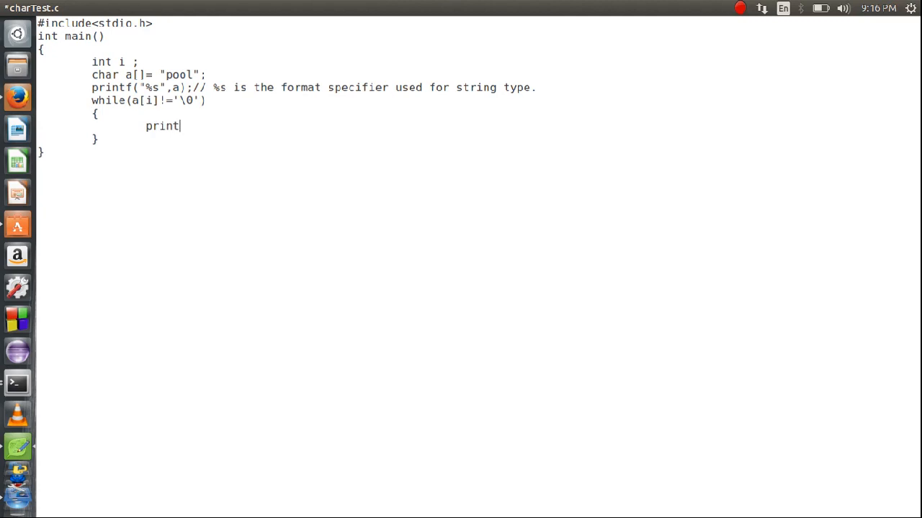
type("f(\"\")")
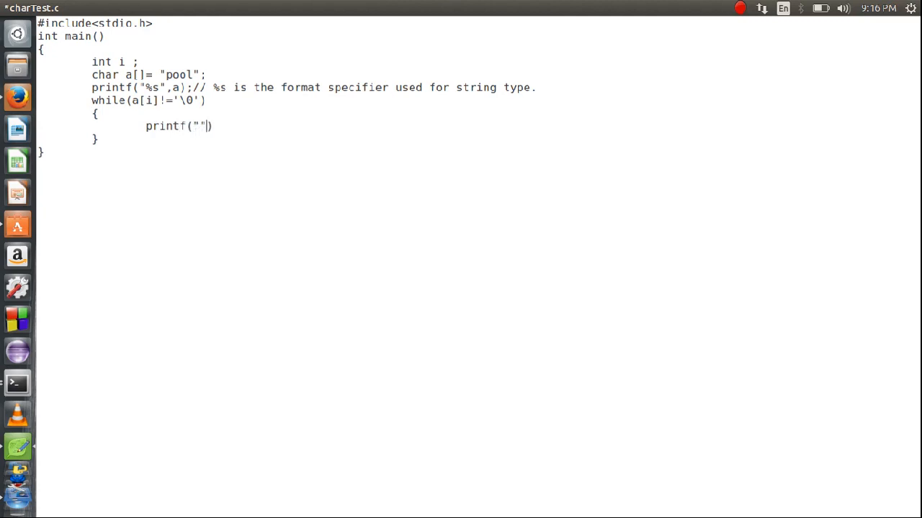
type("%c")
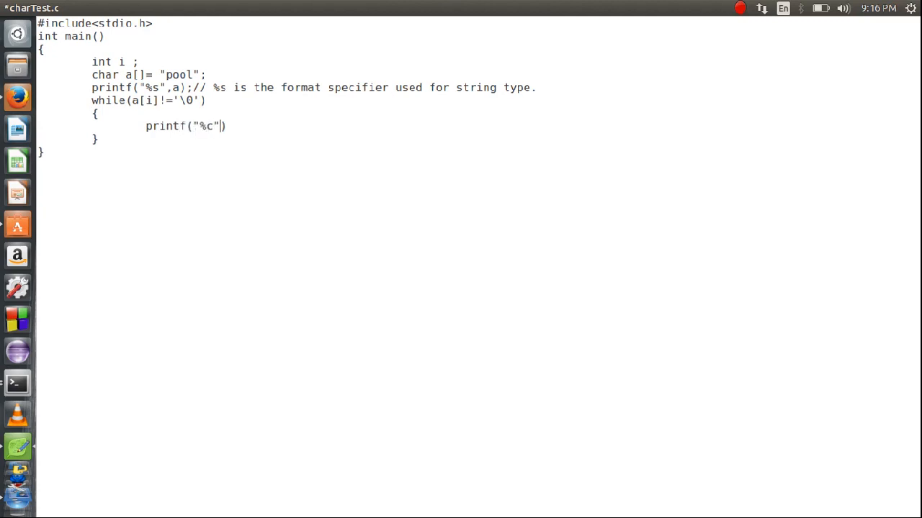
type(",a[]")
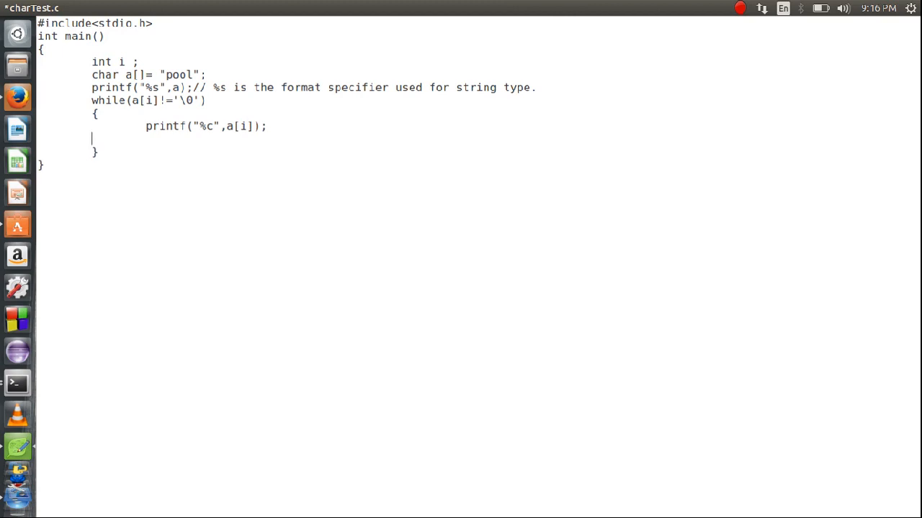
type("i++")
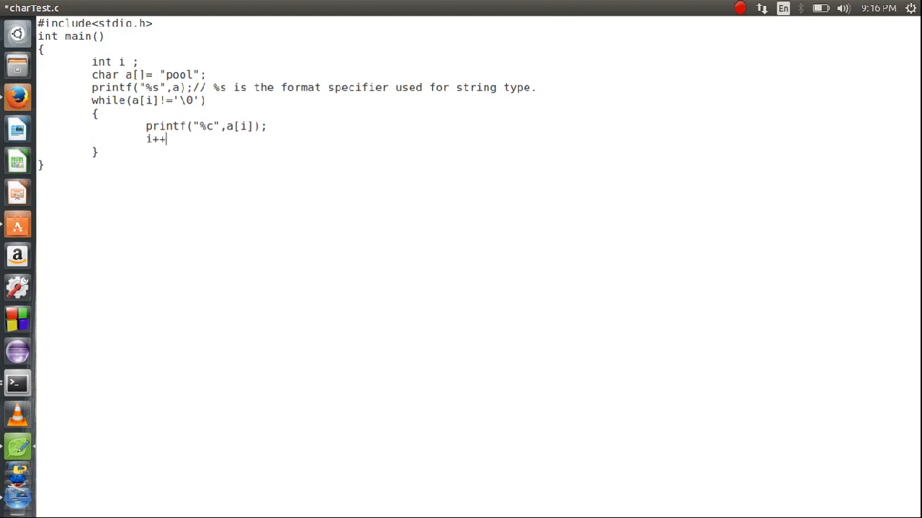
type(";")
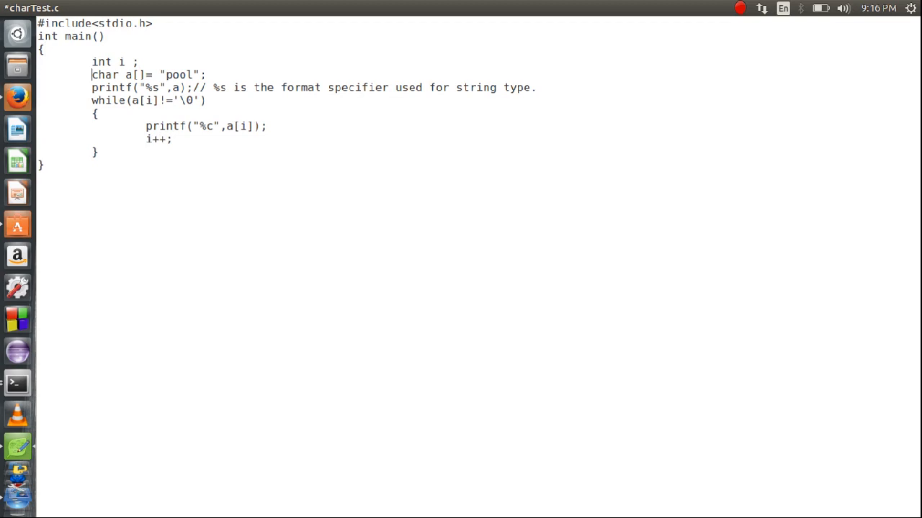
Initialize i to 0 and add return 0; at the end of main.
type("=")
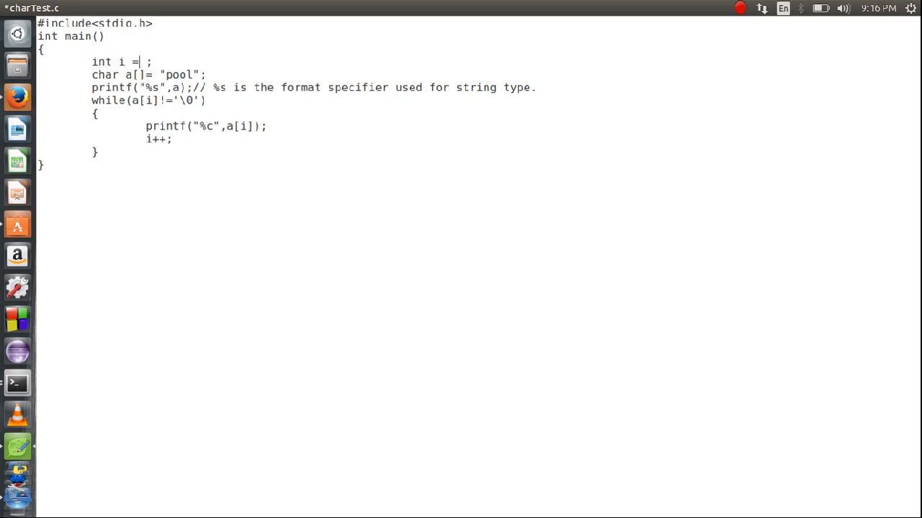
type("0")
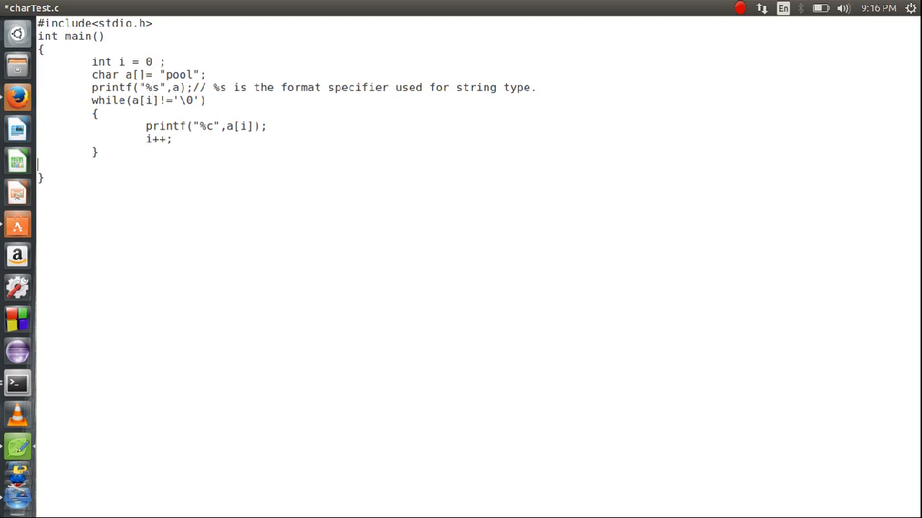
type("return")
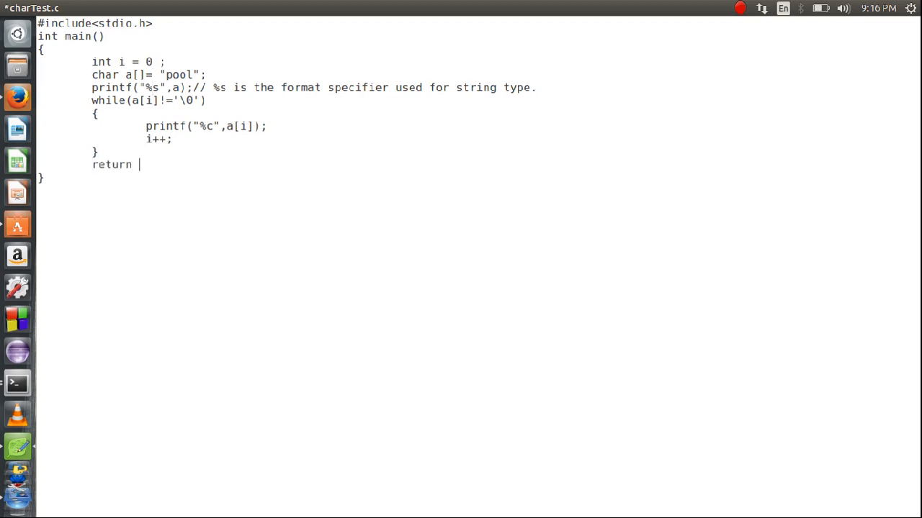
type("0;")
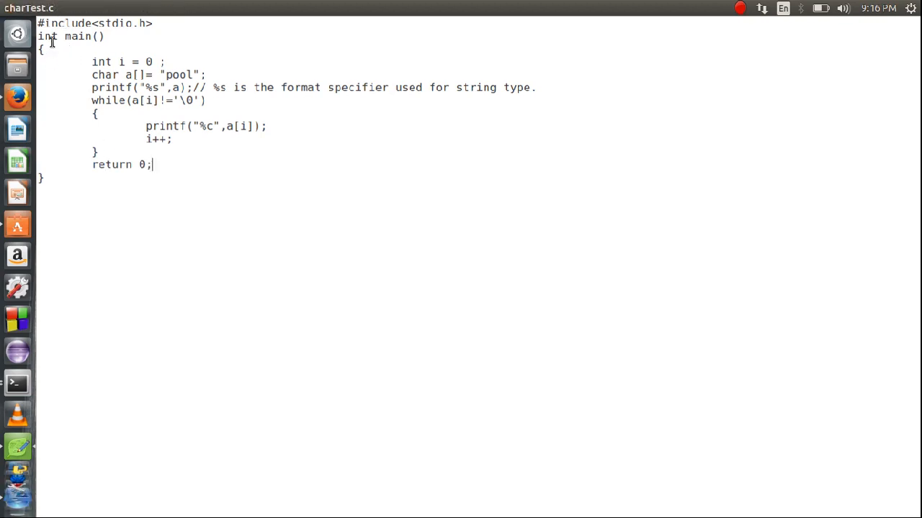
mouse_move(247, 276)
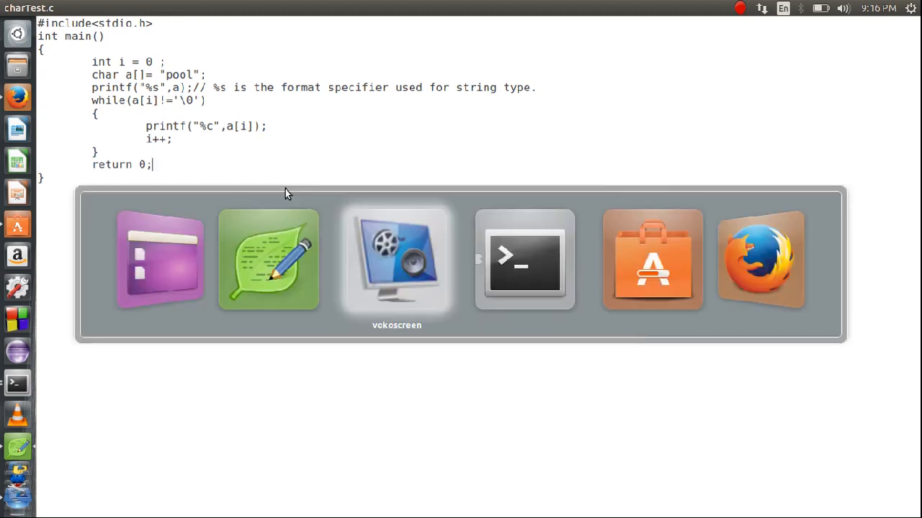
Compile the source in Terminal with gcc -o charTest charTest.c.
left_click(524, 259)
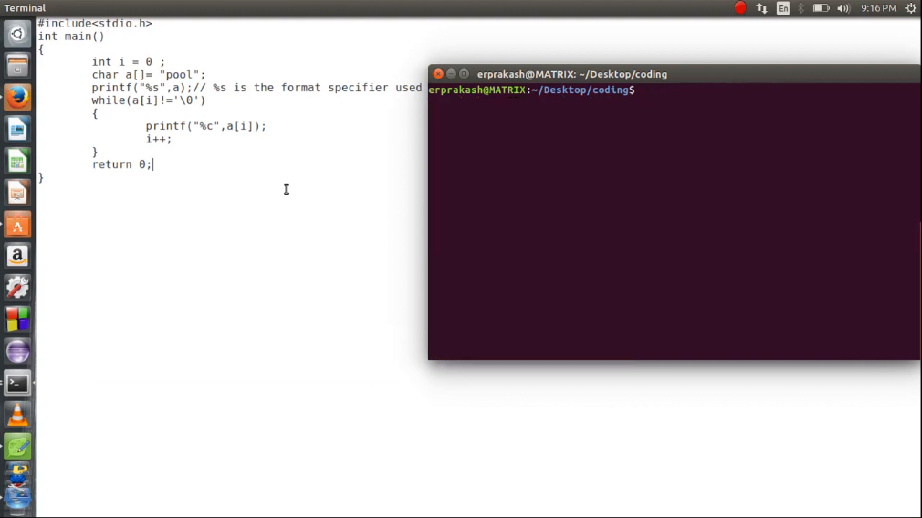
type("gc")
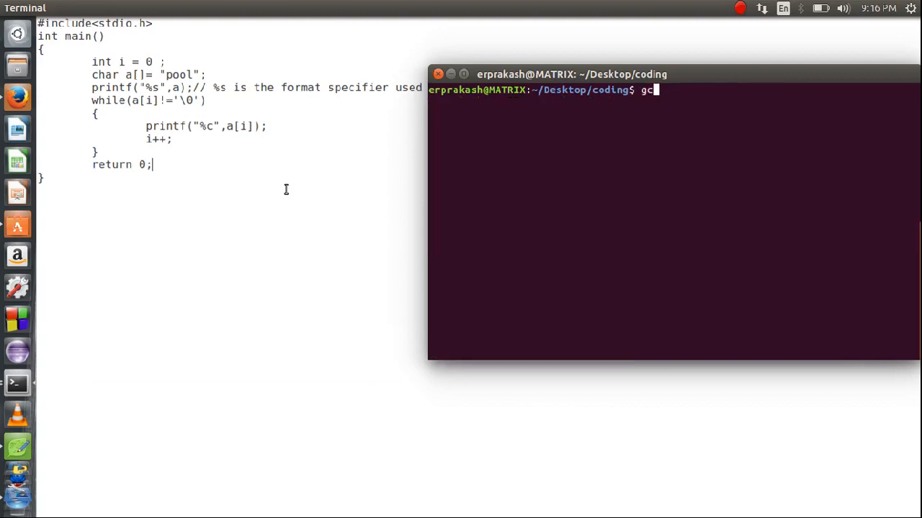
type("c")
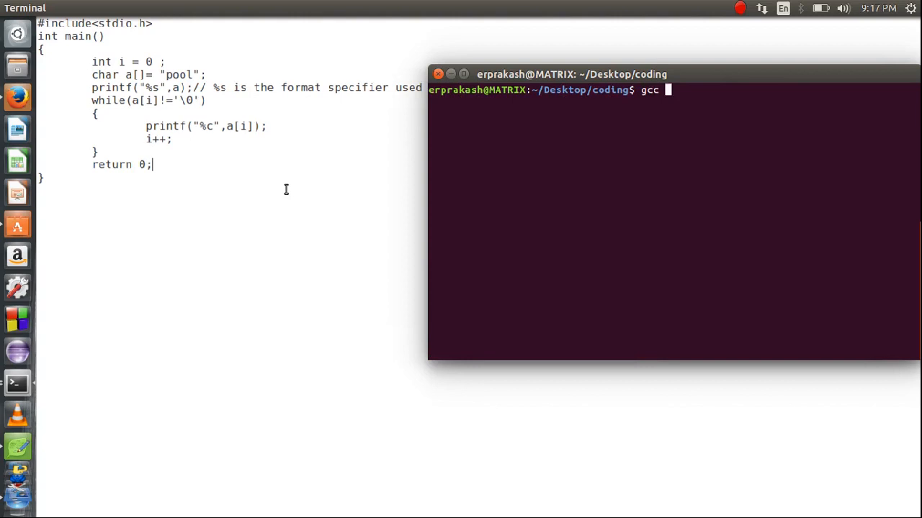
mouse_move(666, 89)
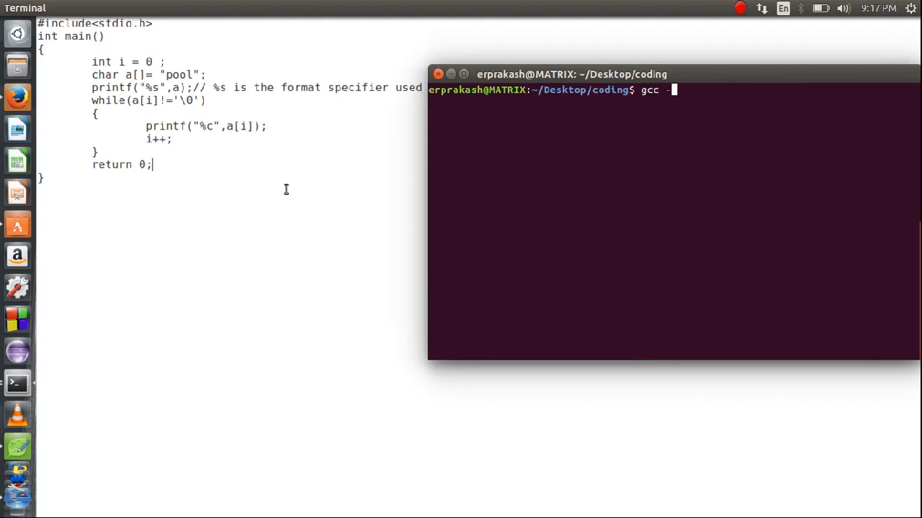
type("-o")
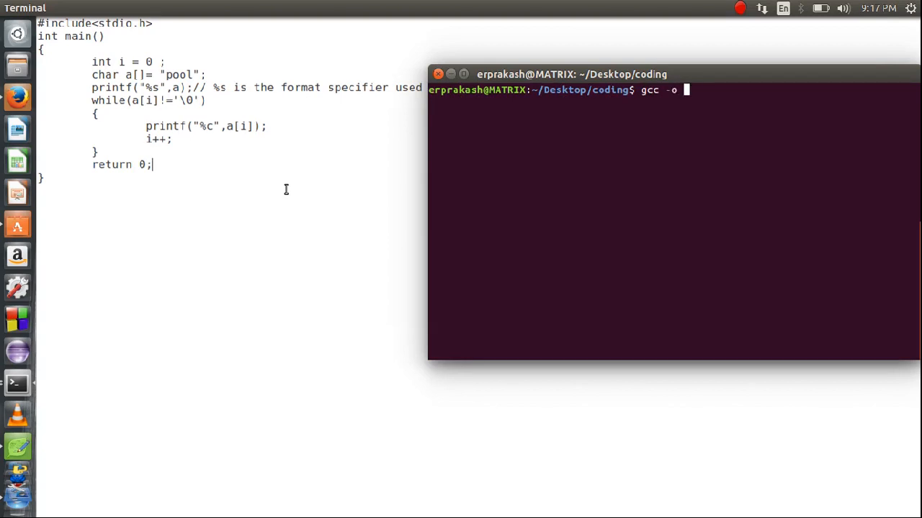
type("char")
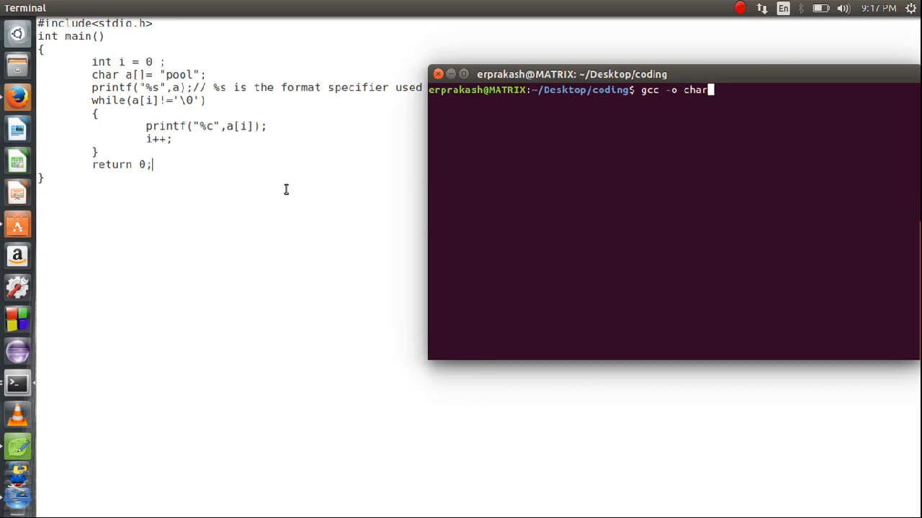
type("Test char")
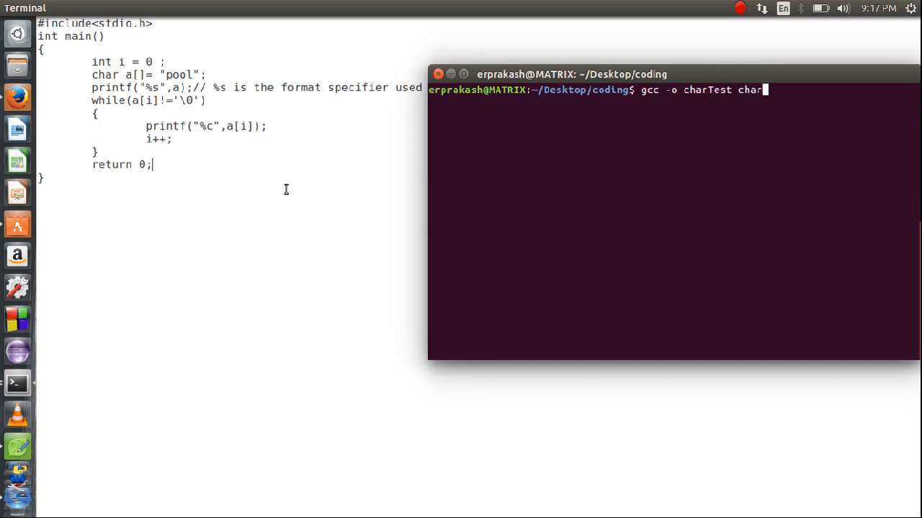
type("Test")
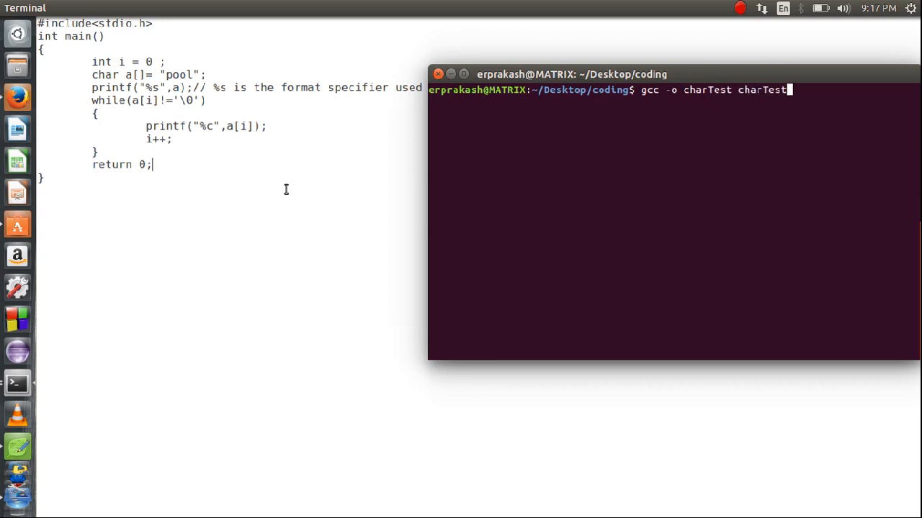
key("Return")
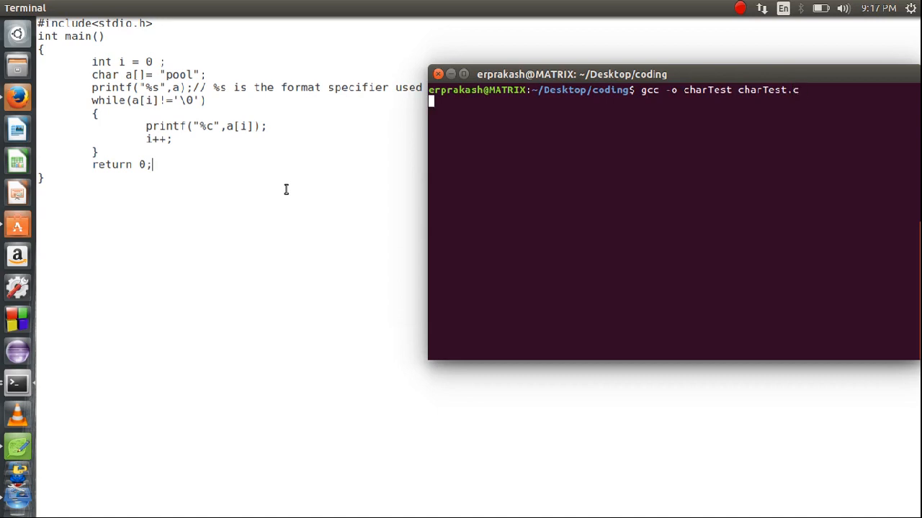
key("Return")
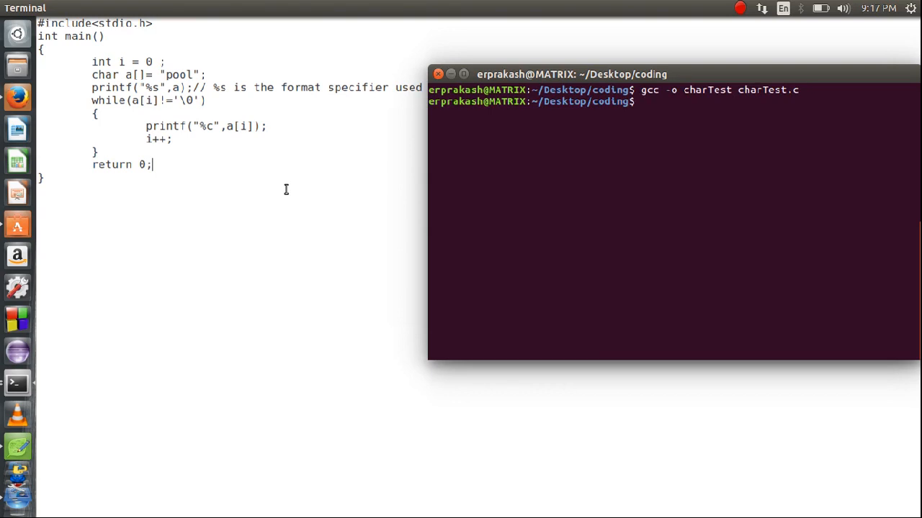
Run the compiled program as ./charTest.
type("./")
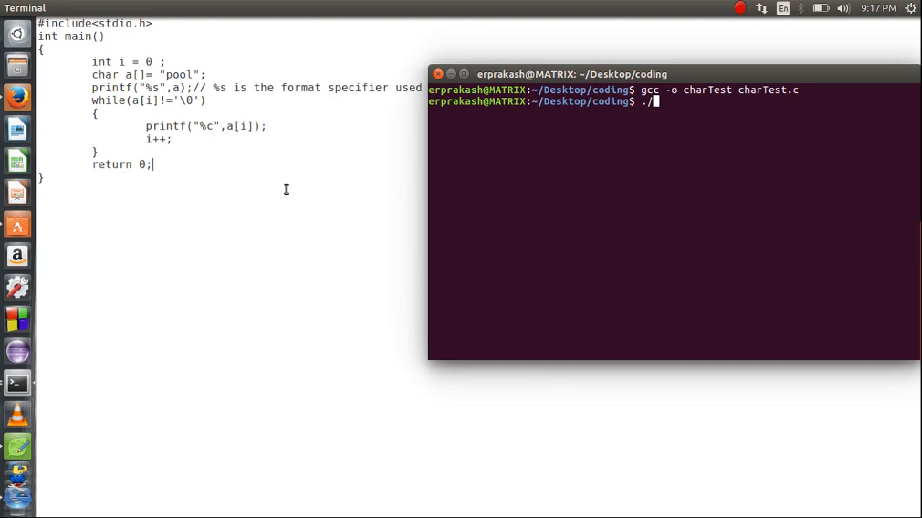
type("char")
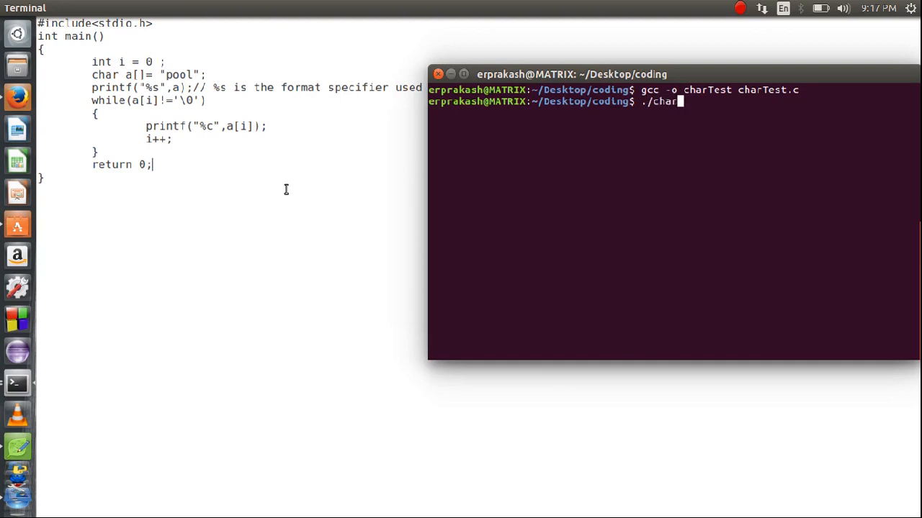
key("Return")
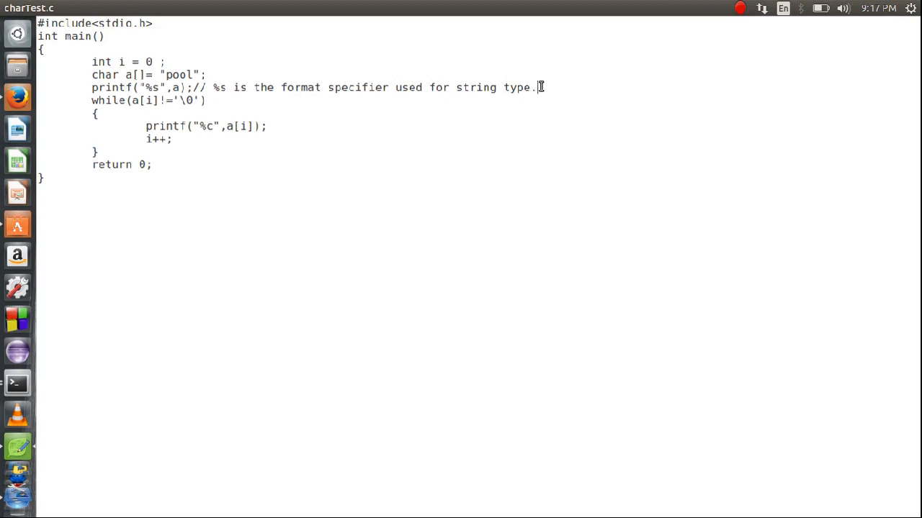
Erase stray characters after the comment and tidy the lines around the loop's printf.
type("//")
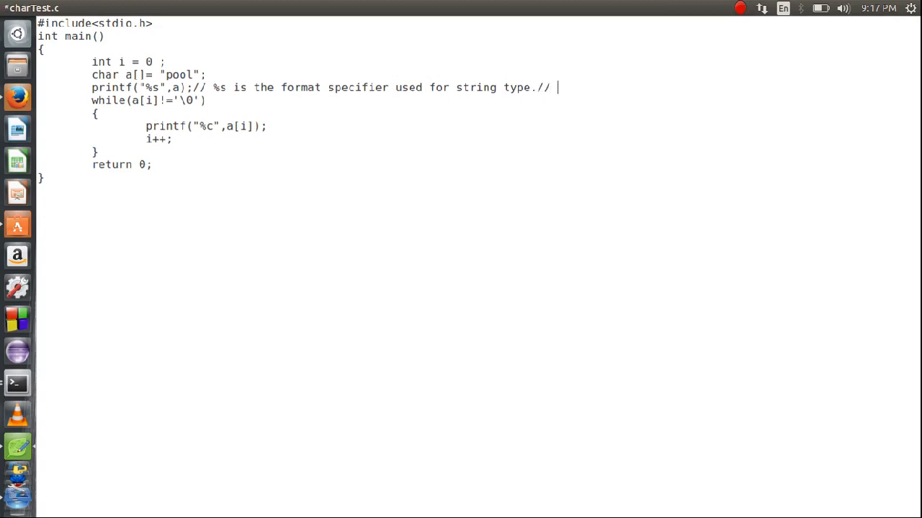
key("BackSpace")
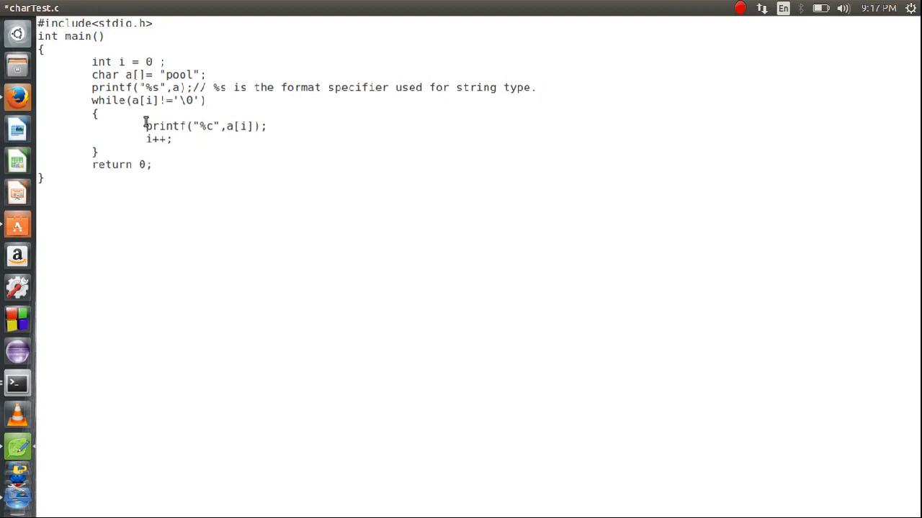
left_click_drag(144, 126, 266, 126)
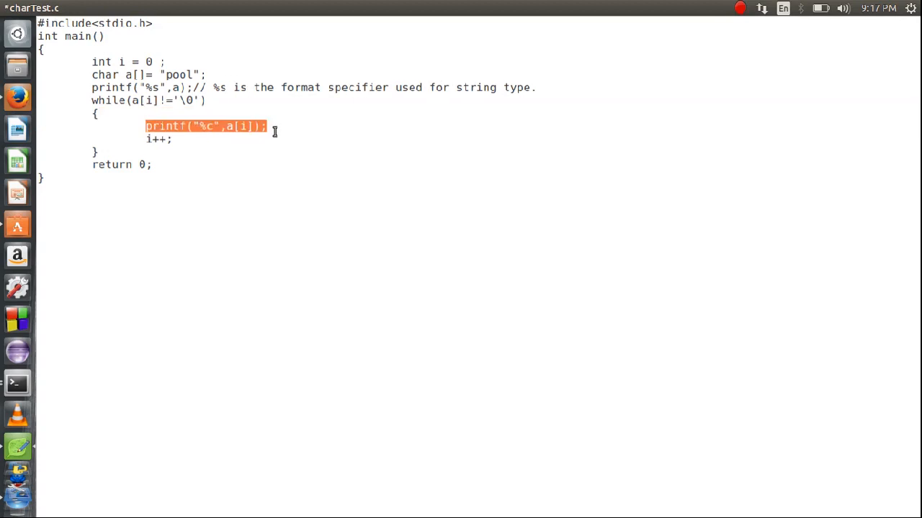
left_click(268, 126)
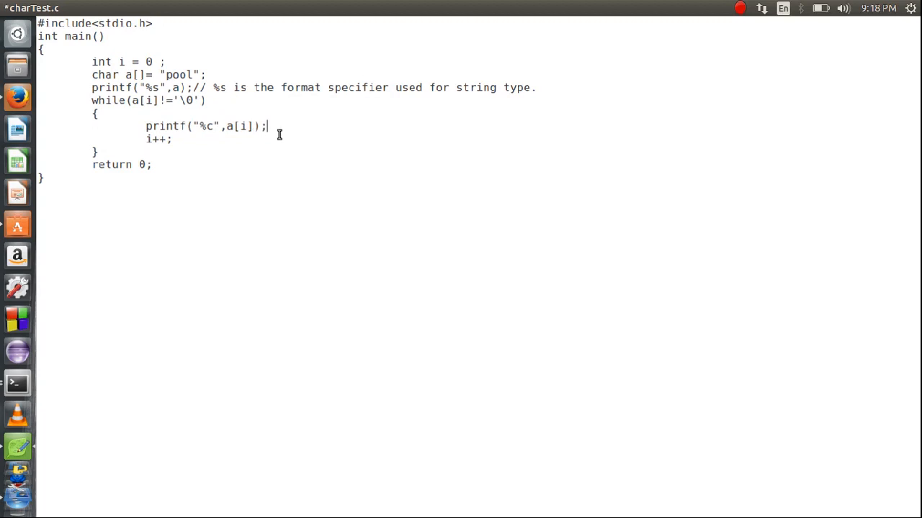
key("Return")
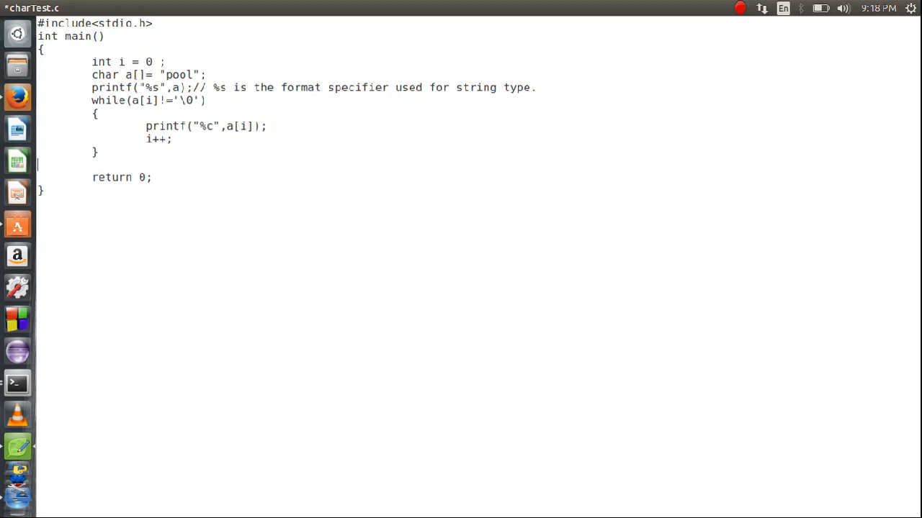
key("Delete")
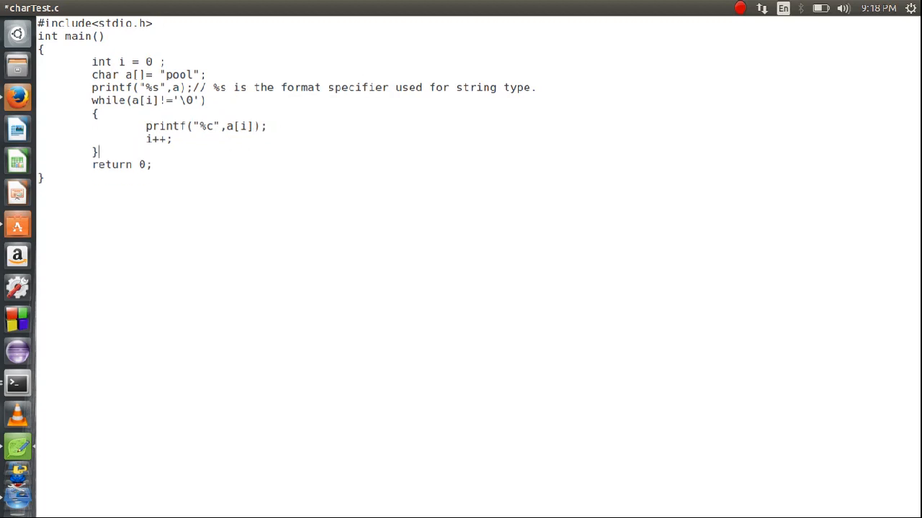
Insert printf("\n"); after the %s printf and after the loop's closing brace.
key("Return")
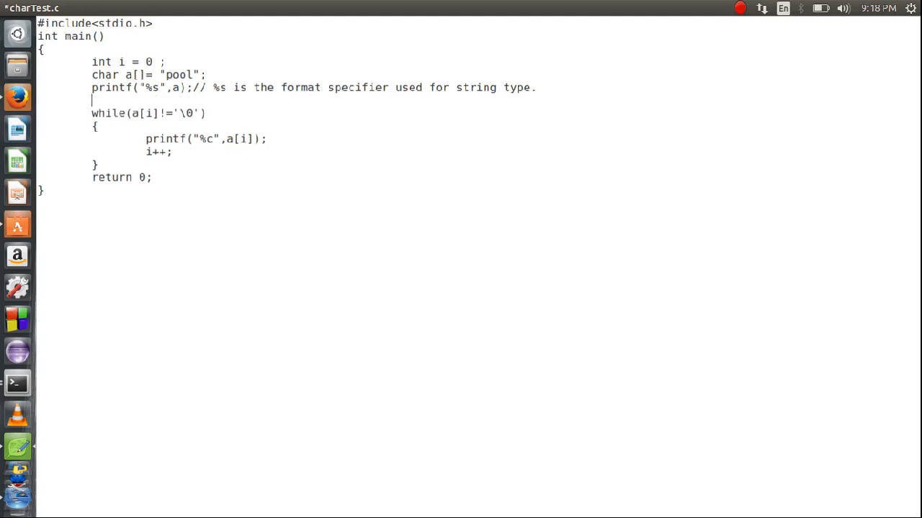
type("printf")
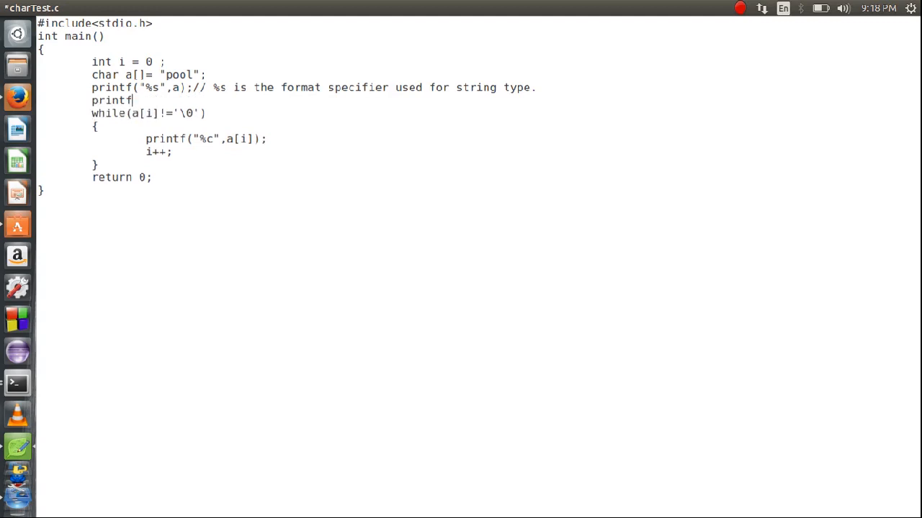
type("(\"\")")
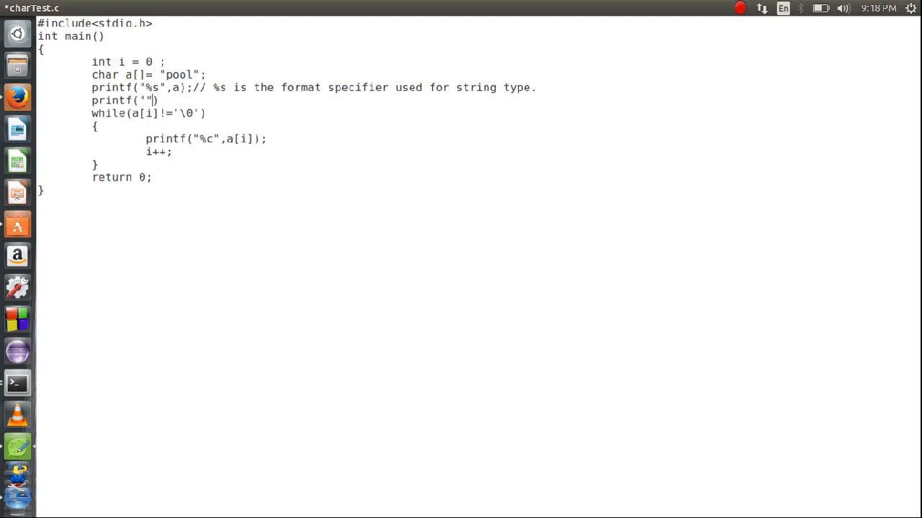
type("\\n")
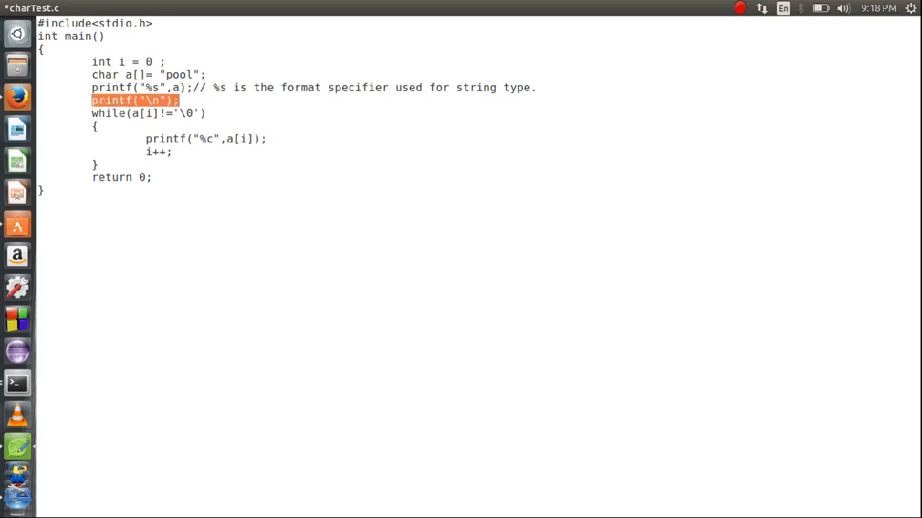
left_click(99, 164)
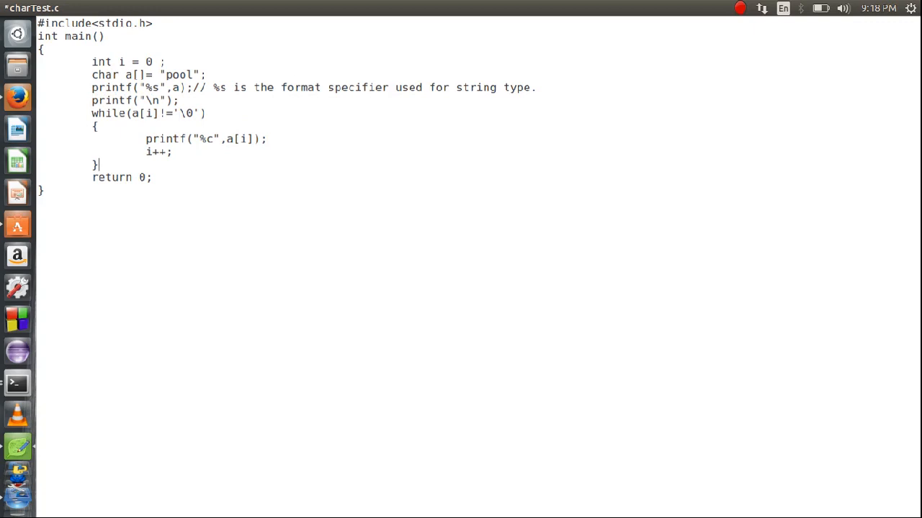
type("printf('\\n');")
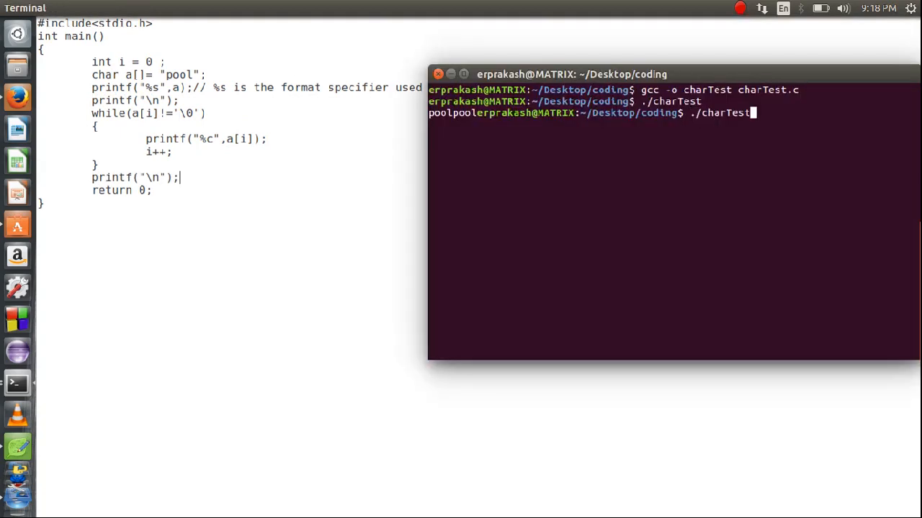
Rerun gcc -o charTest charTest.c to rebuild with the newline prints.
key("Return")
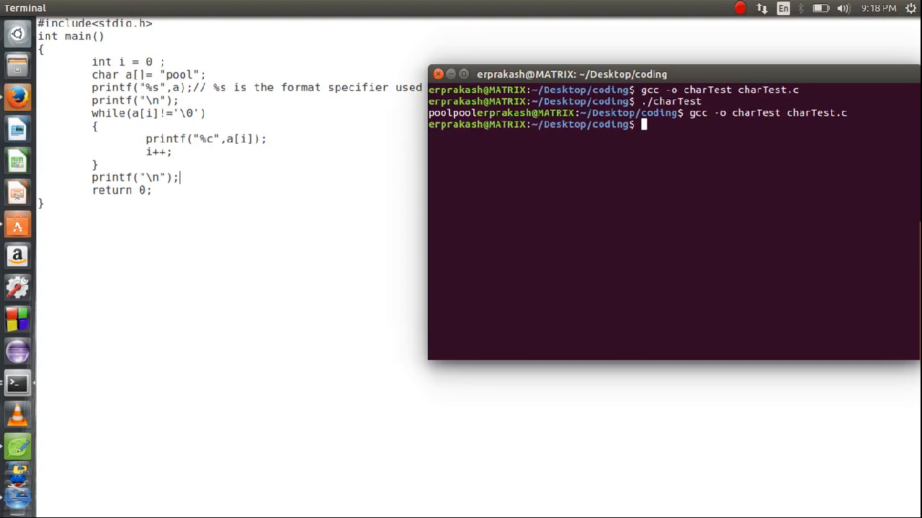
key("Return")
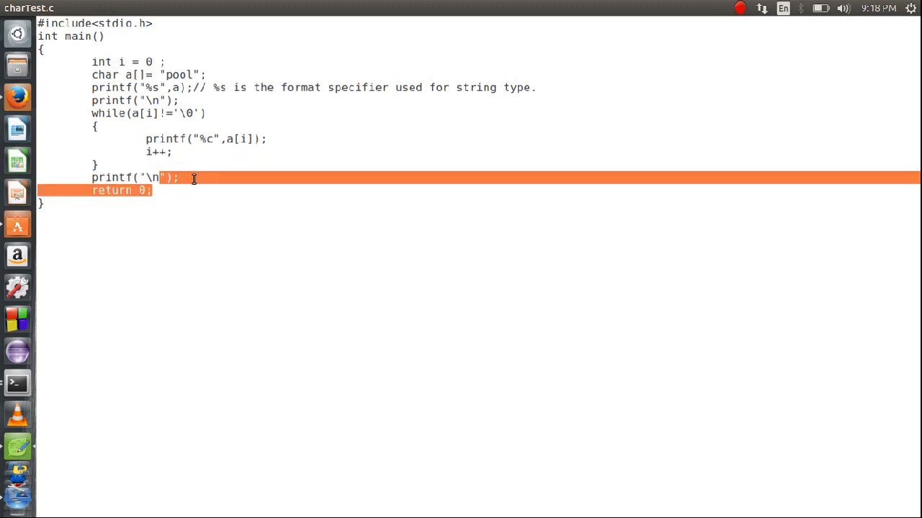
Select the printf lines and character loop and replace them with puts(a);.
left_click(180, 178)
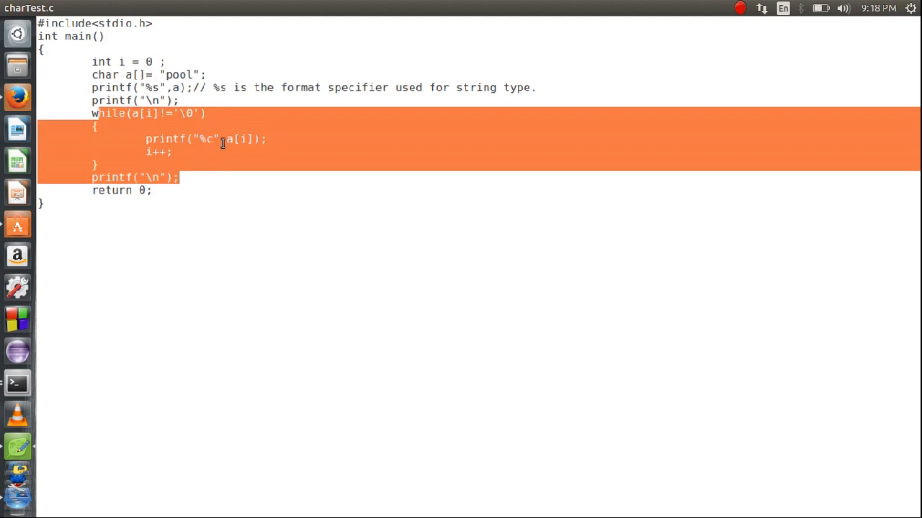
left_click(189, 100)
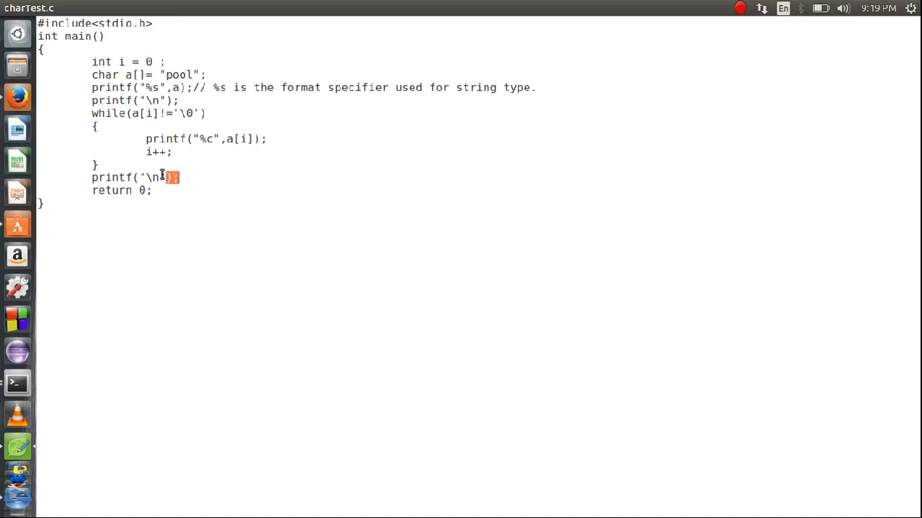
left_click_drag(173, 177, 91, 87)
type("p")
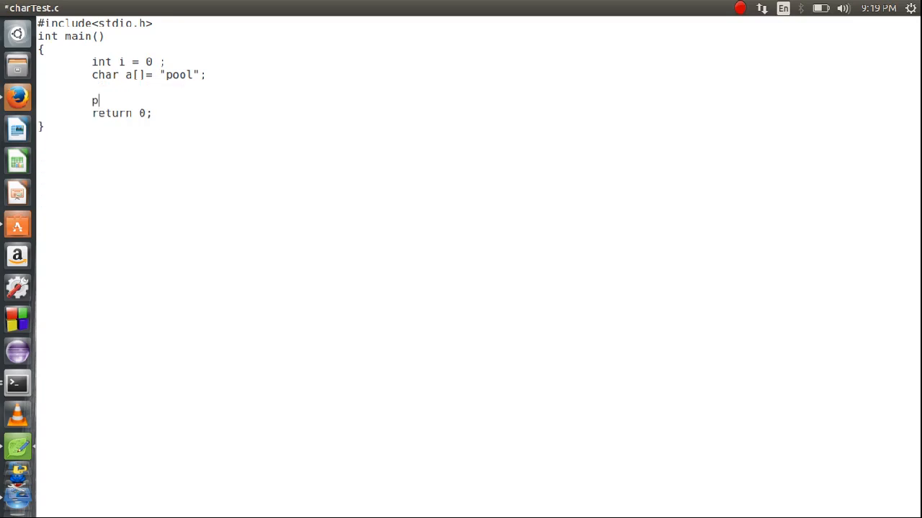
type("uts()")
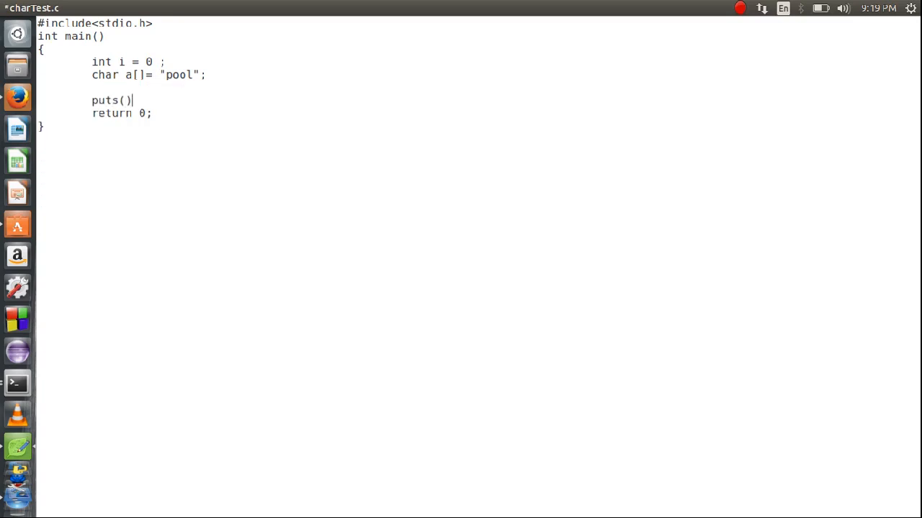
type("a")
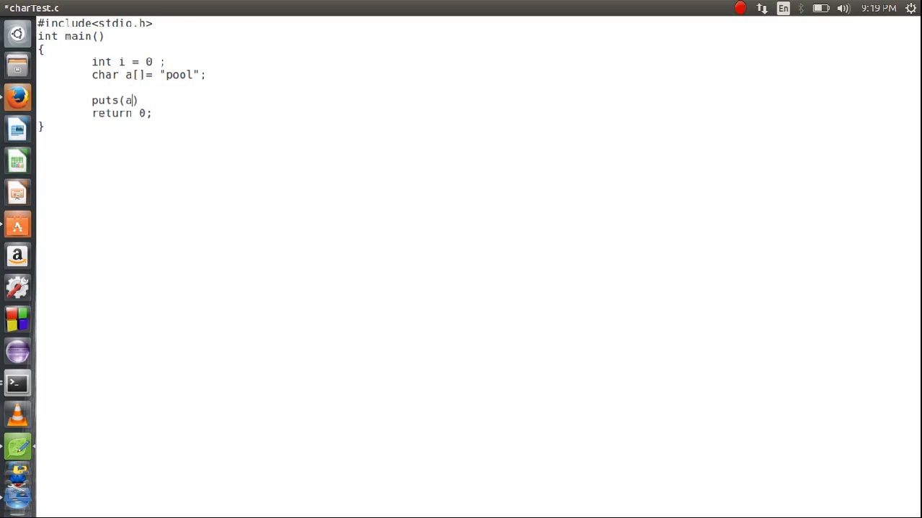
type(";")
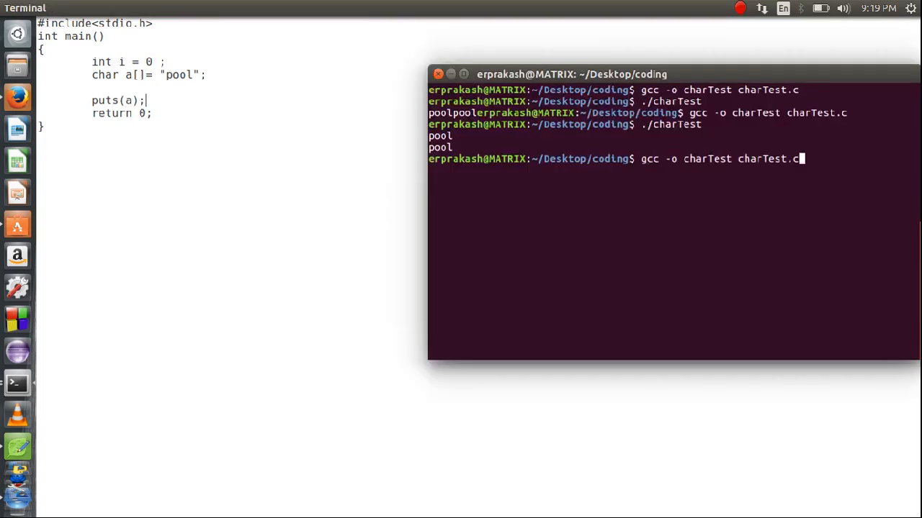
Compile the puts version of charTest.c and remove the blank line above puts(a);.
key("Return")
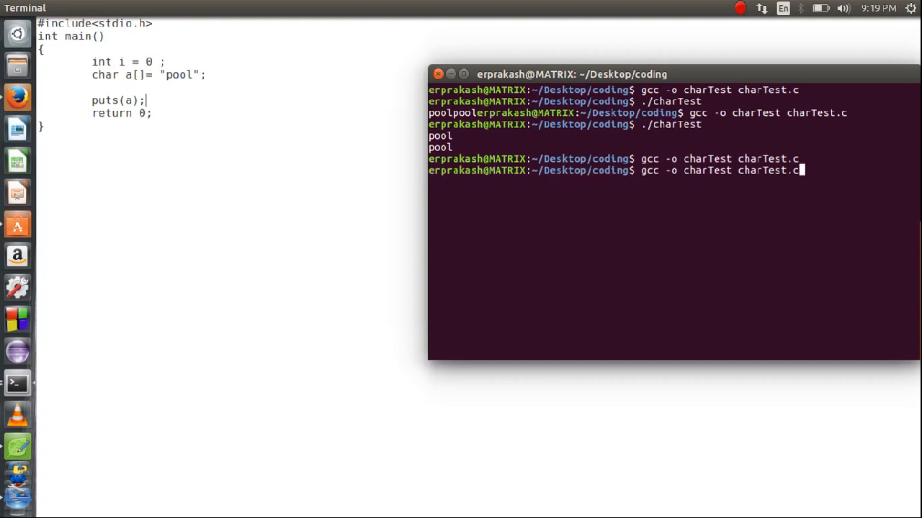
key("Return")
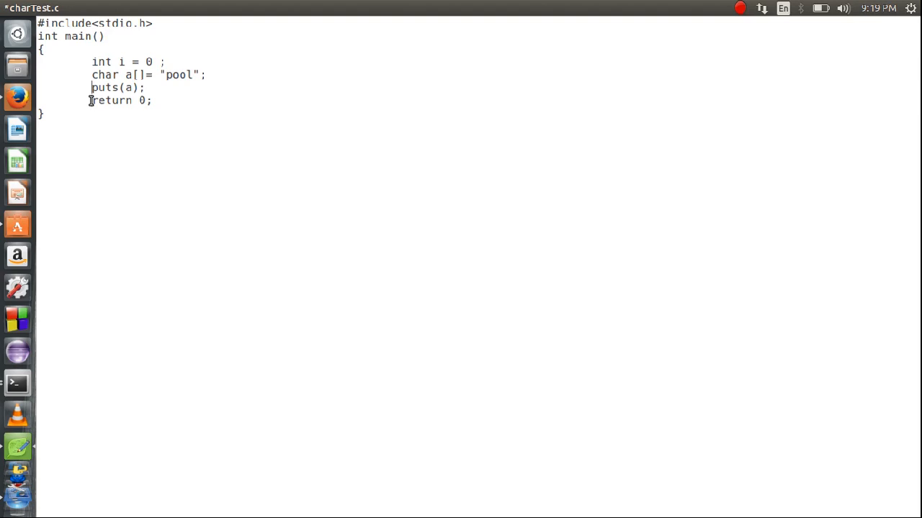
Replace the leftover declaration text with the prompt "To enter the string".
left_click(47, 114)
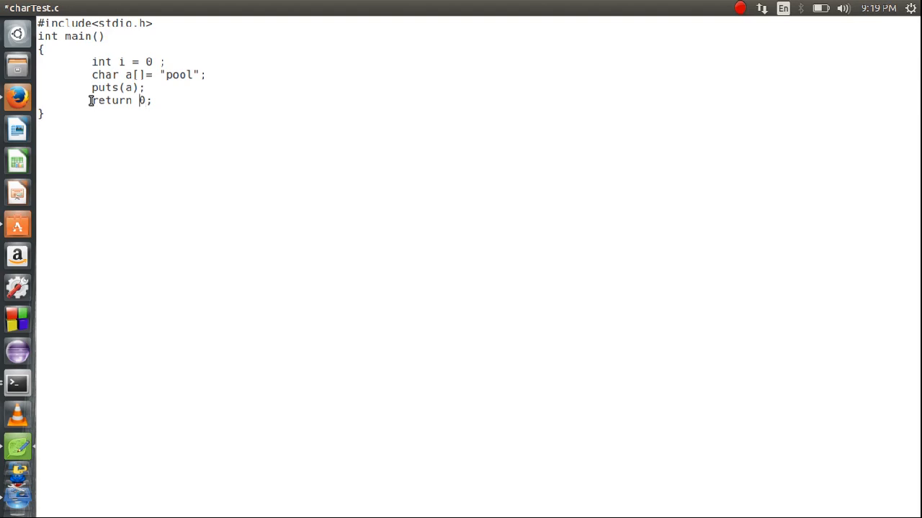
left_click(45, 113)
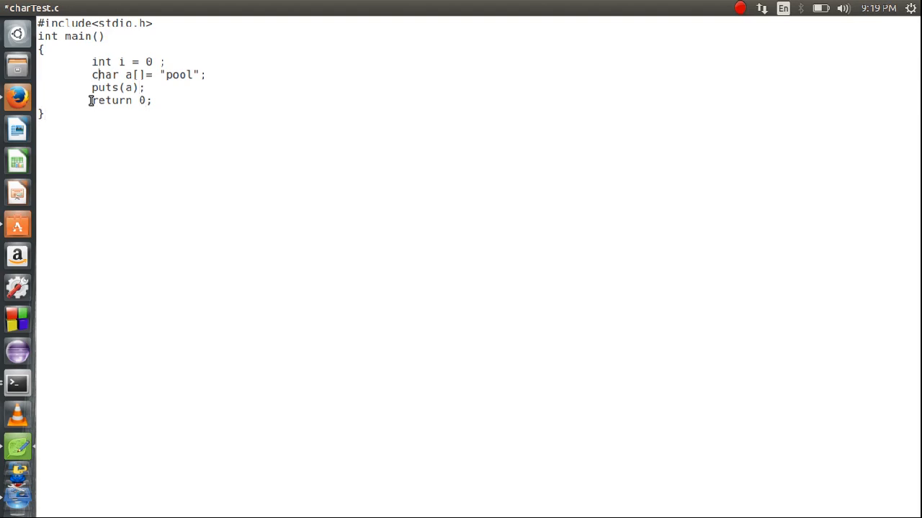
double_click(100, 62)
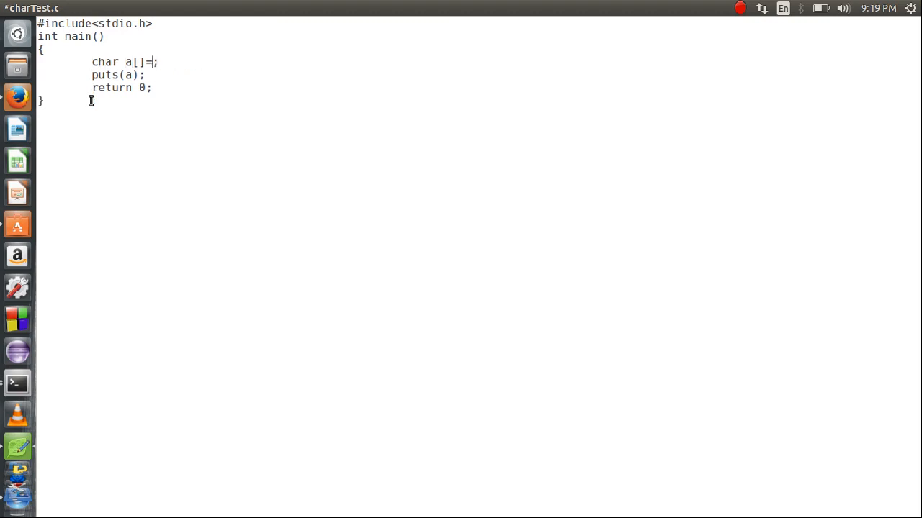
key("BackSpace")
type("printf")
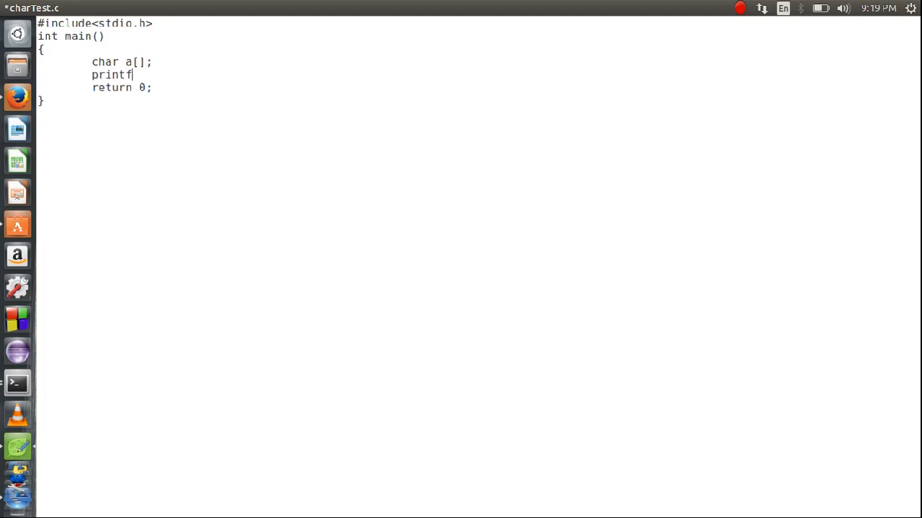
type("(\"")
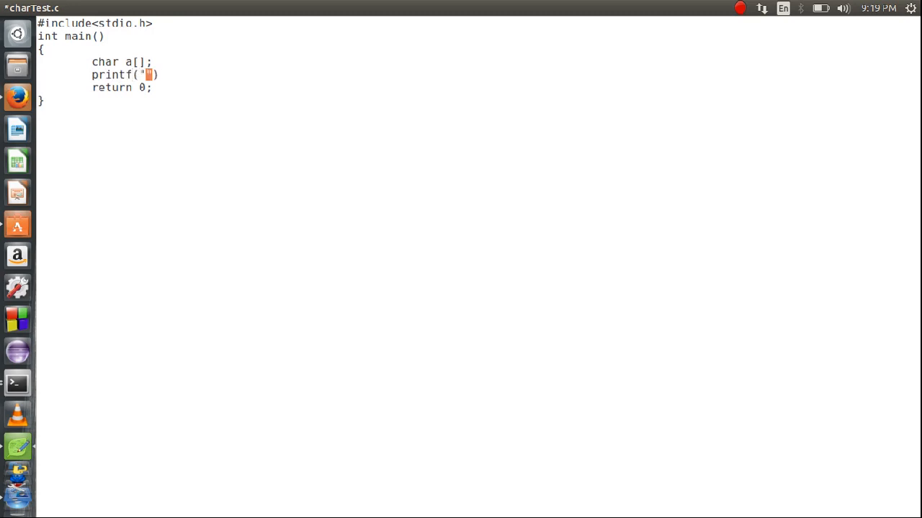
type("T")
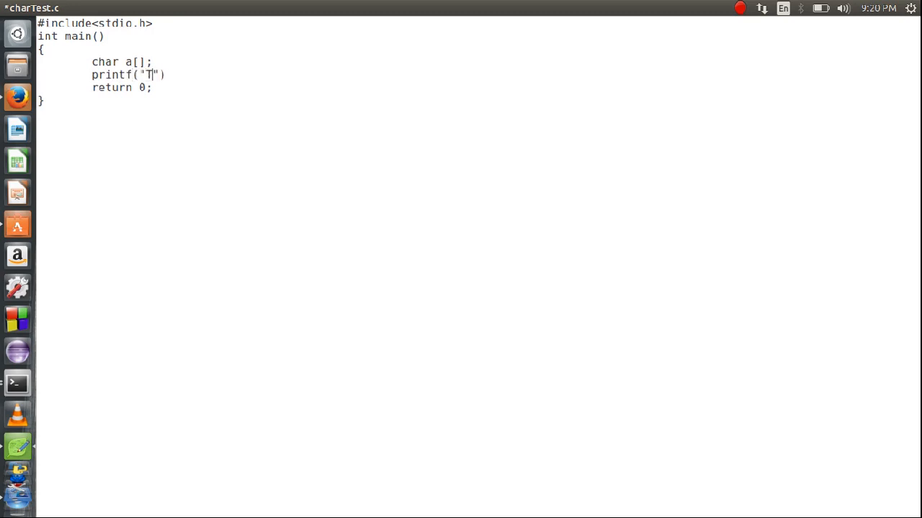
type("o enter t")
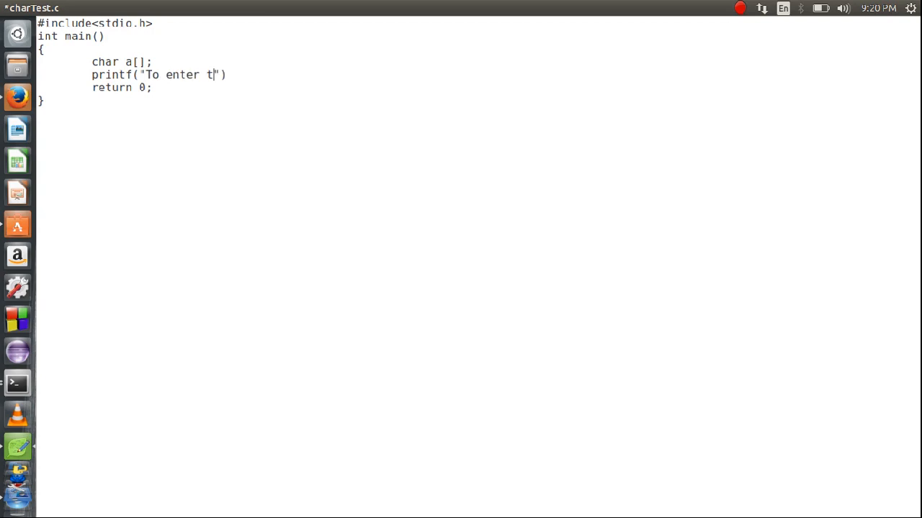
type("he string")
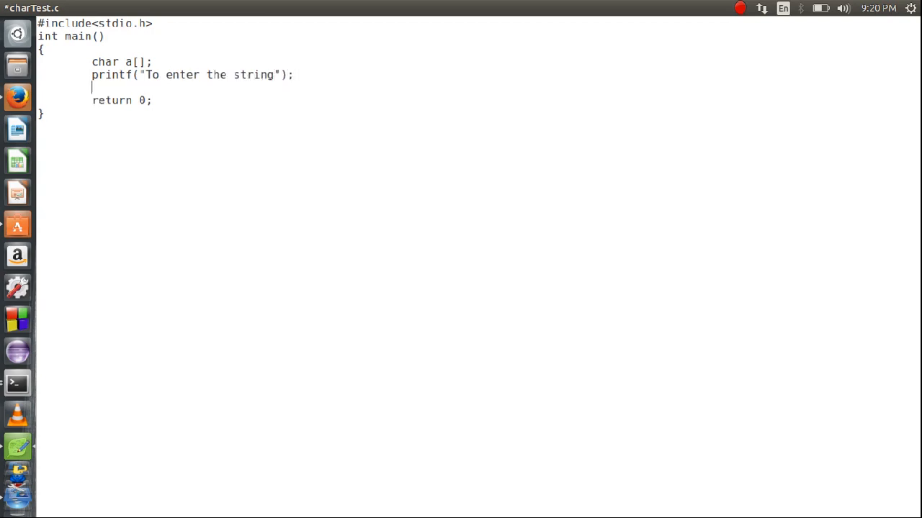
Add the gets(a); and puts(a); lines and set the array size to 25.
type("gets()")
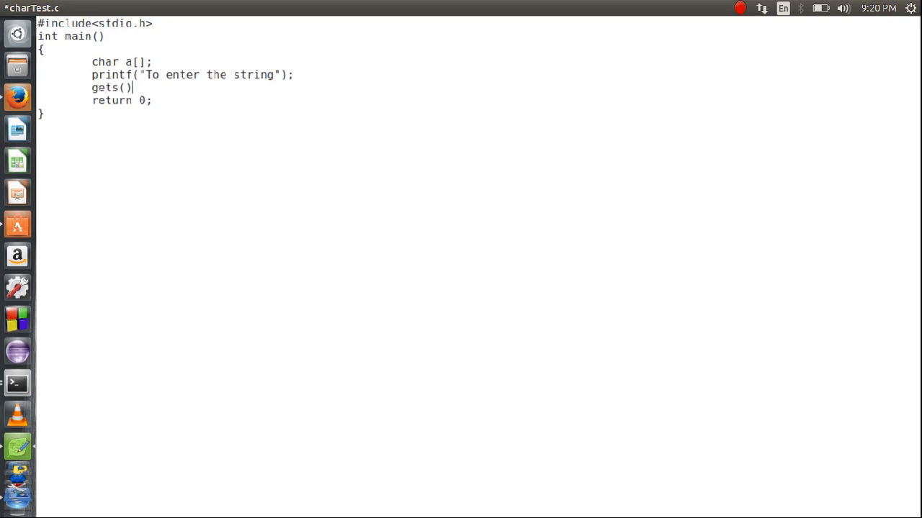
type("a")
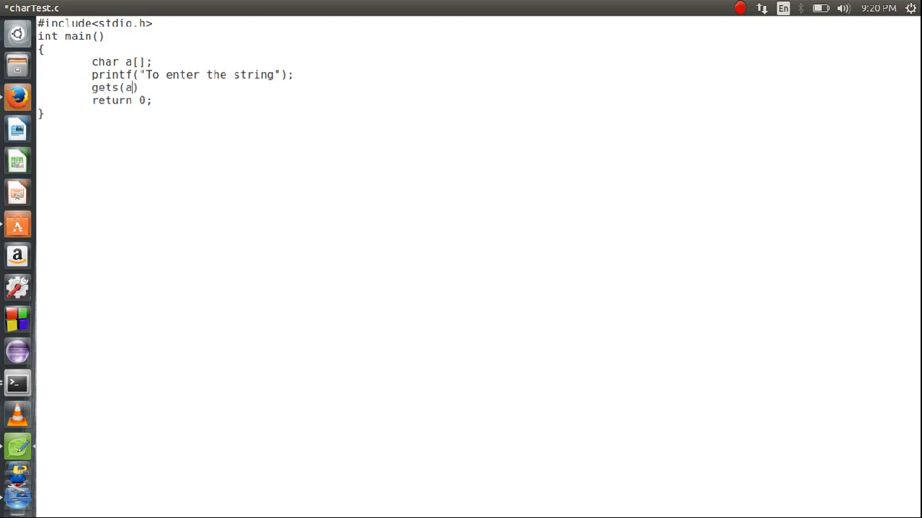
type(";")
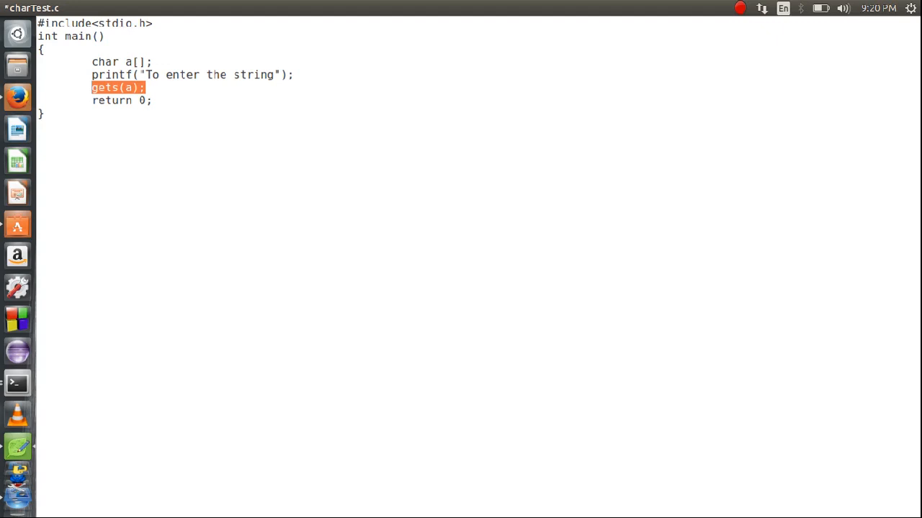
left_click(148, 87)
type("put")
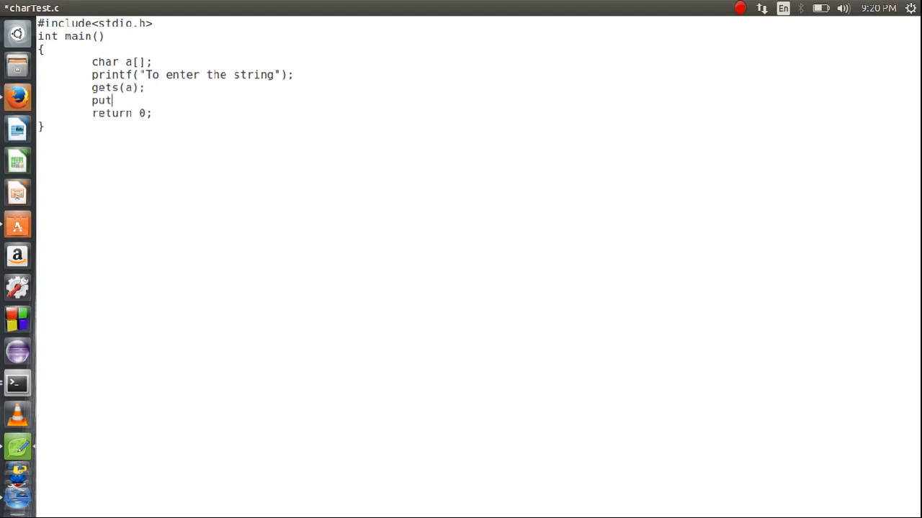
type("s()")
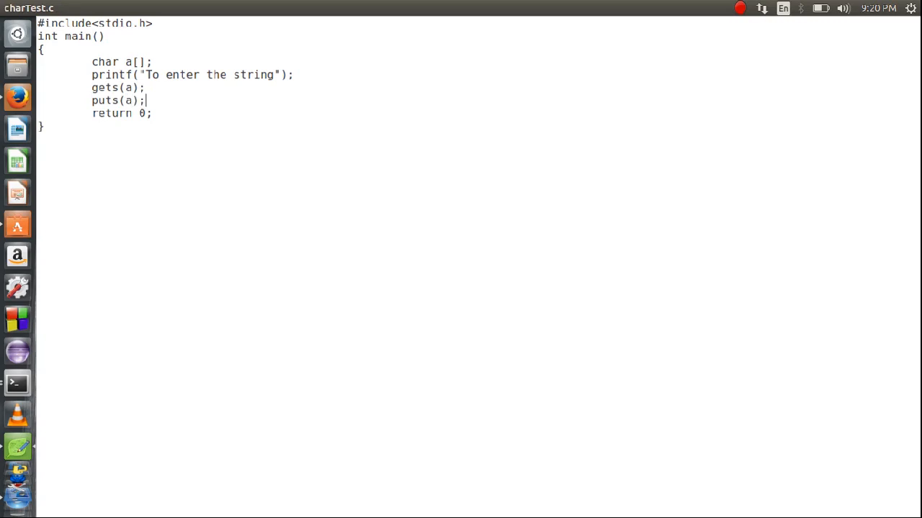
left_click(147, 87)
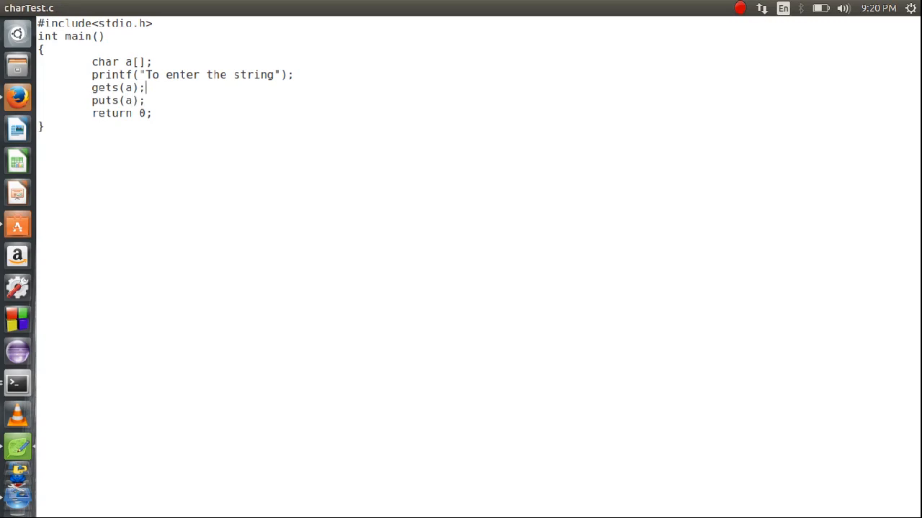
type("25")
type("./charTest")
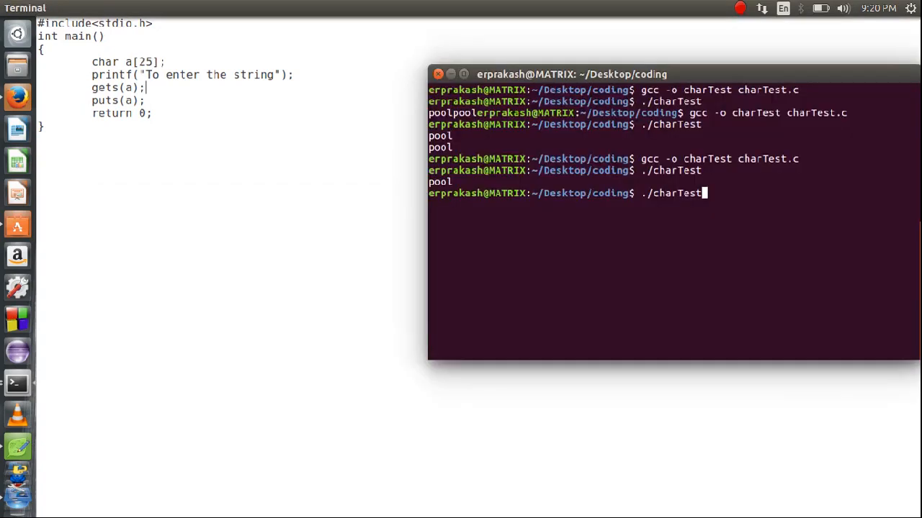
Recompile charTest.c with gcc and mark the warning that gets is dangerous.
key("Return")
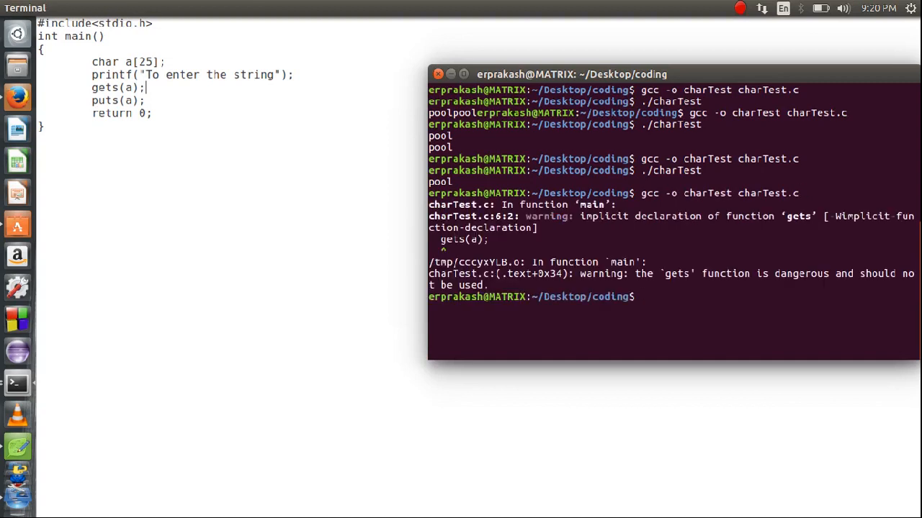
double_click(678, 274)
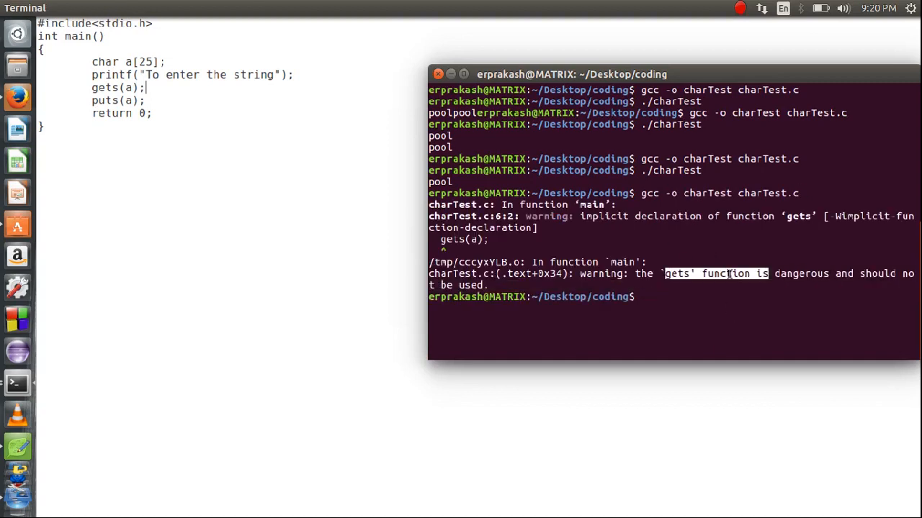
type("gcc -o charTest charTest.c")
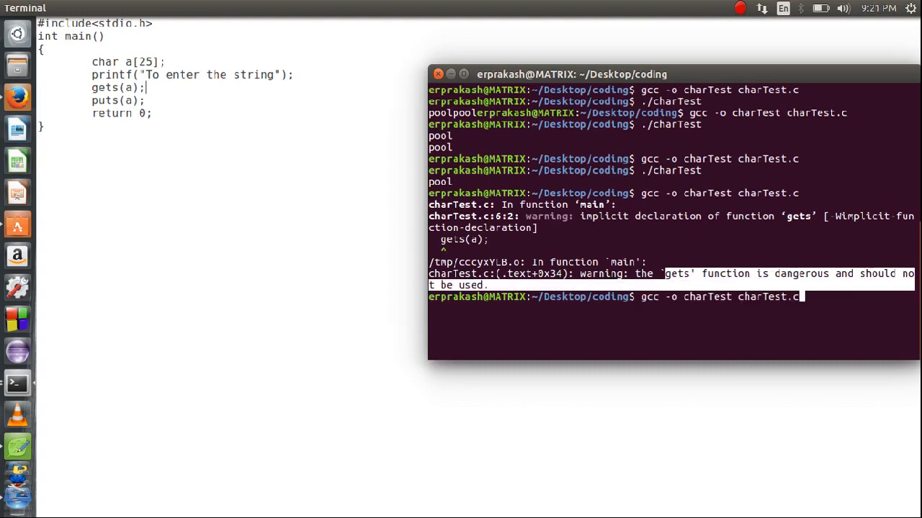
key("Return")
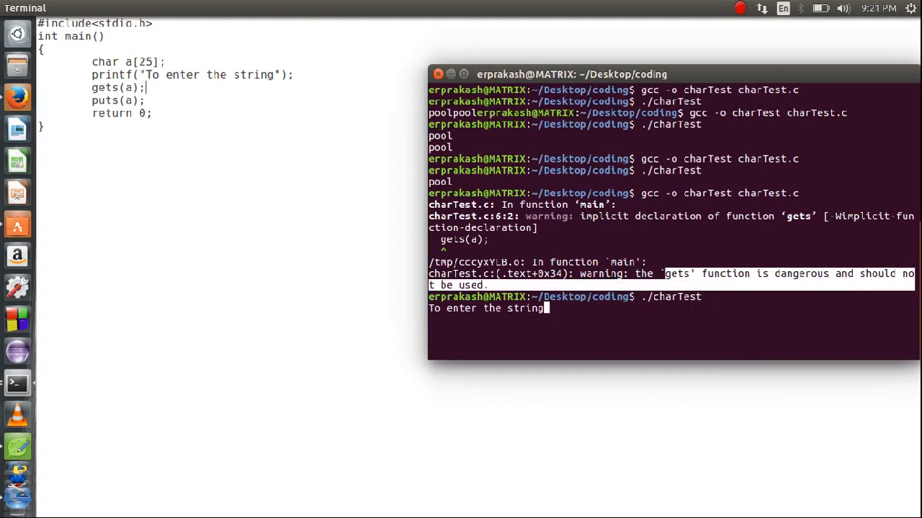
Run charTest and enter the line 'this is working'.
type("pr")
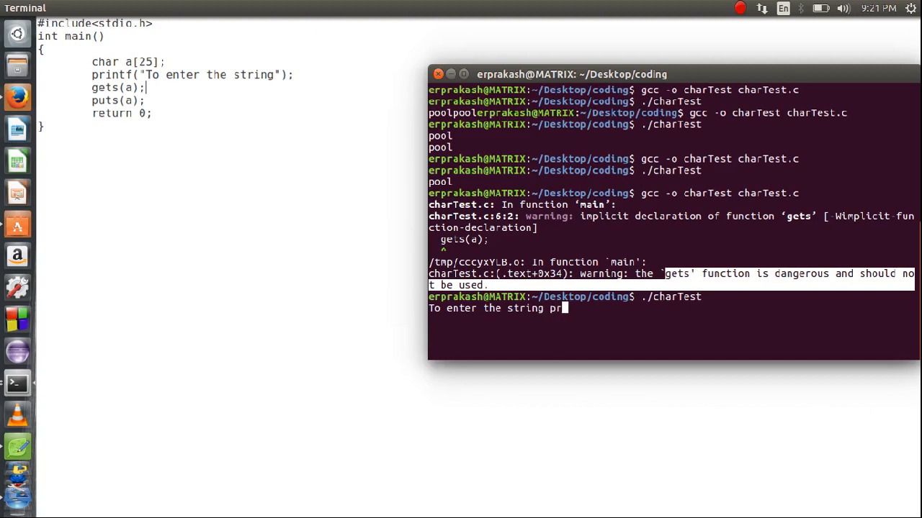
type("this is")
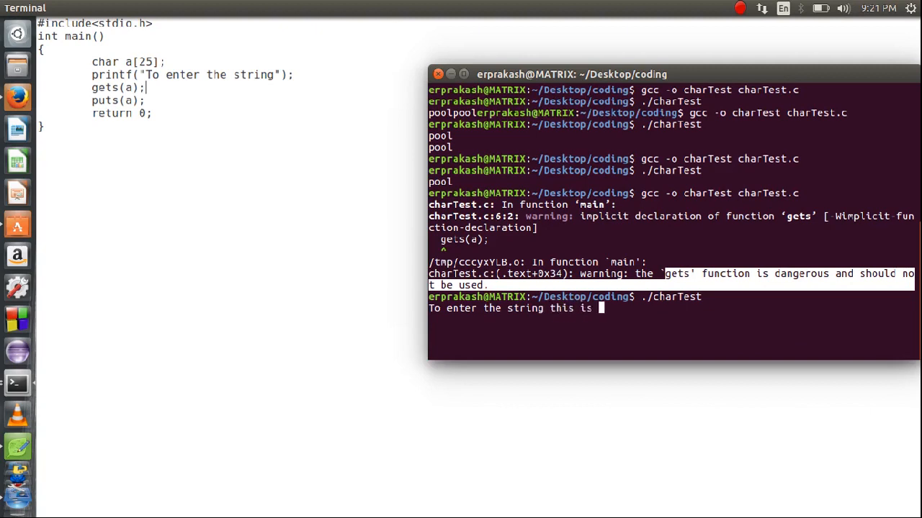
type("wprlog")
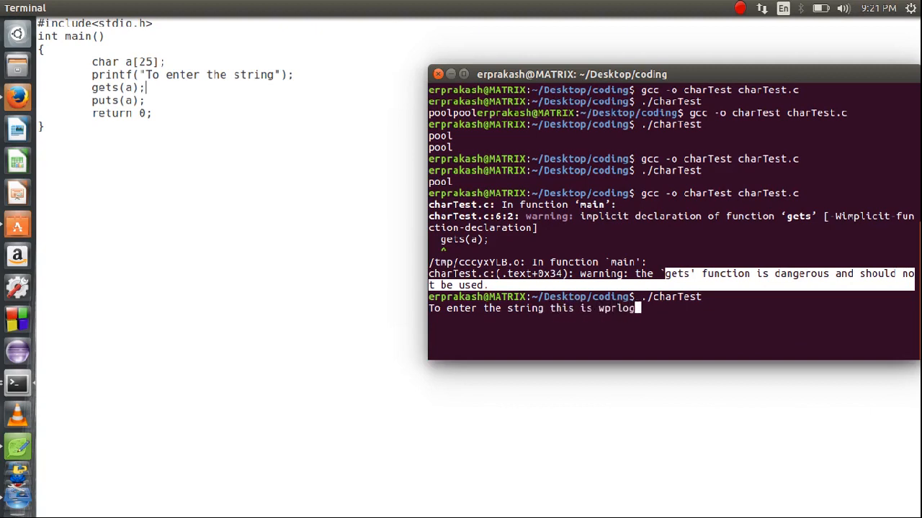
key("BackSpace")
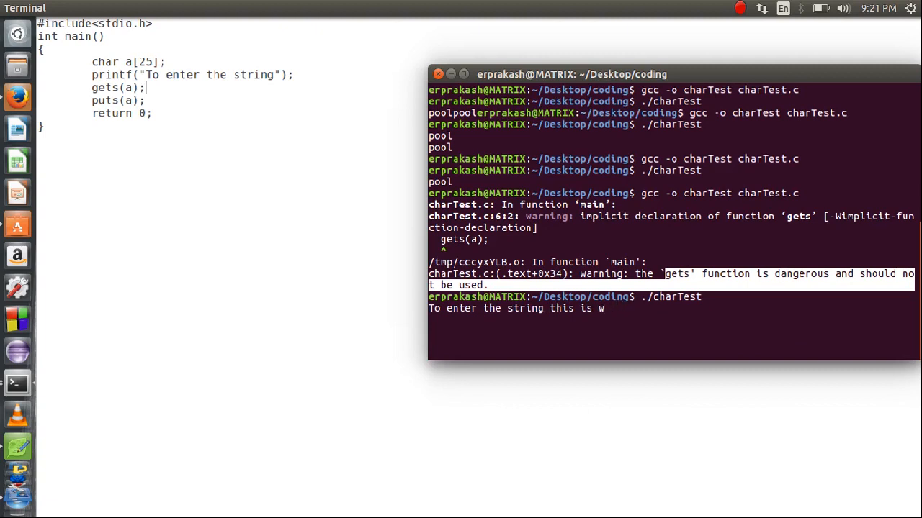
key("Return")
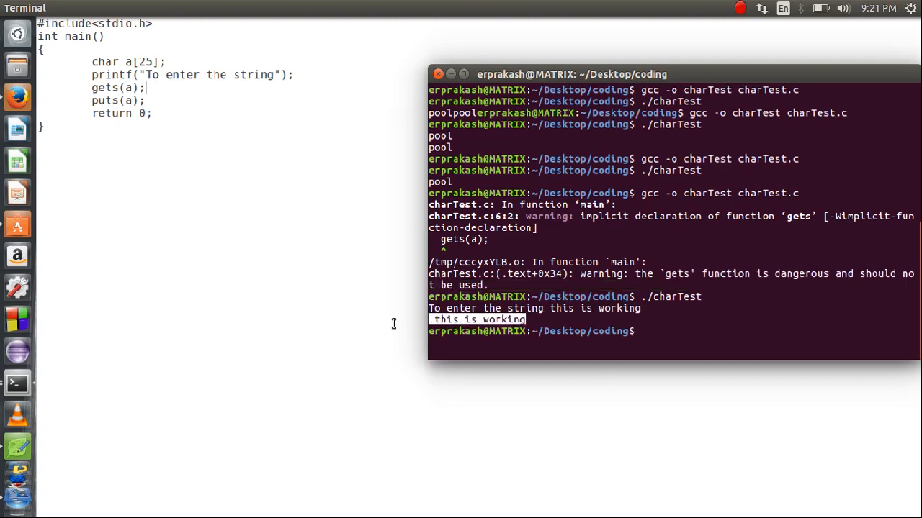
mouse_move(188, 110)
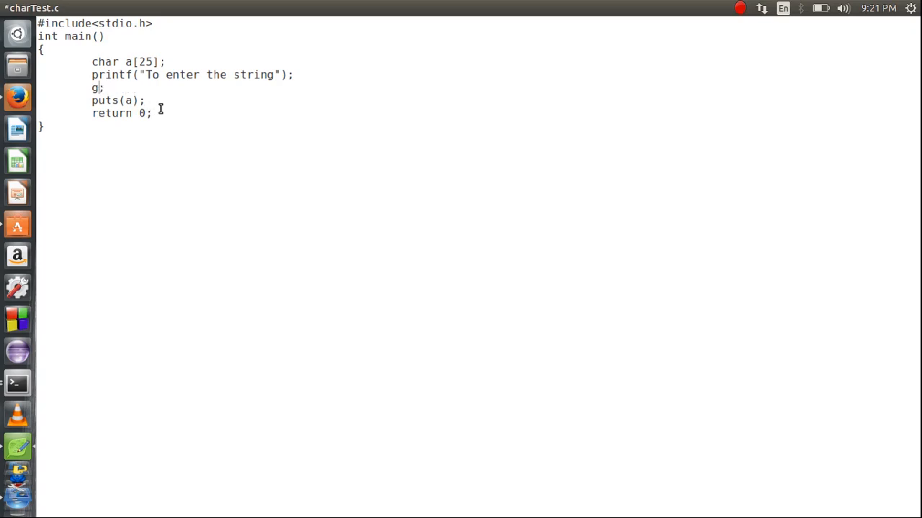
Change the gets(a); call to scanf("%s",a);.
type("canf")
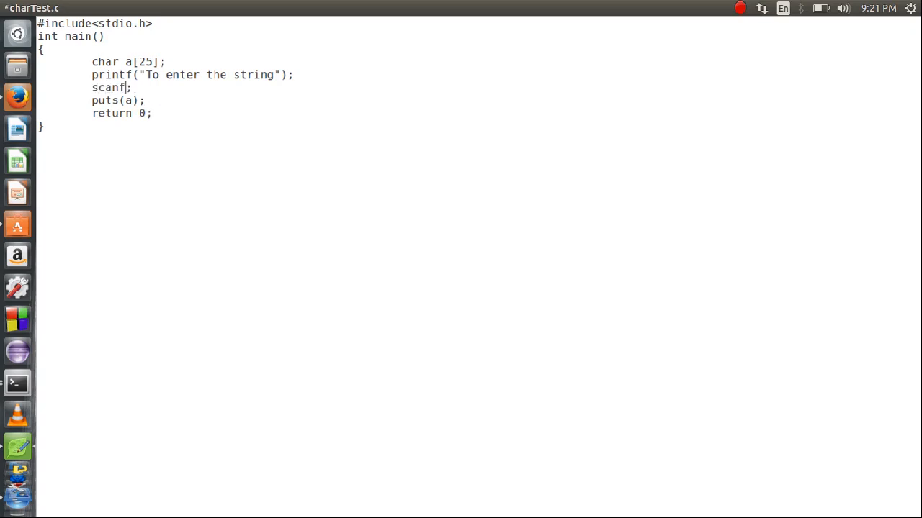
type("()")
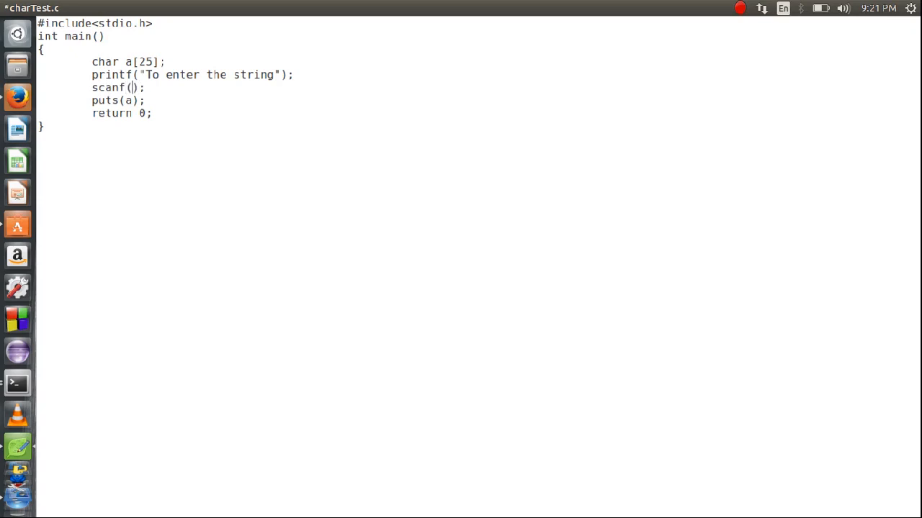
type("\"")
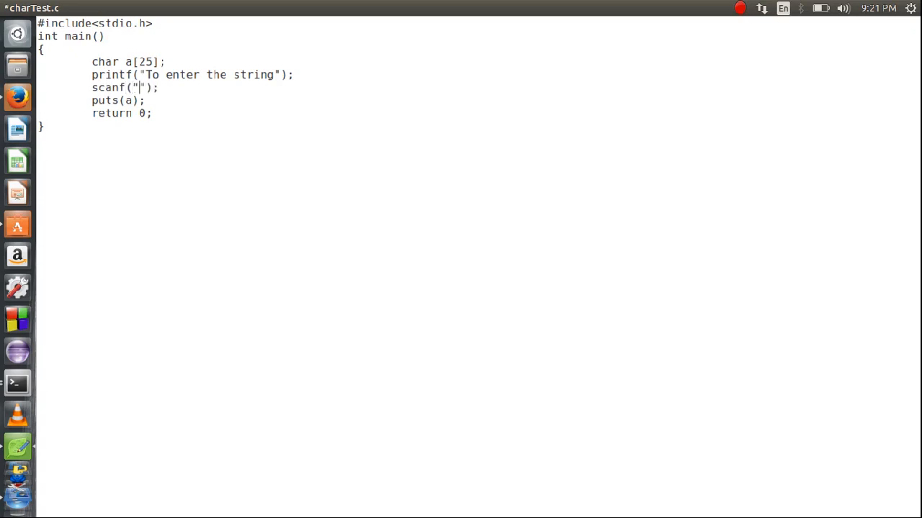
type("%s")
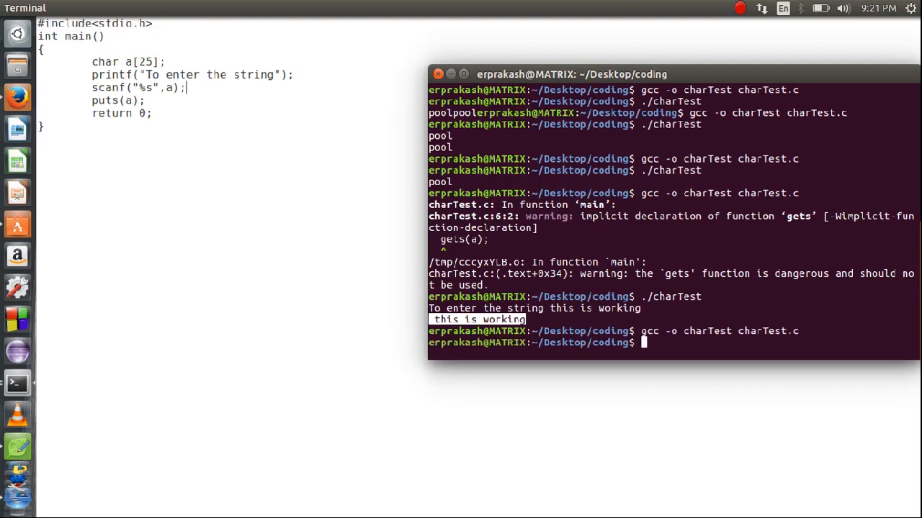
Run ./charTest with input 'this is working' and mark the output showing only 'this'.
type("./charTest")
type("prakak")
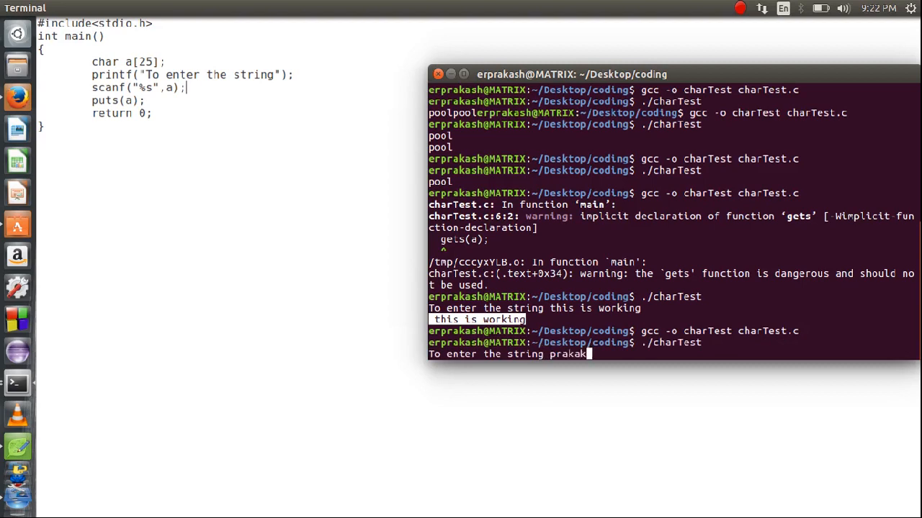
key("BackSpace")
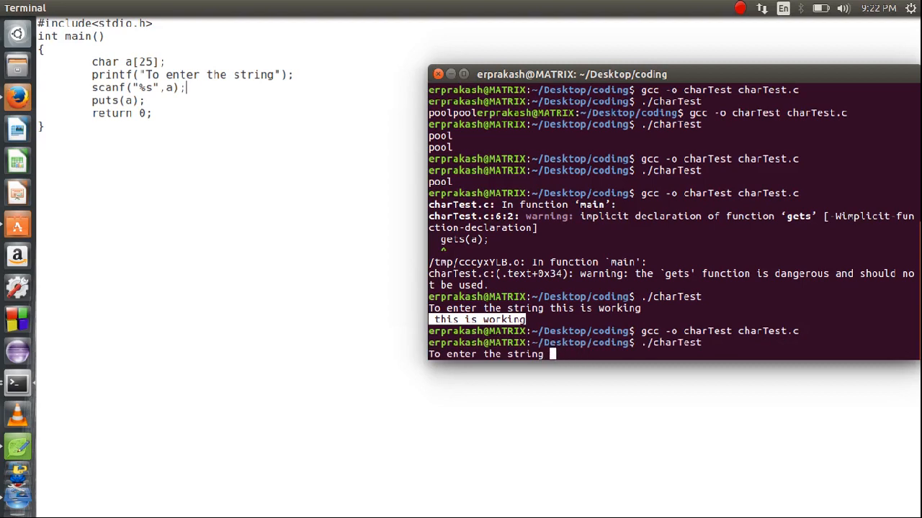
type("this is wo")
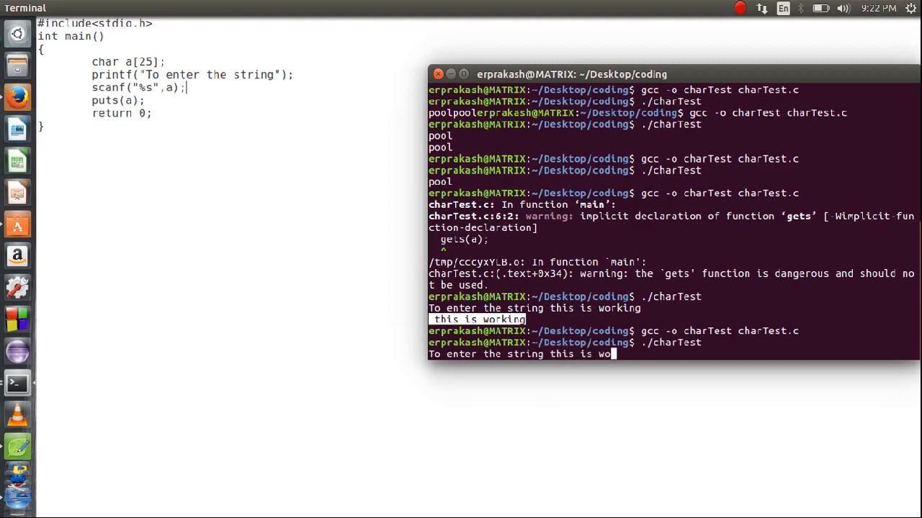
key("Return")
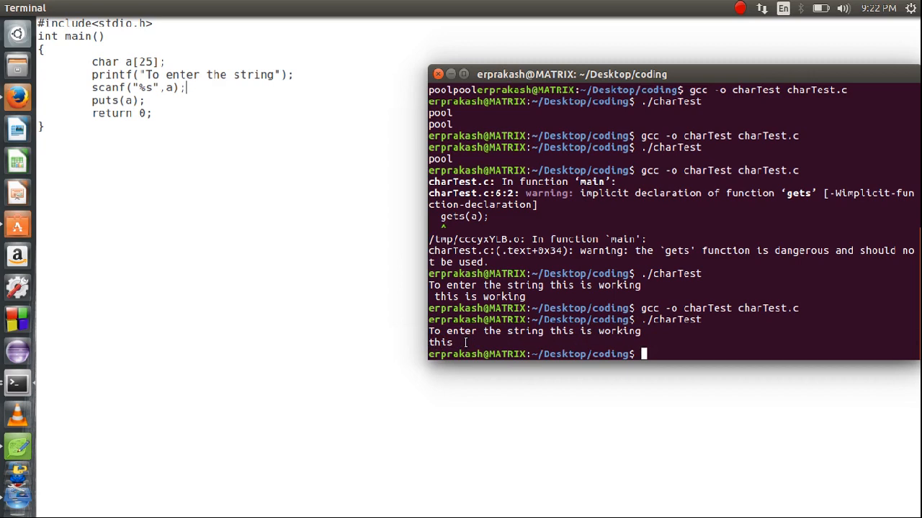
mouse_move(559, 343)
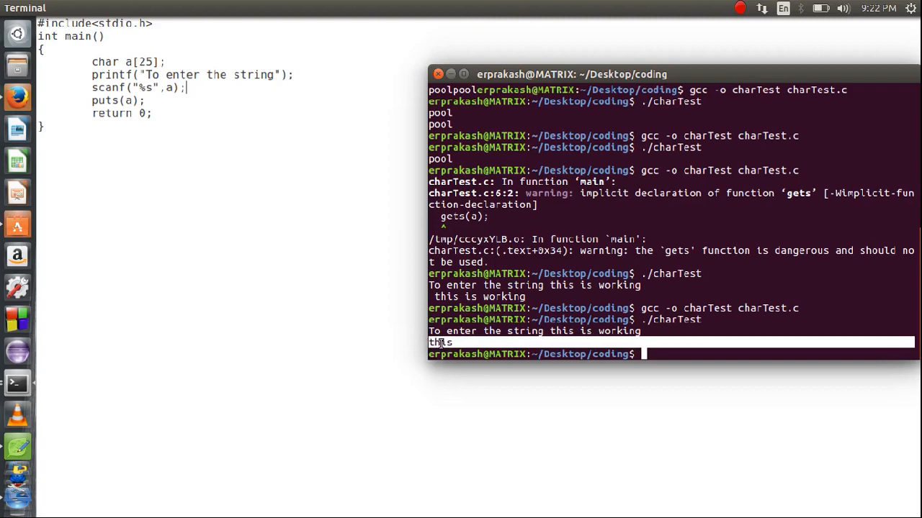
mouse_move(571, 354)
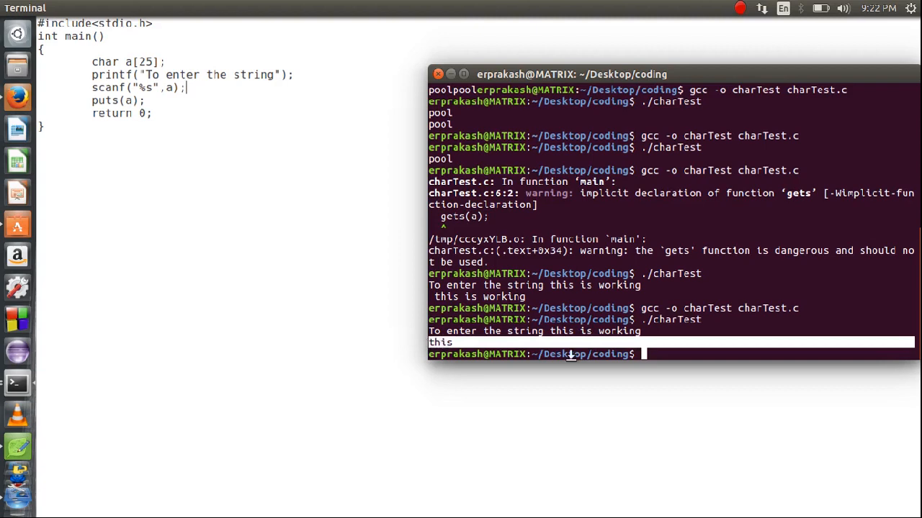
double_click(595, 330)
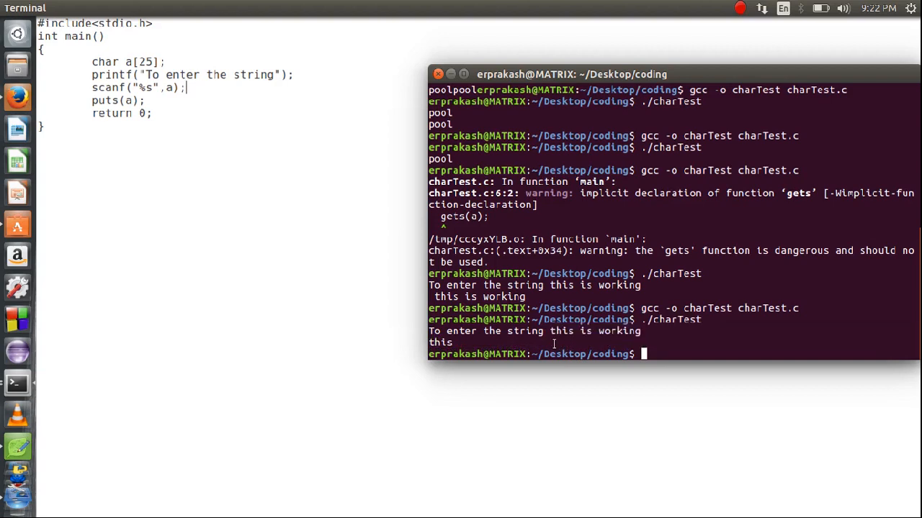
mouse_move(234, 141)
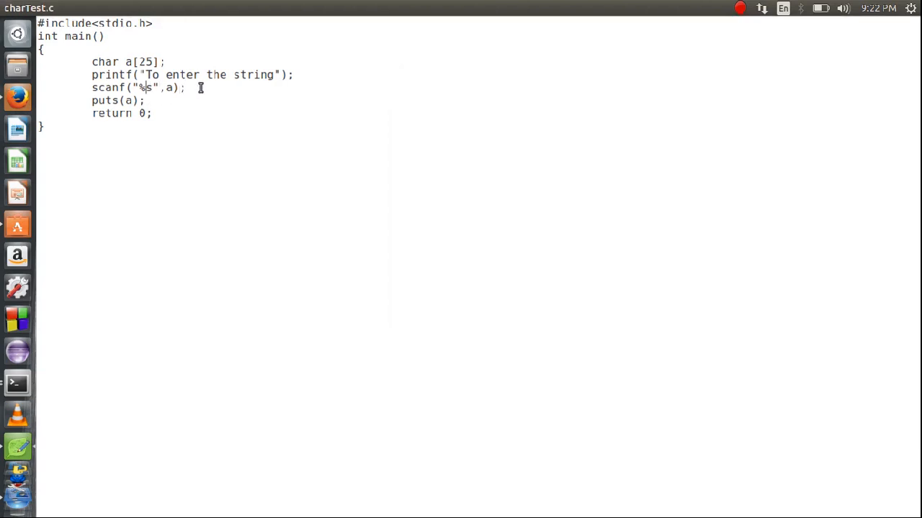
Insert [^\n] into the scanf format so it reads "%[^\n]s".
type("[]")
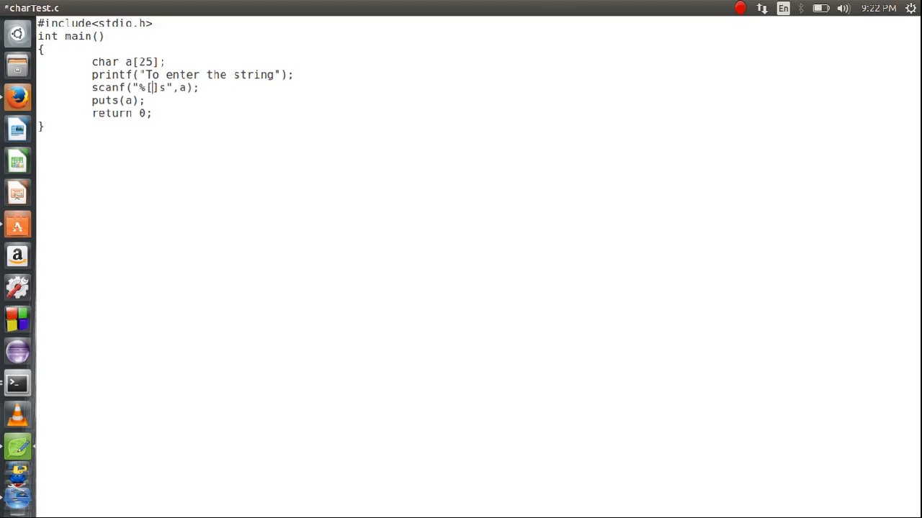
type("\\n")
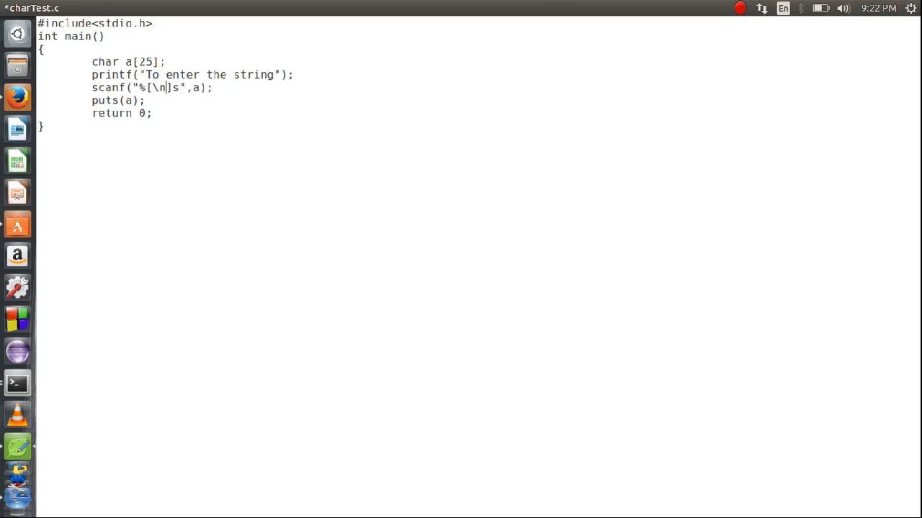
type("^")
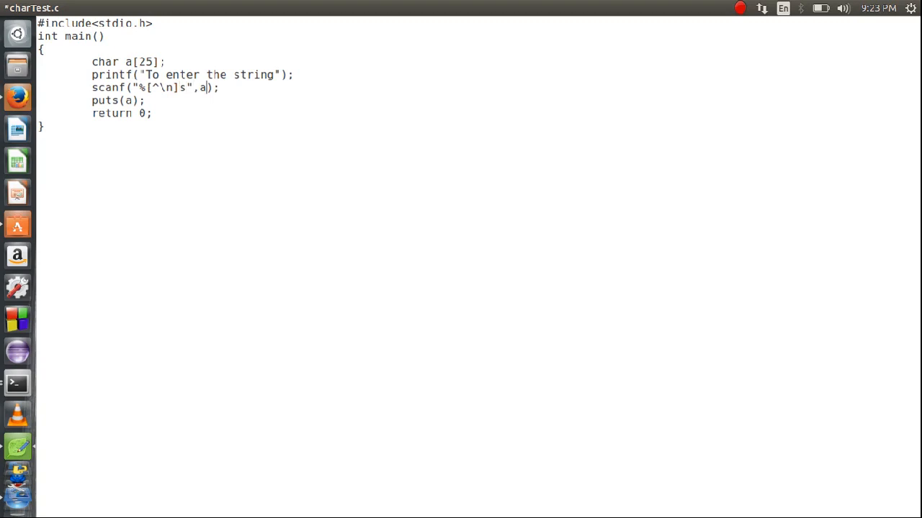
triple_click(144, 87)
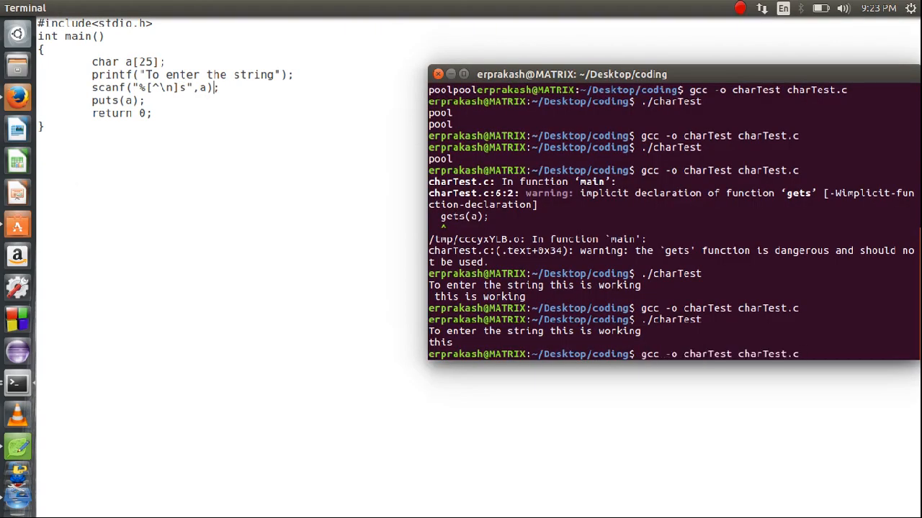
Recompile and run charTest with the long line 'this is woking also with scanf()', triggering stack smashing.
key("Return")
type("./charTes")
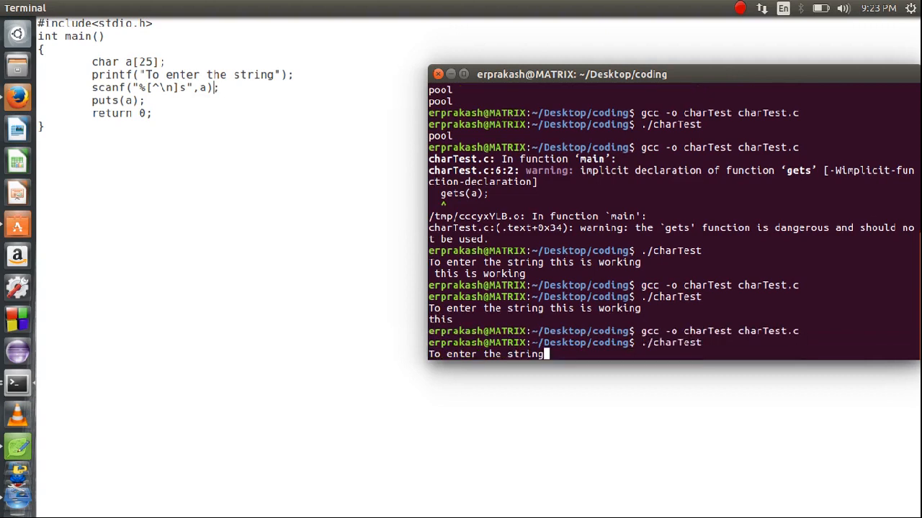
type("this is woking")
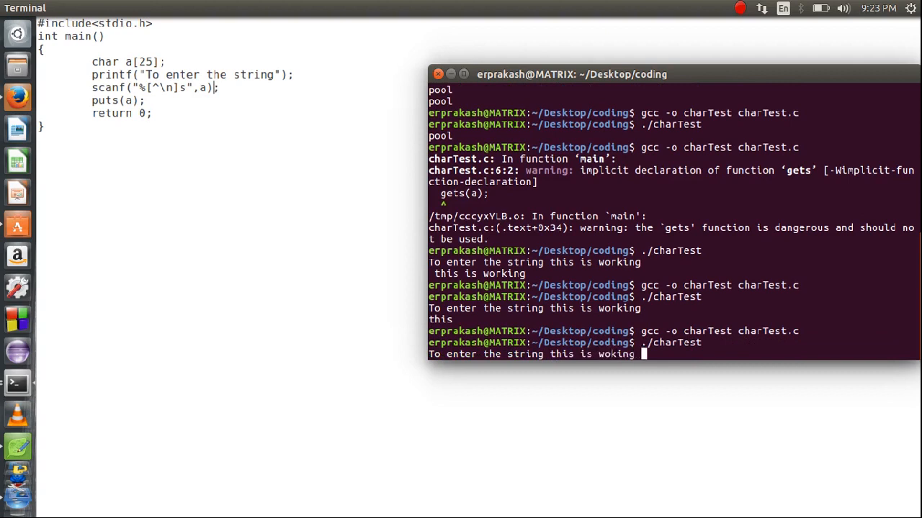
type("also")
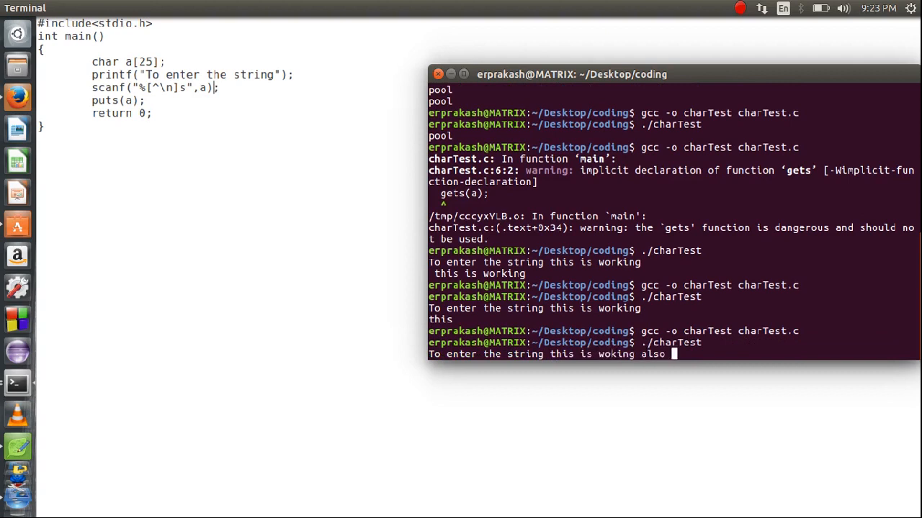
type("woth")
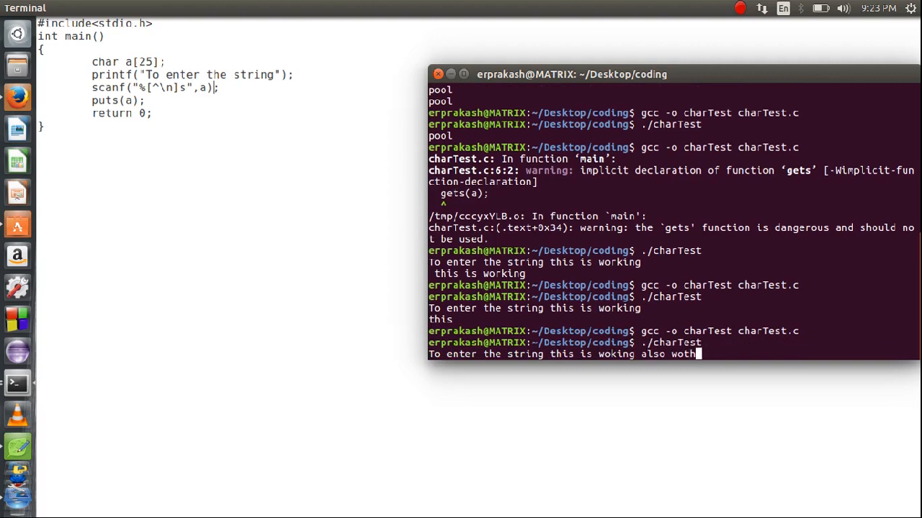
type("ith sc")
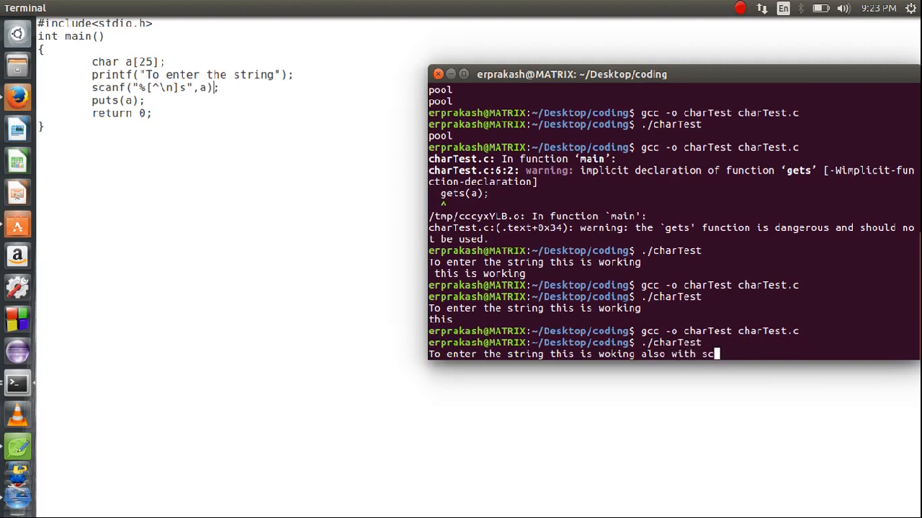
type("anf()")
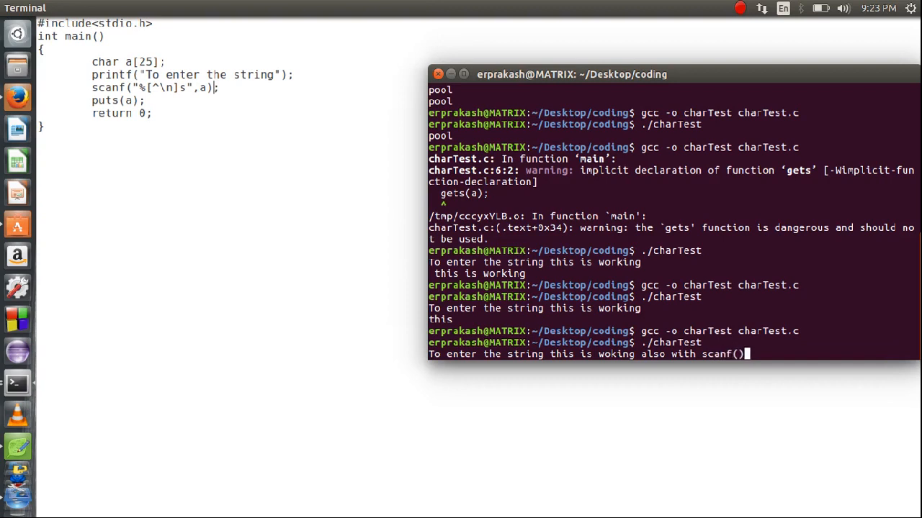
key("Return")
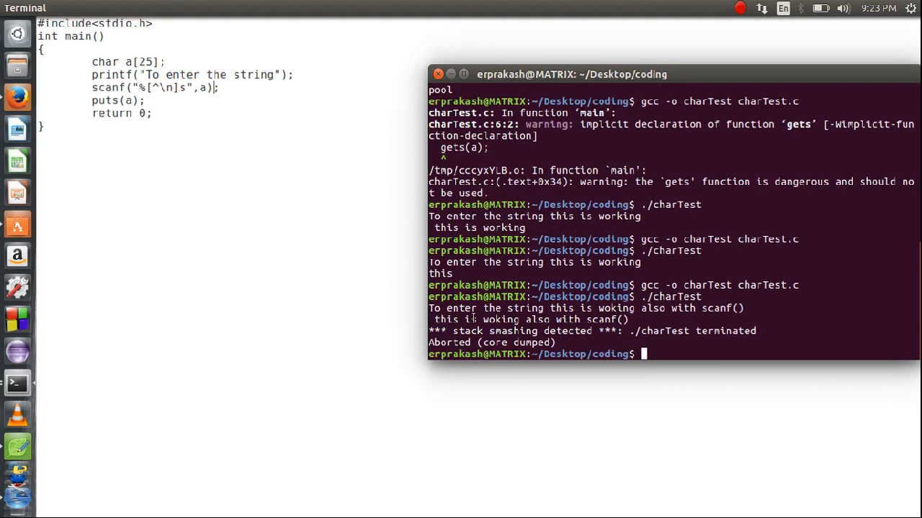
double_click(444, 319)
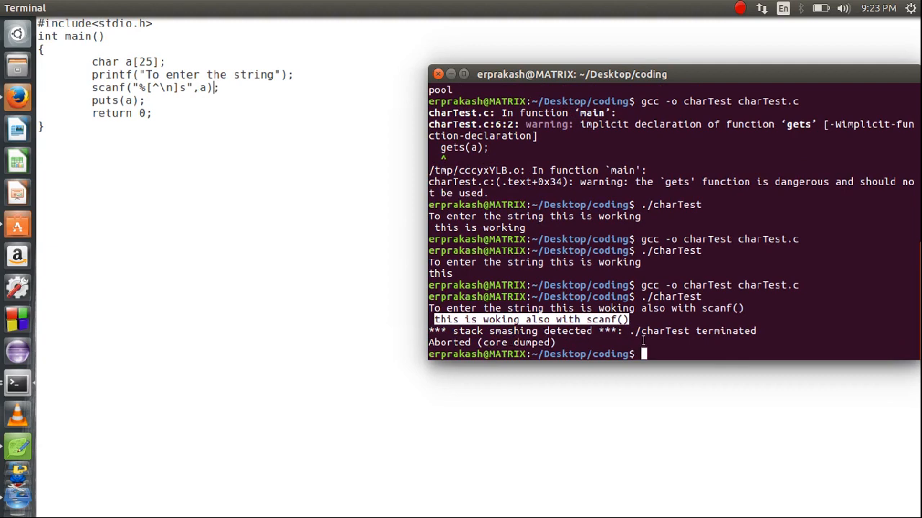
mouse_move(678, 358)
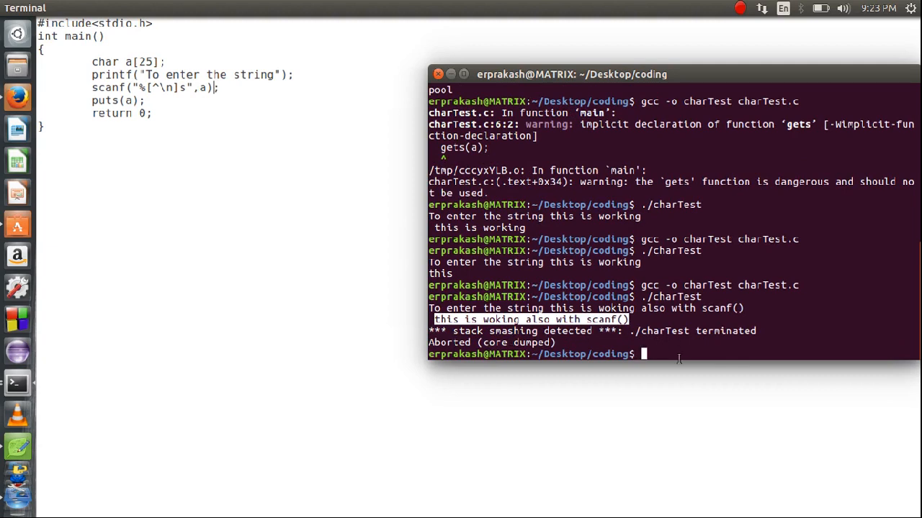
mouse_move(631, 339)
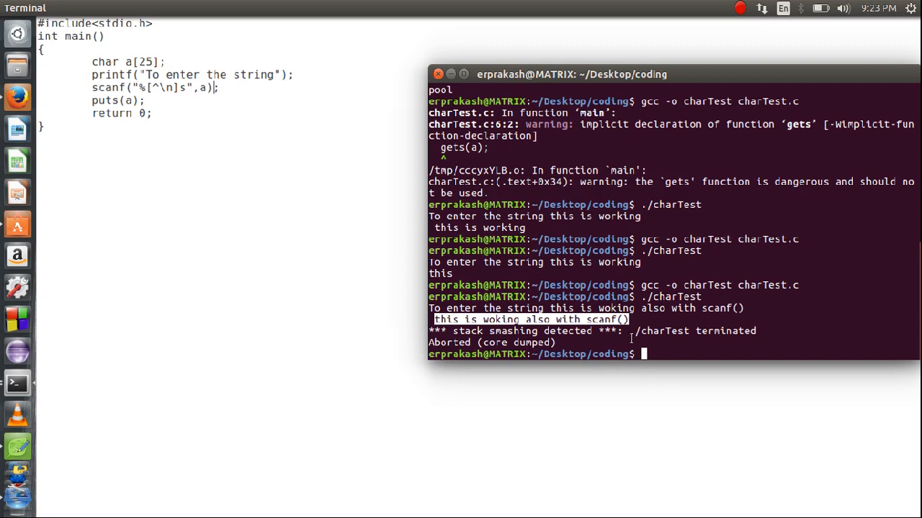
mouse_move(450, 337)
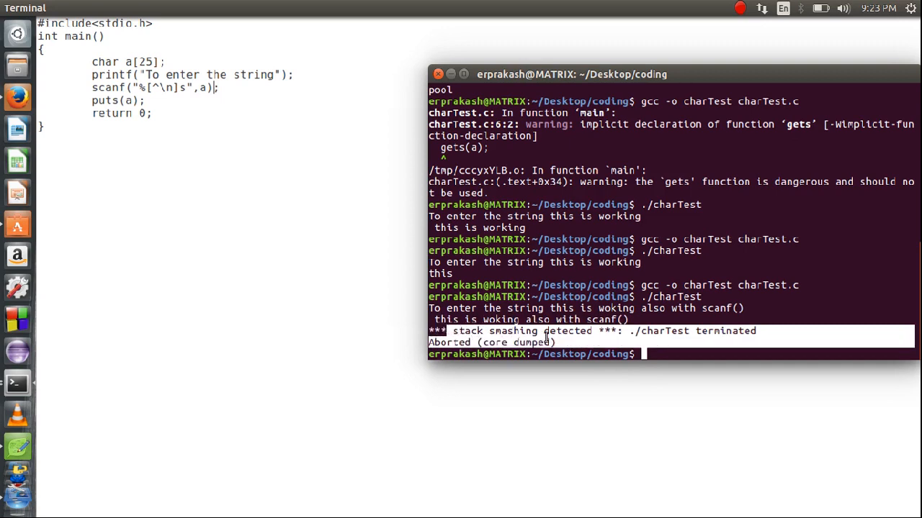
mouse_move(175, 118)
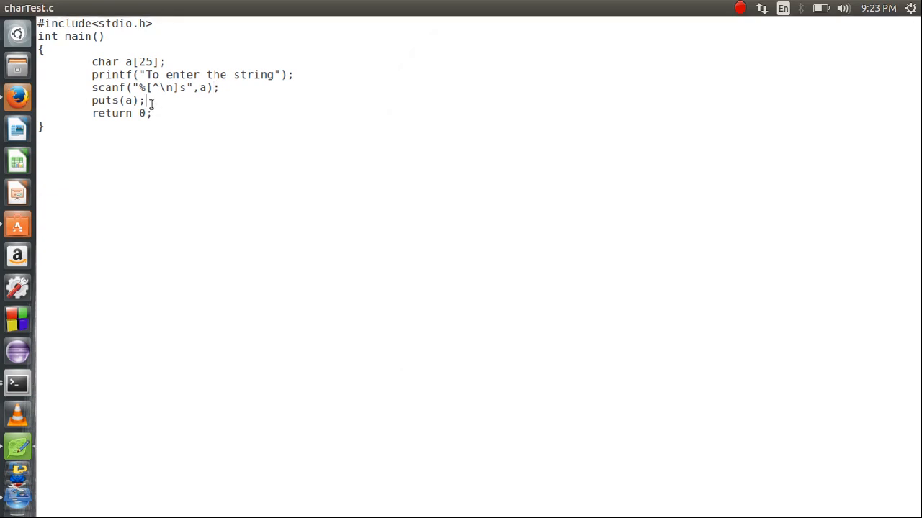
double_click(144, 61)
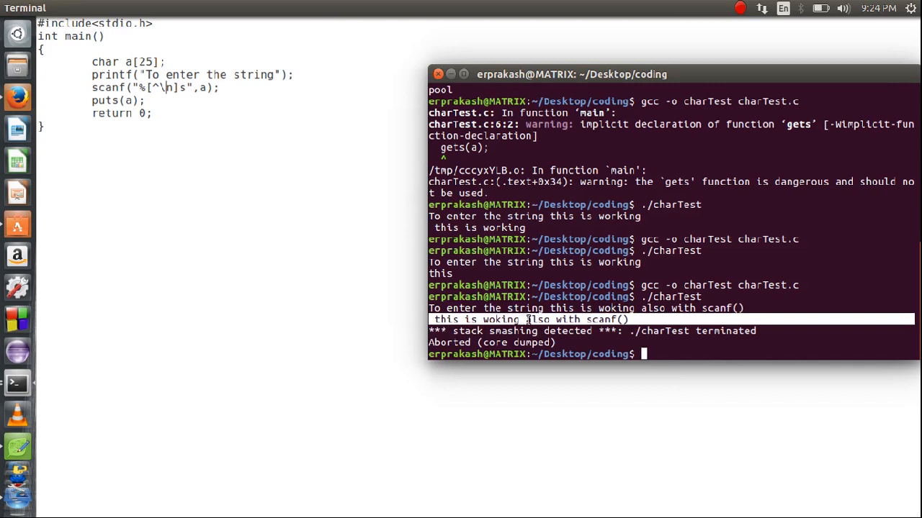
mouse_move(551, 320)
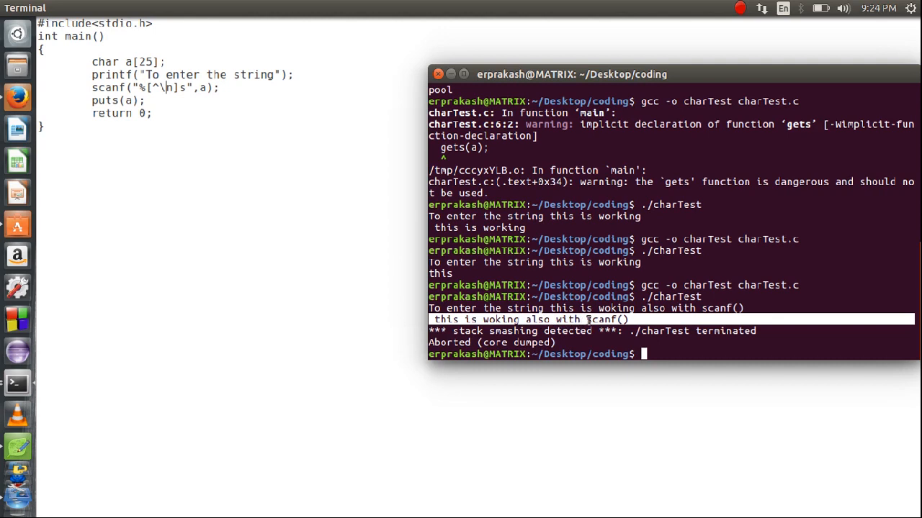
mouse_move(144, 62)
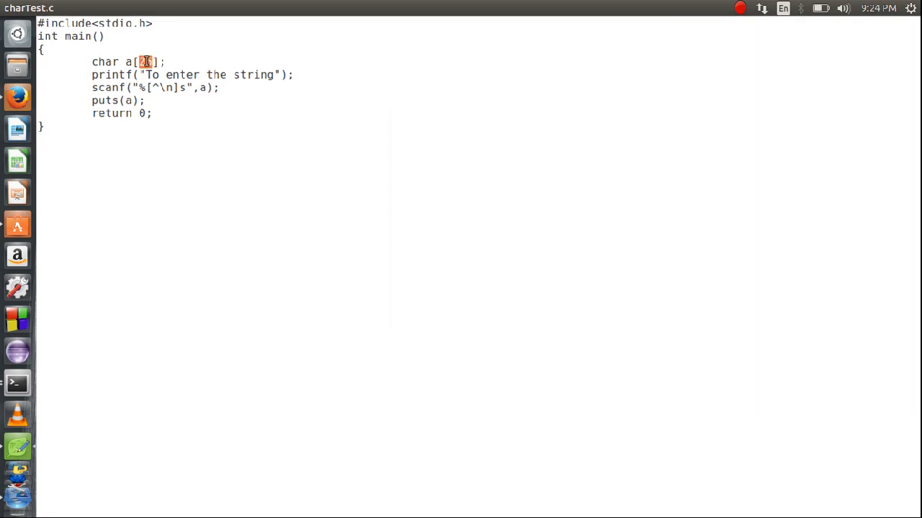
type("25")
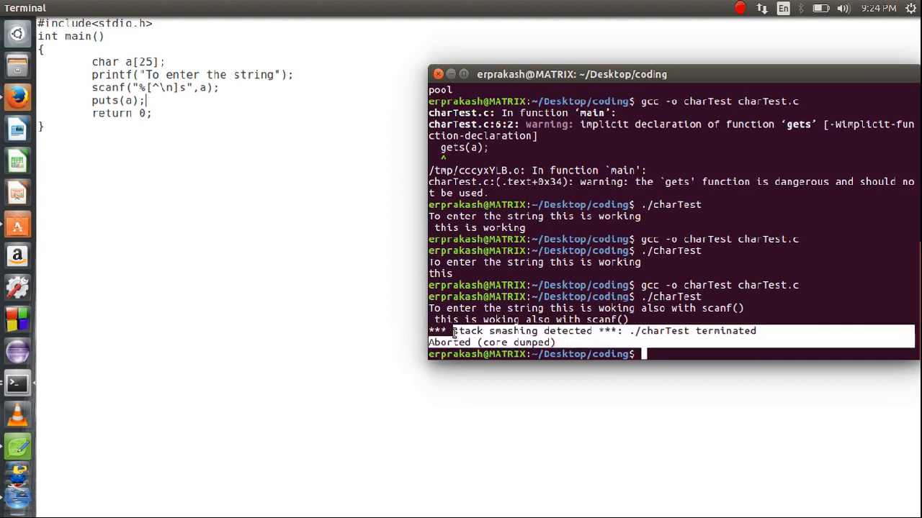
mouse_move(478, 331)
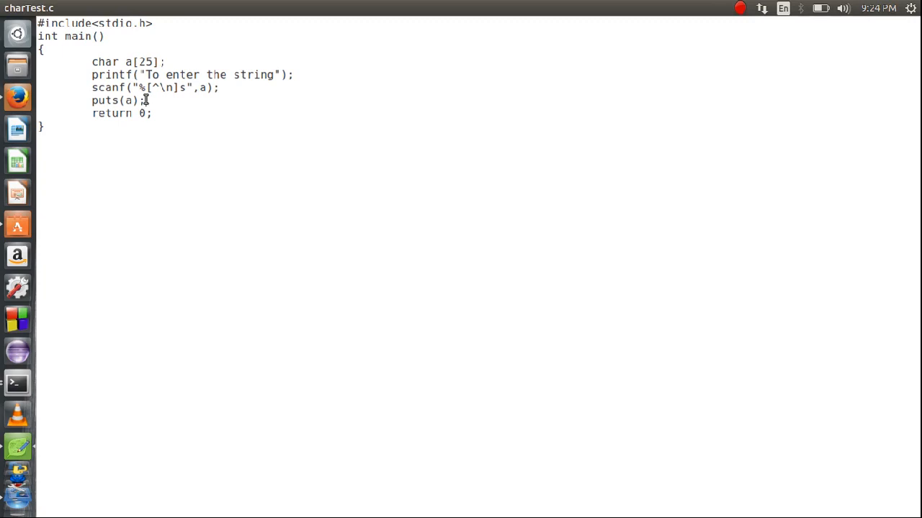
key("Return")
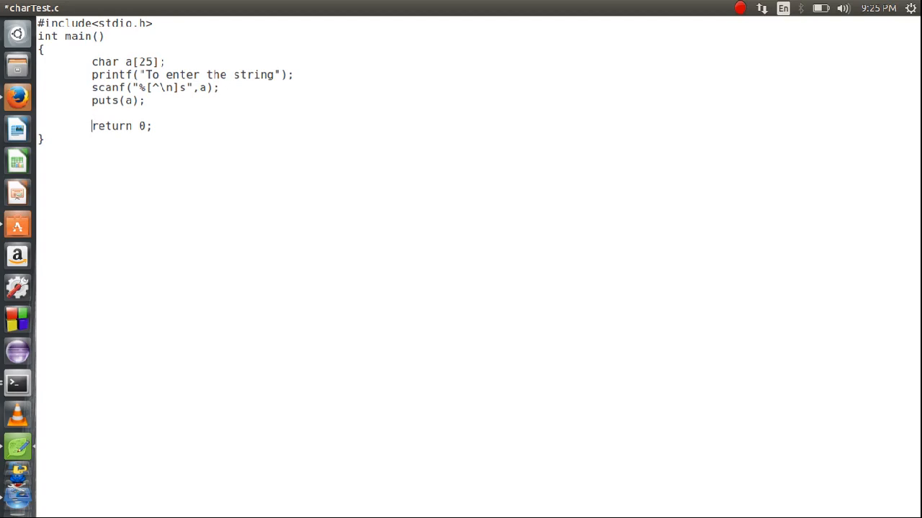
Remove the empty line and start a // comment below main's closing brace.
key("BackSpace")
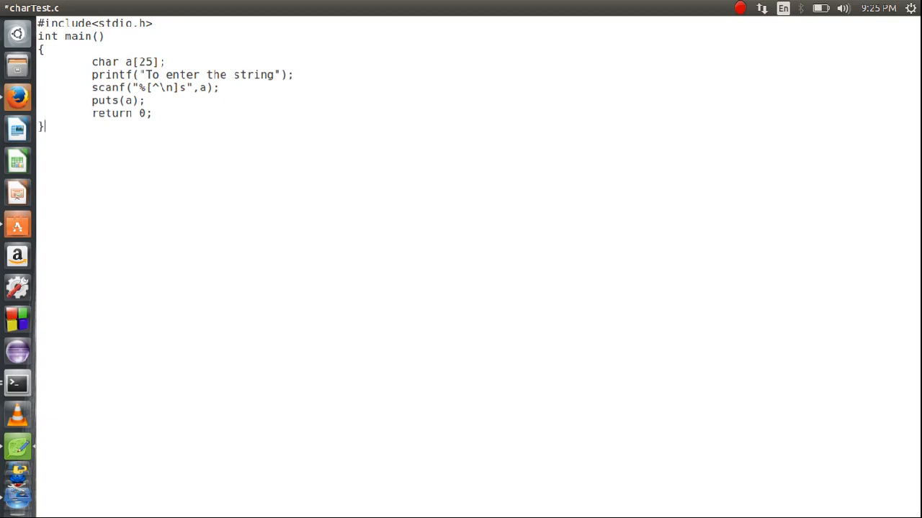
type("//")
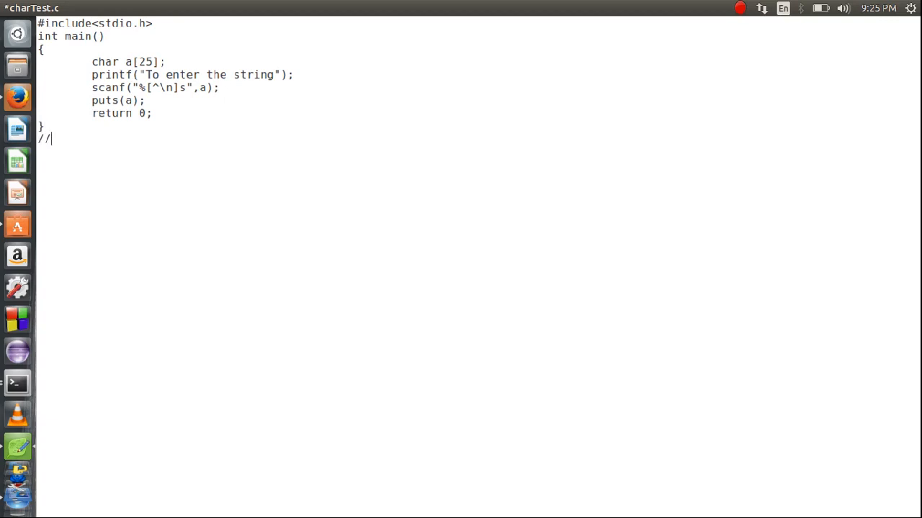